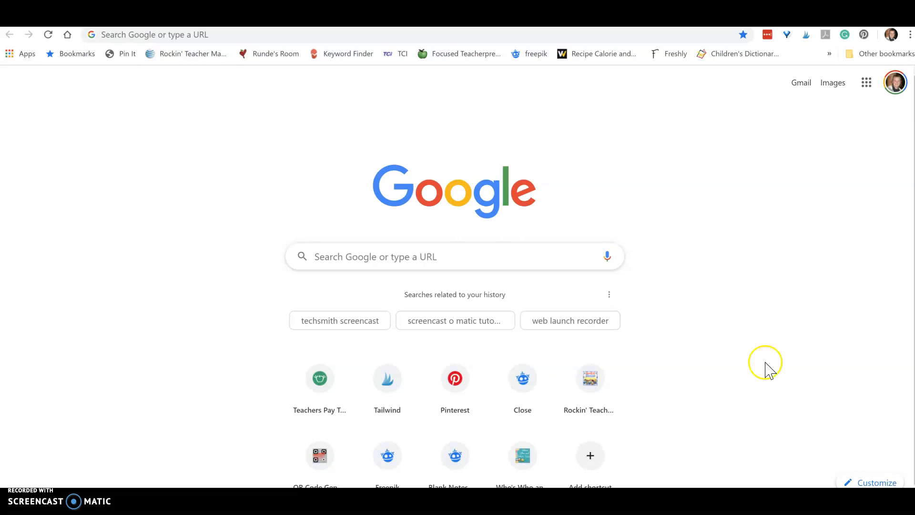
Search for 'google sites' from the new tab page and open Google Sites
left_click(455, 257)
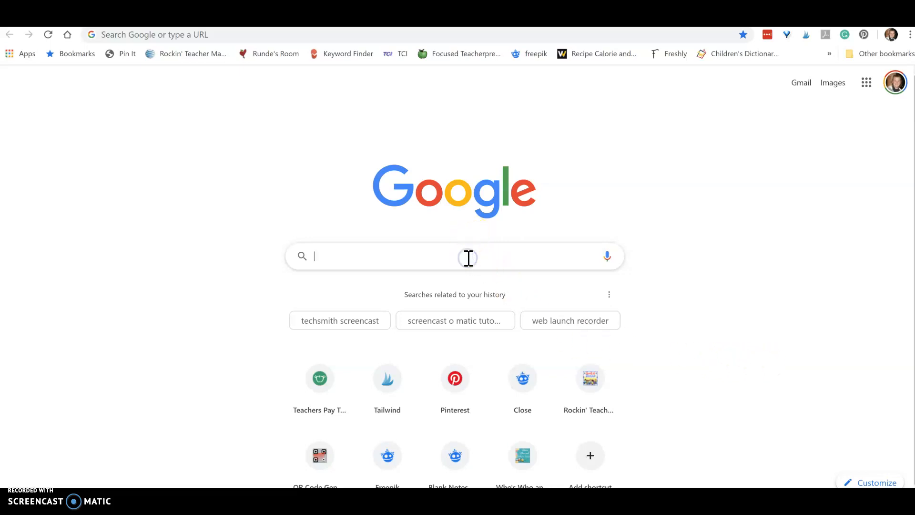
type("google sites")
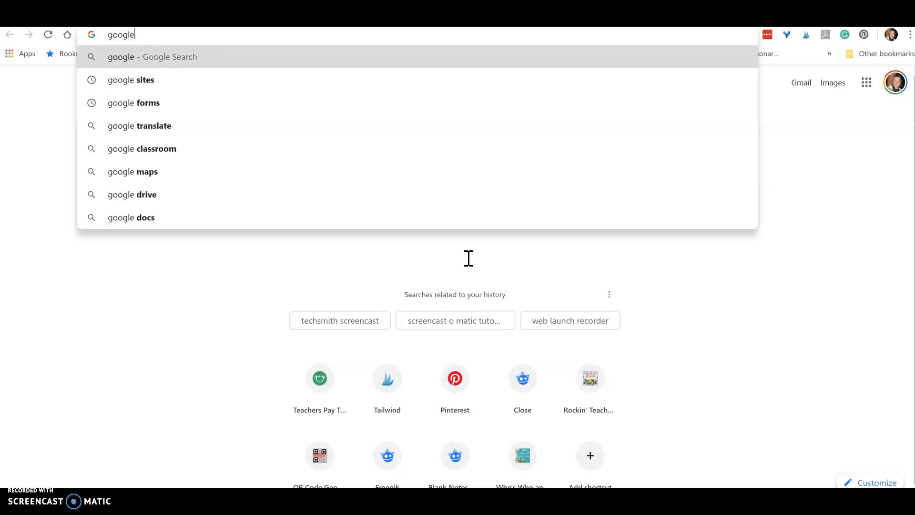
left_click(130, 80)
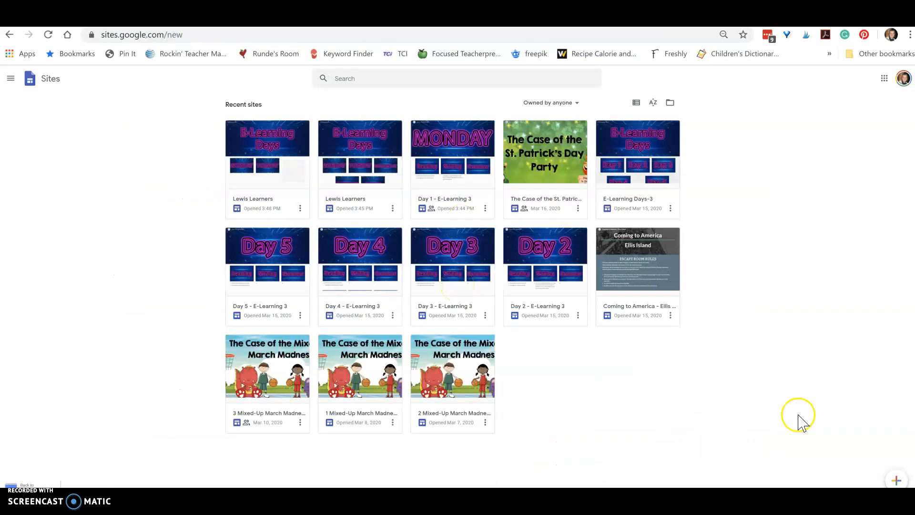
mouse_move(901, 480)
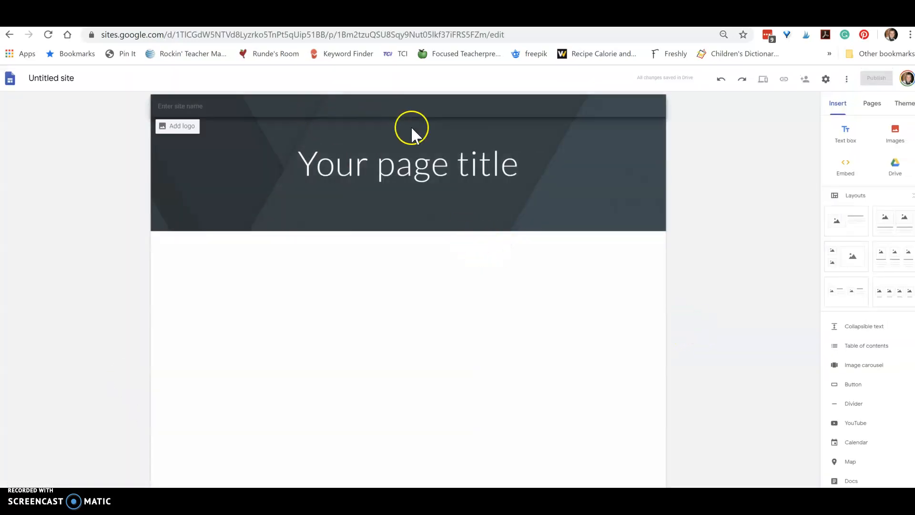
Replace the 'Your page title' placeholder and the site name with 'Lewis Learners'
left_click(407, 164)
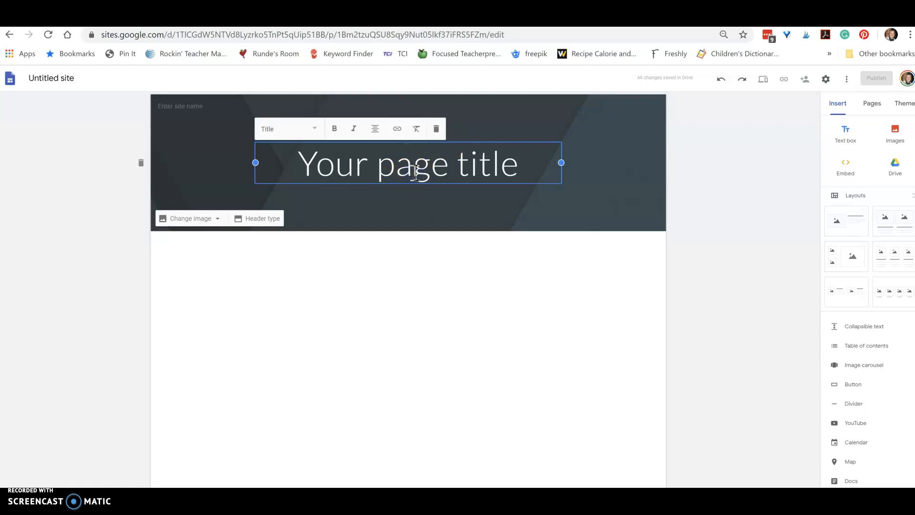
double_click(488, 164)
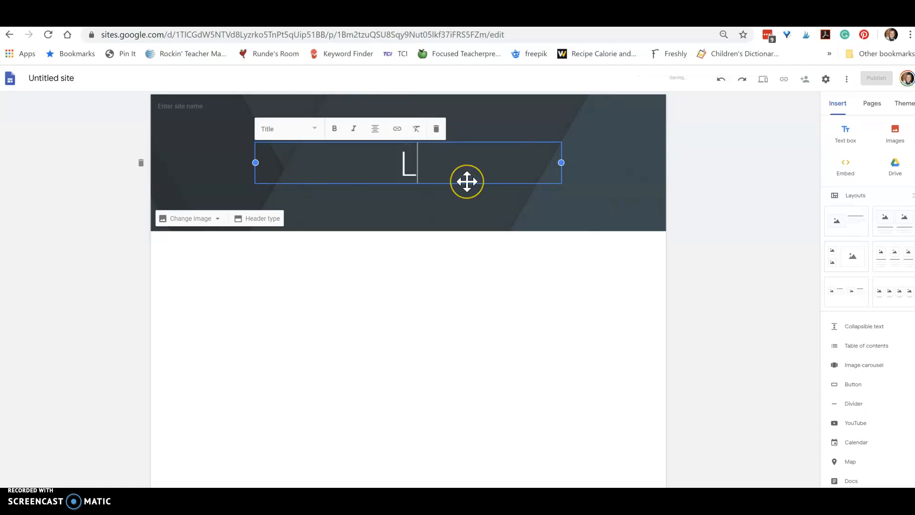
type("Lewis Learners")
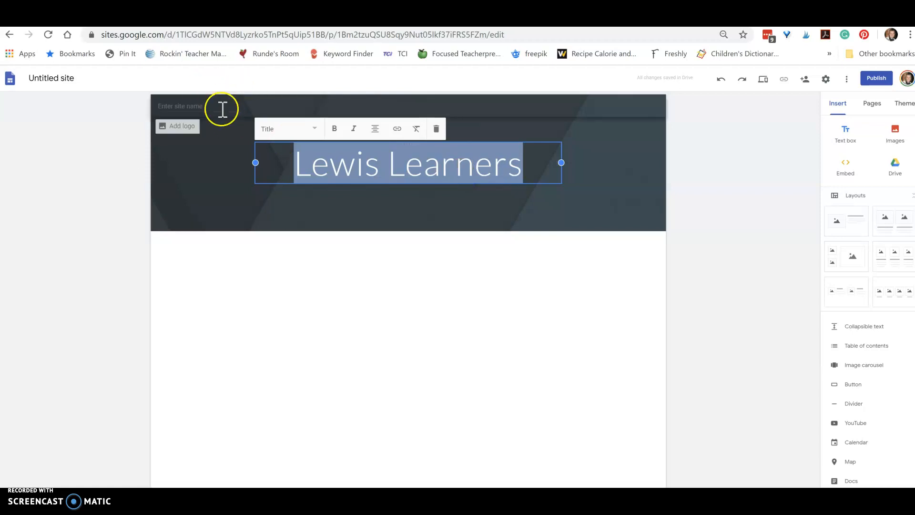
type("Lewis Learners")
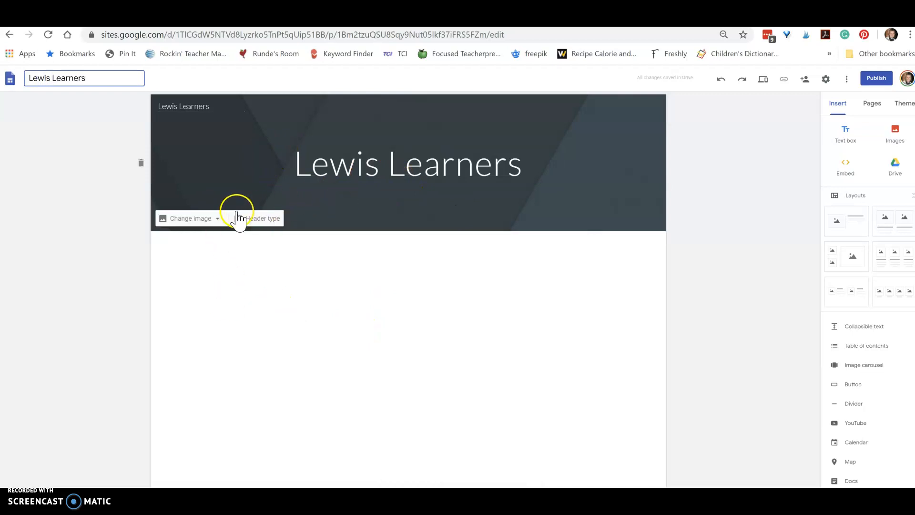
Try a gallery photo as the header, then upload the E-Learning Days banner instead
left_click(217, 218)
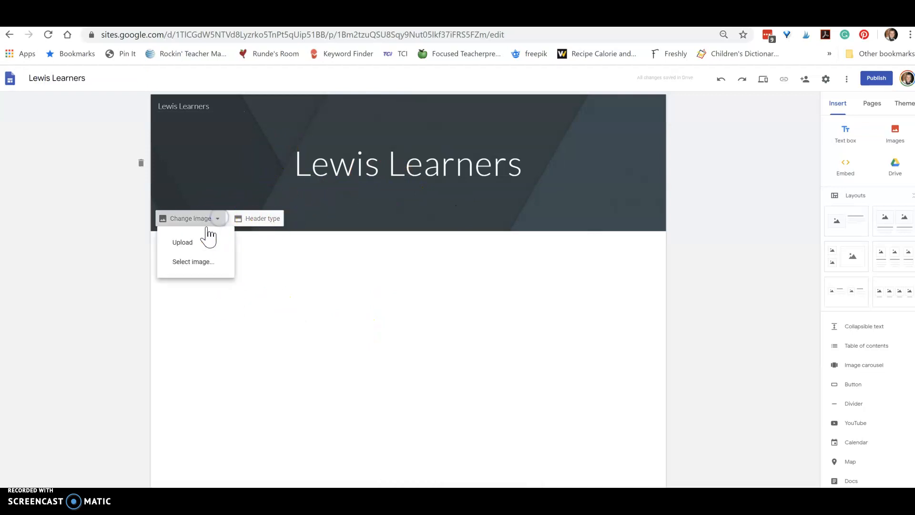
left_click(193, 260)
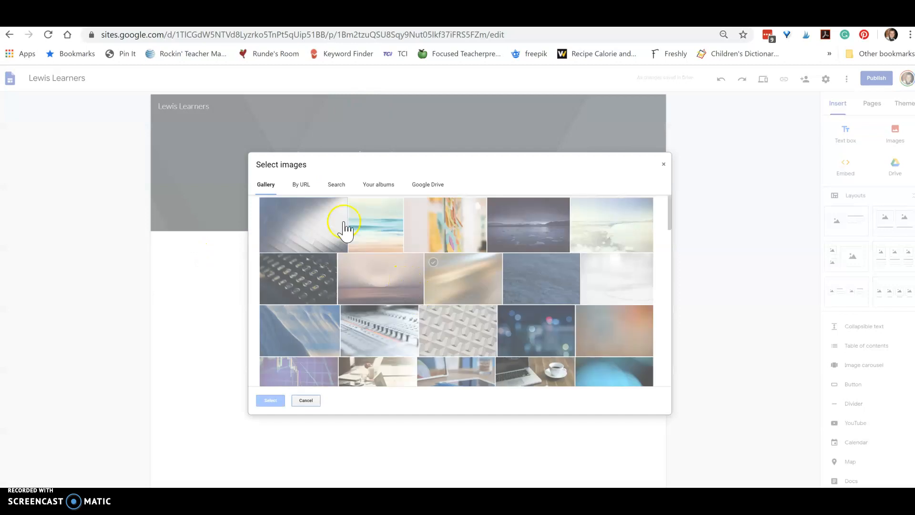
left_click(270, 400)
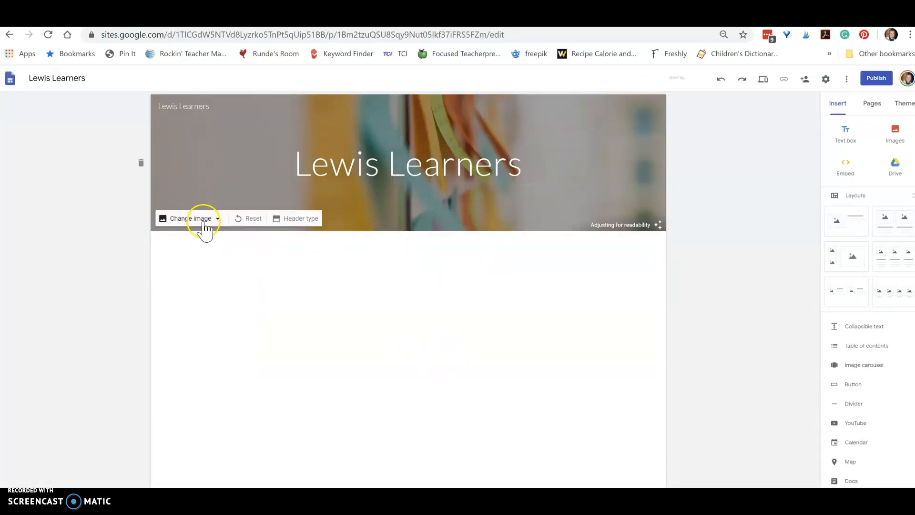
left_click(190, 218)
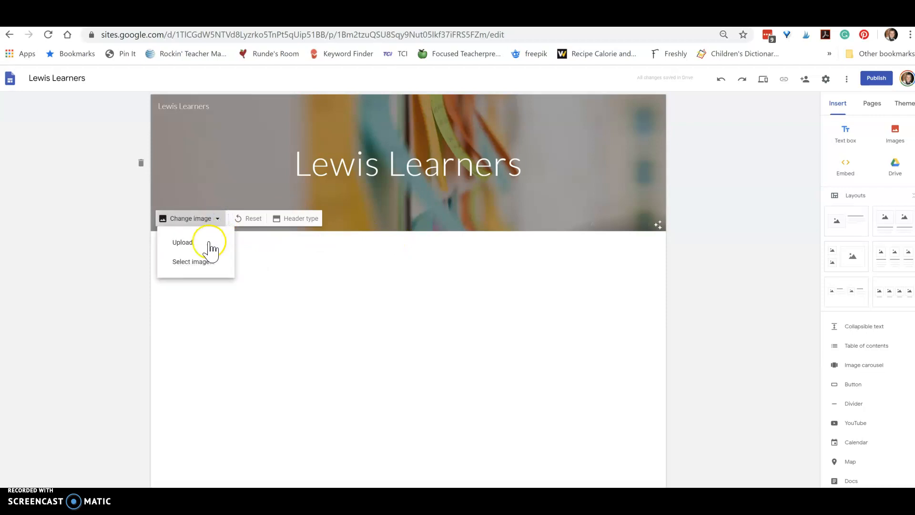
left_click(182, 242)
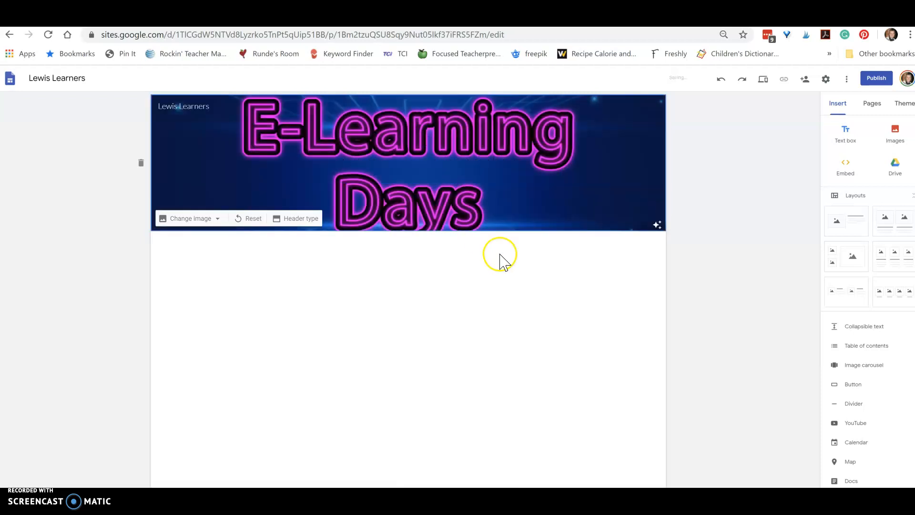
mouse_move(526, 164)
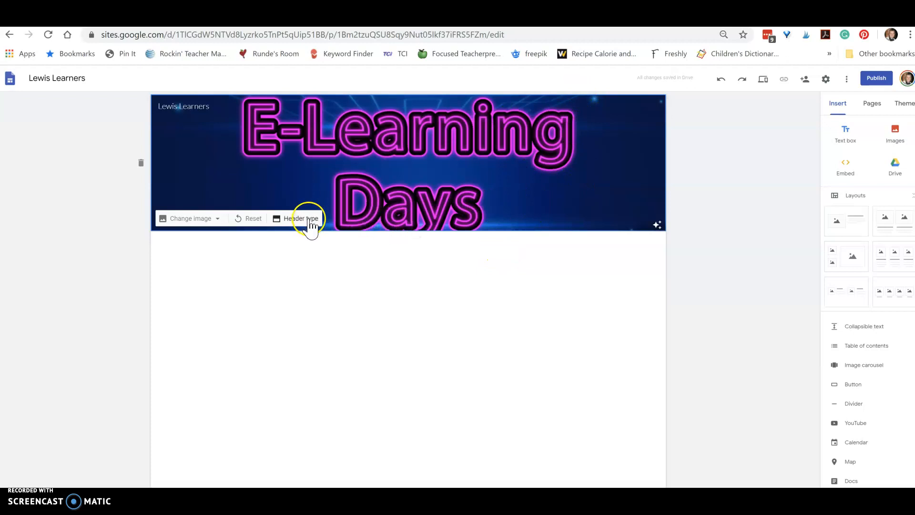
Switch the header type to Cover so the full picture shows
left_click(300, 218)
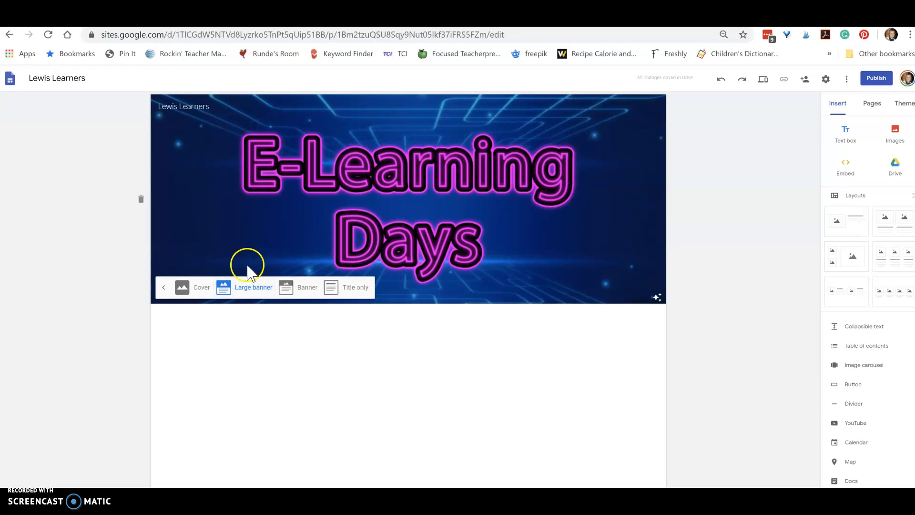
left_click(201, 286)
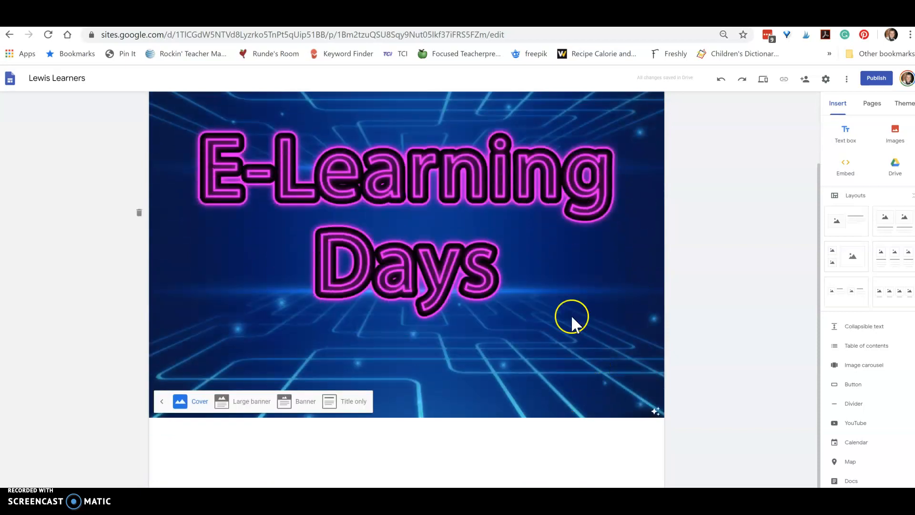
mouse_move(699, 358)
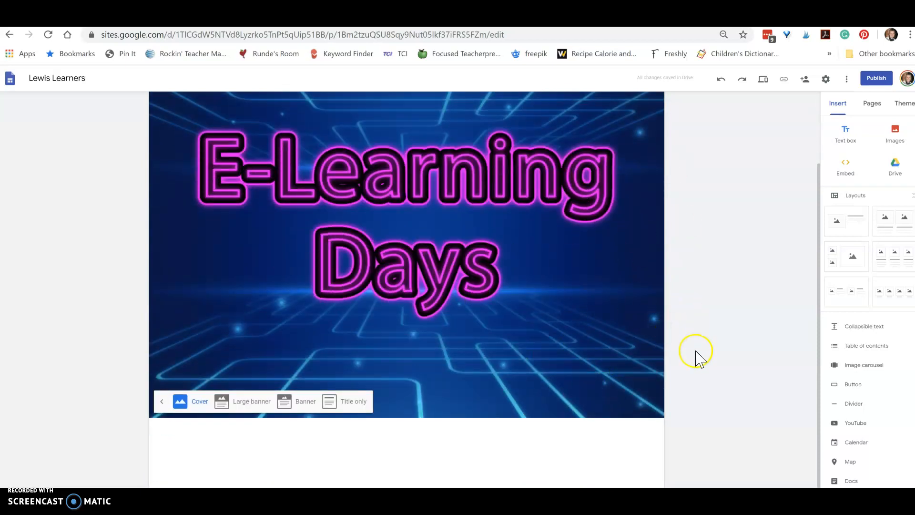
mouse_move(514, 324)
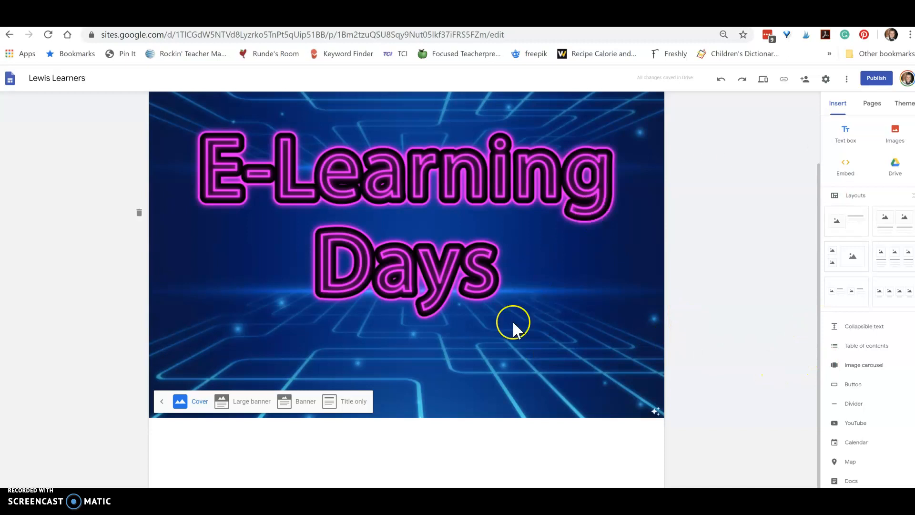
mouse_move(582, 445)
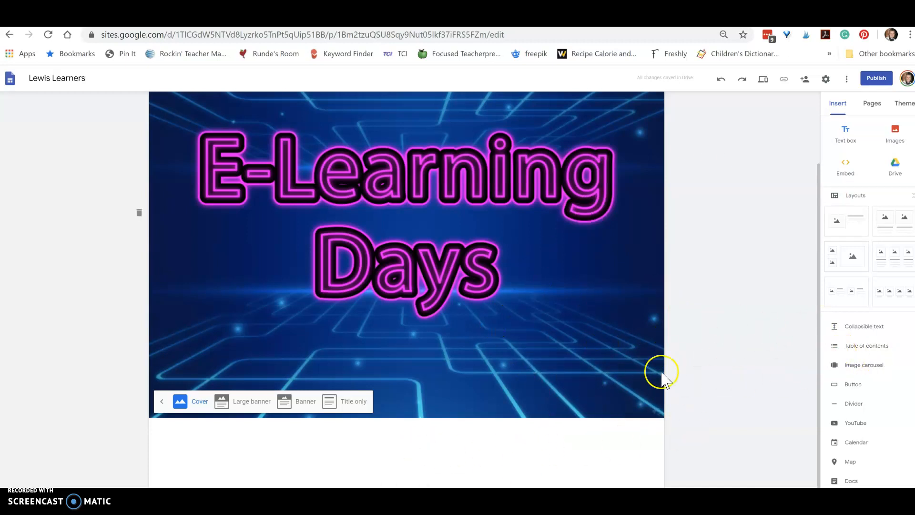
mouse_move(867, 181)
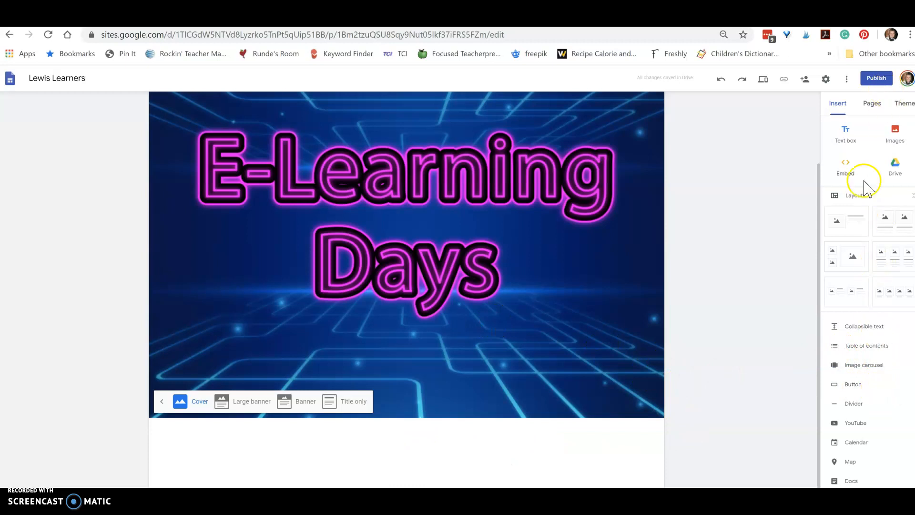
mouse_move(845, 135)
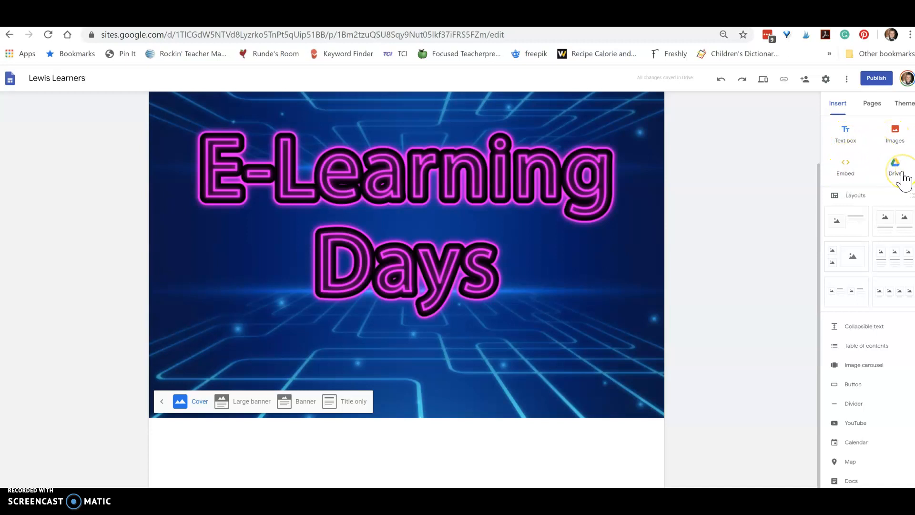
mouse_move(879, 372)
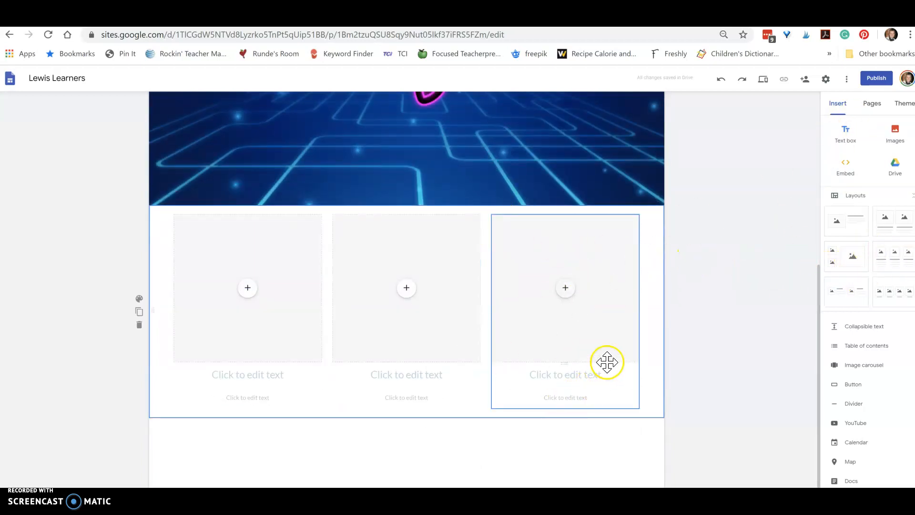
mouse_move(651, 380)
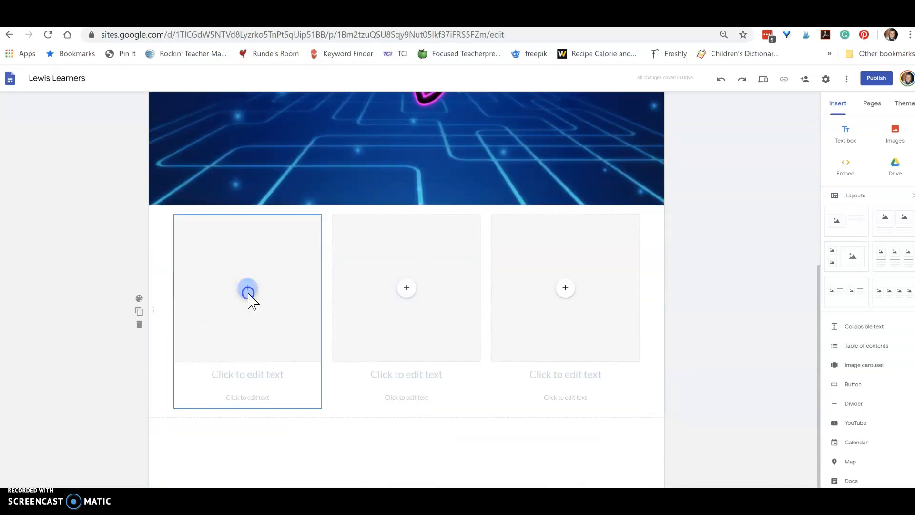
Upload the Monday picture from the Days folder into the first tile
left_click(247, 292)
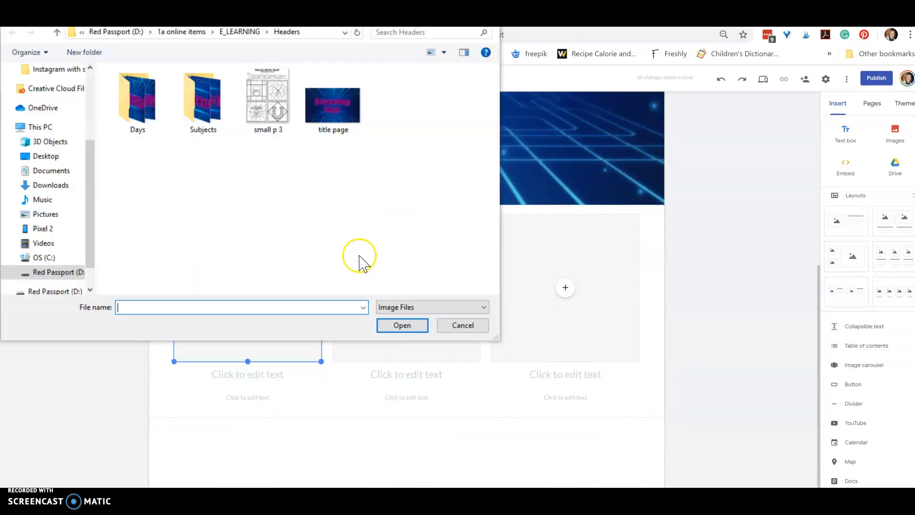
double_click(137, 99)
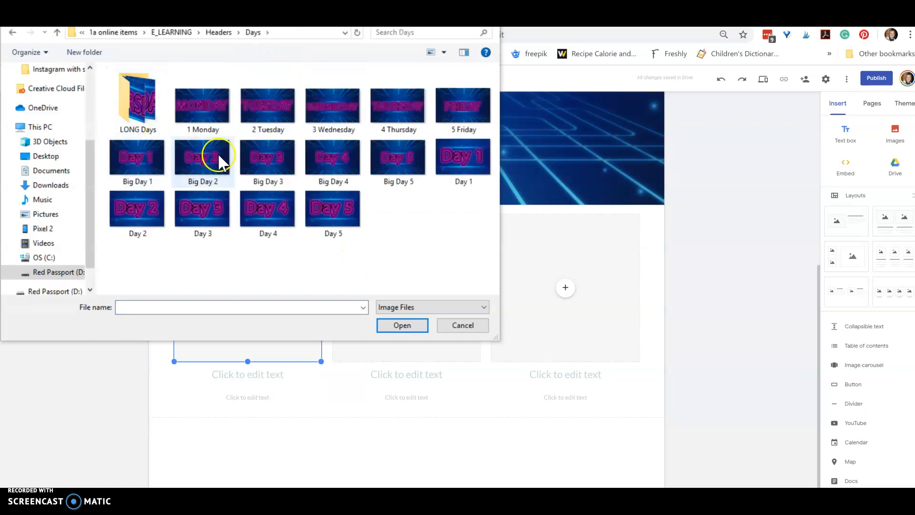
left_click(401, 325)
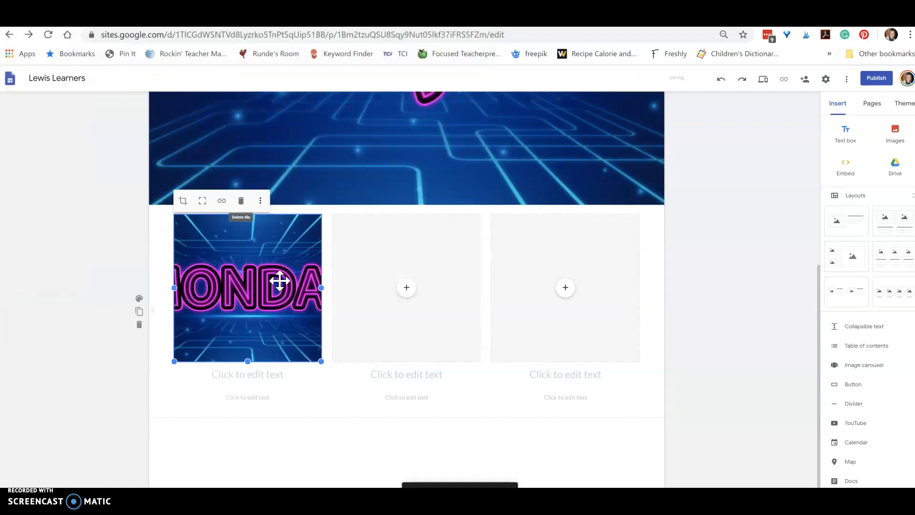
mouse_move(286, 247)
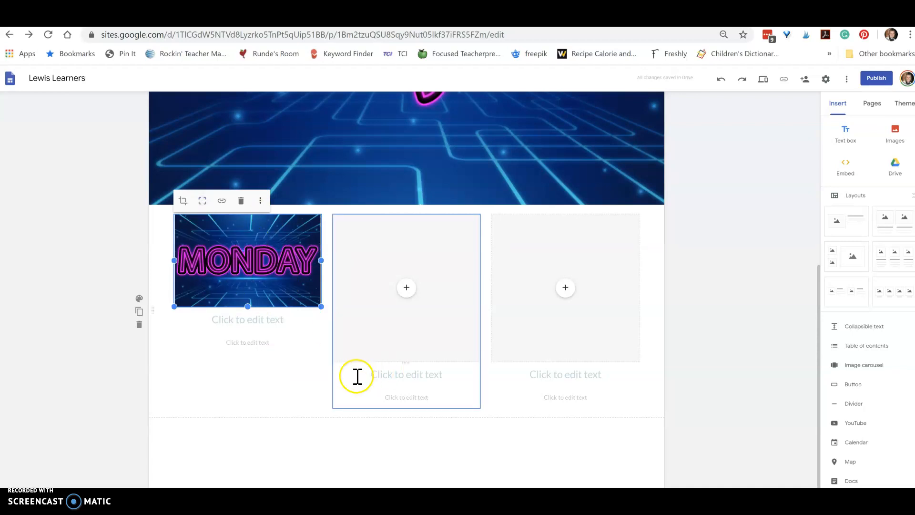
Upload the Tuesday and Wednesday pictures into the second and third tiles
left_click(407, 287)
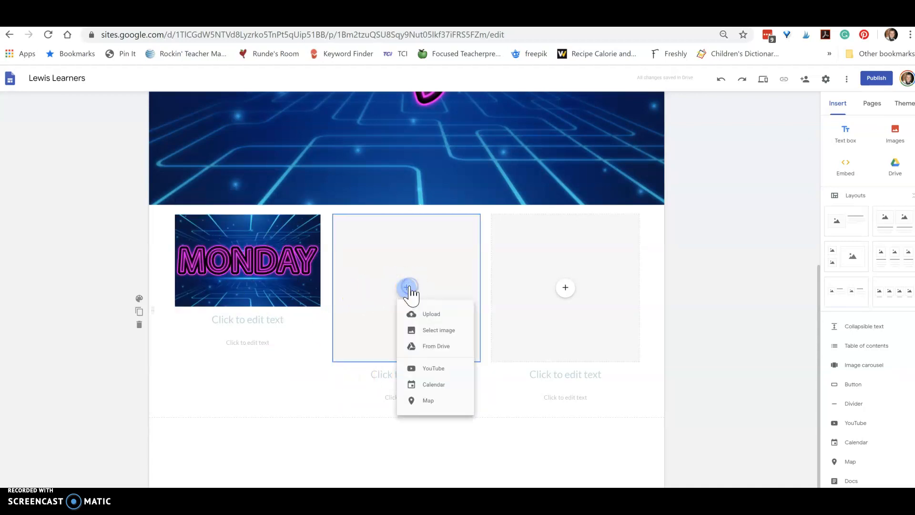
left_click(431, 314)
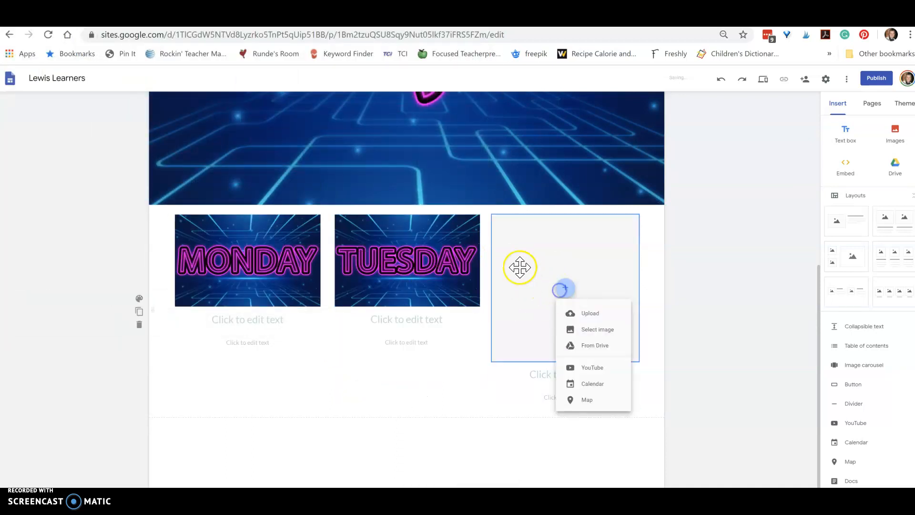
left_click(590, 312)
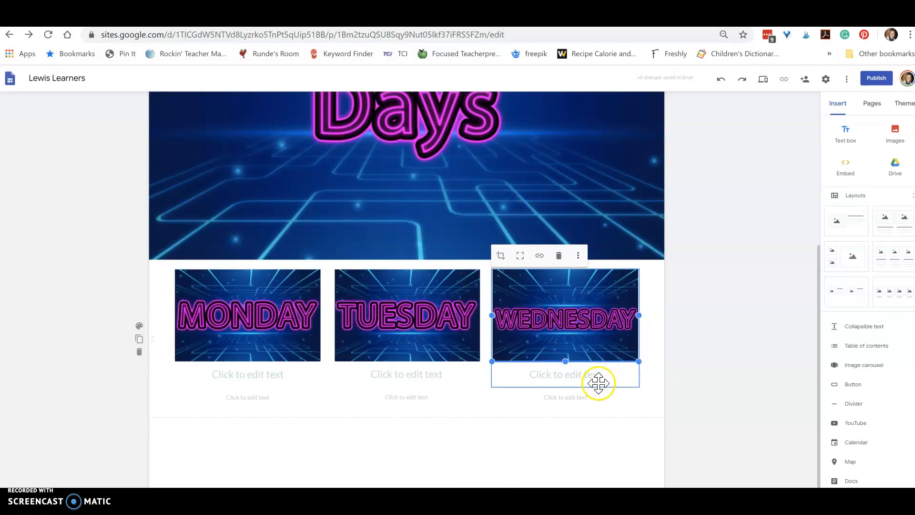
mouse_move(710, 352)
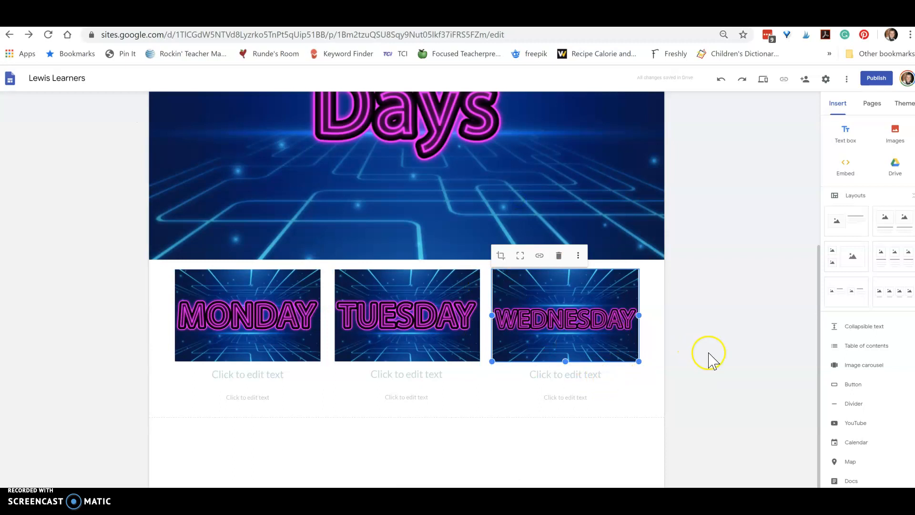
mouse_move(689, 359)
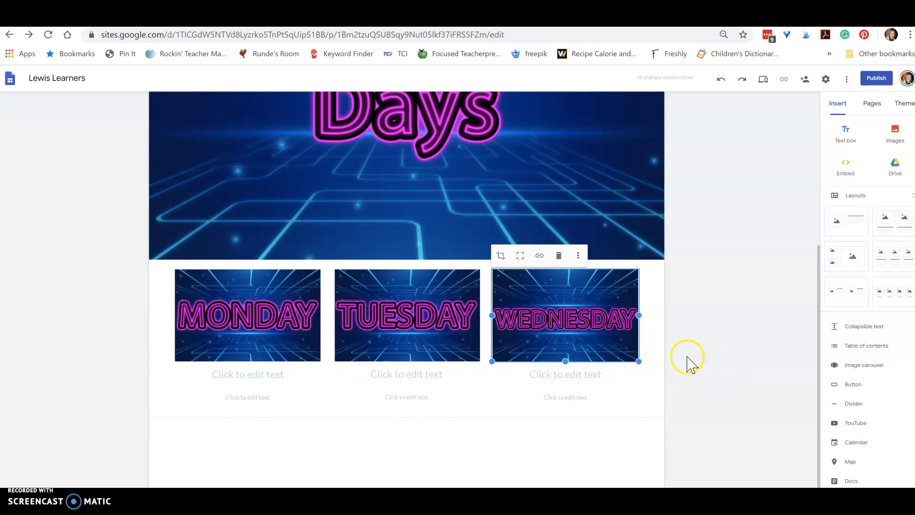
mouse_move(709, 347)
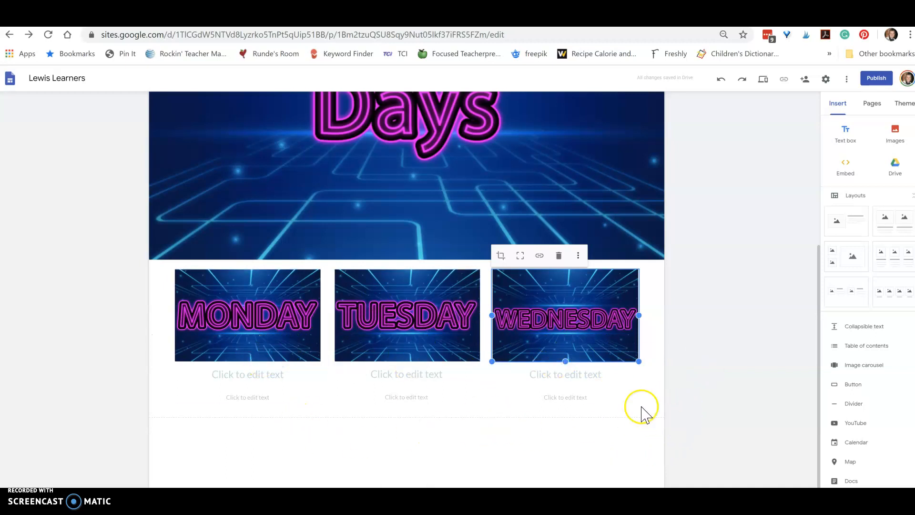
mouse_move(724, 348)
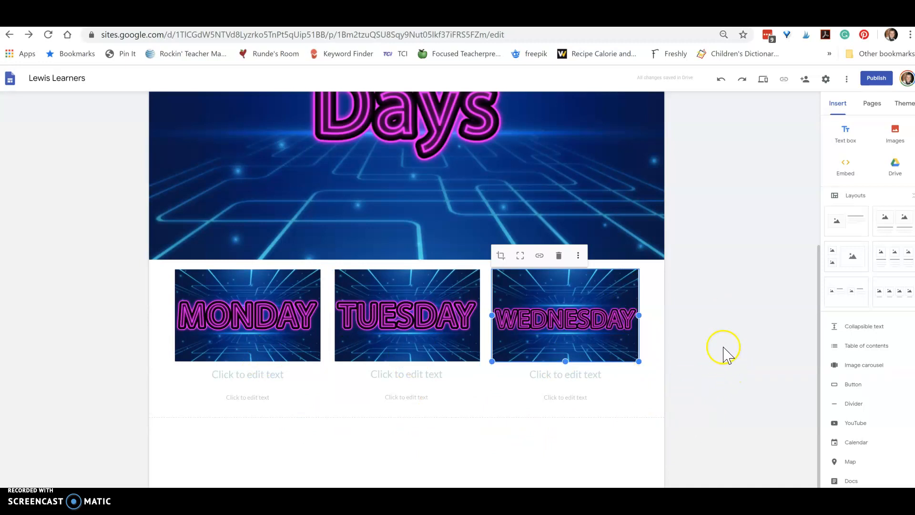
left_click(565, 397)
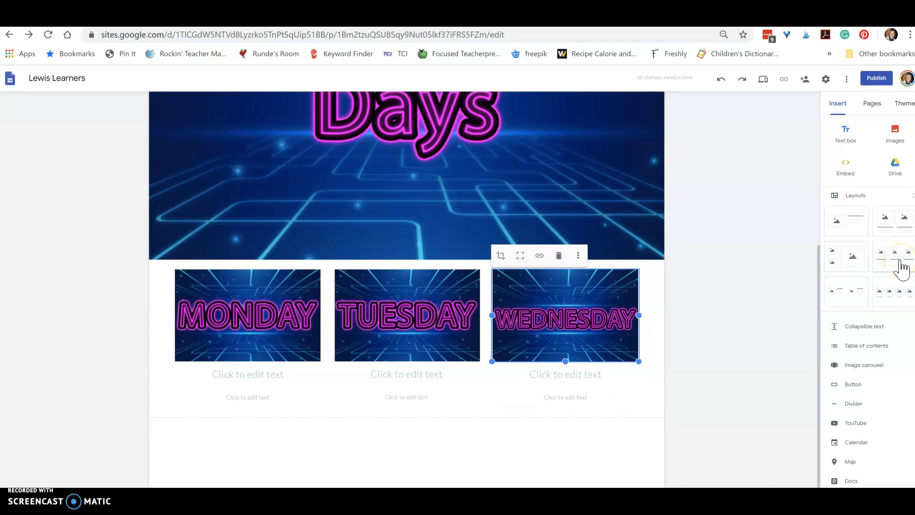
Fill the new row's outer tiles with Thursday and Friday and delete the empty middle tile
scroll("down", 3)
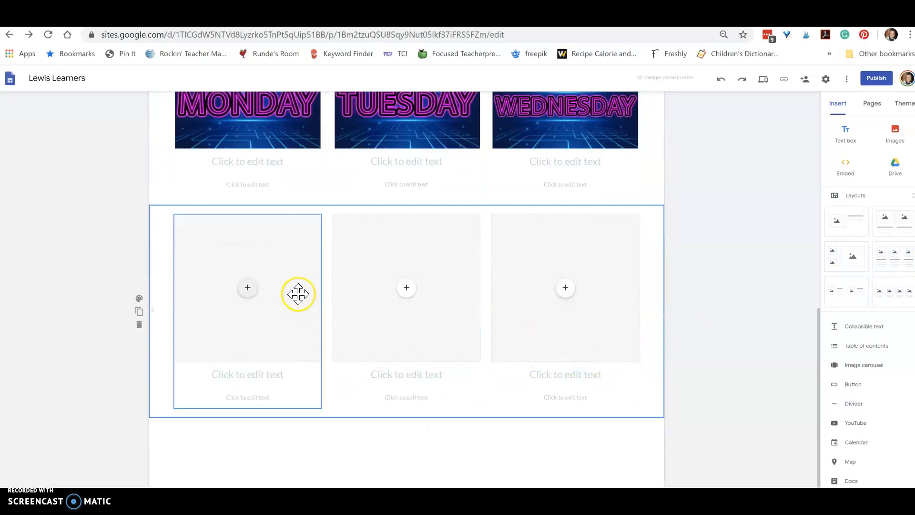
left_click(247, 287)
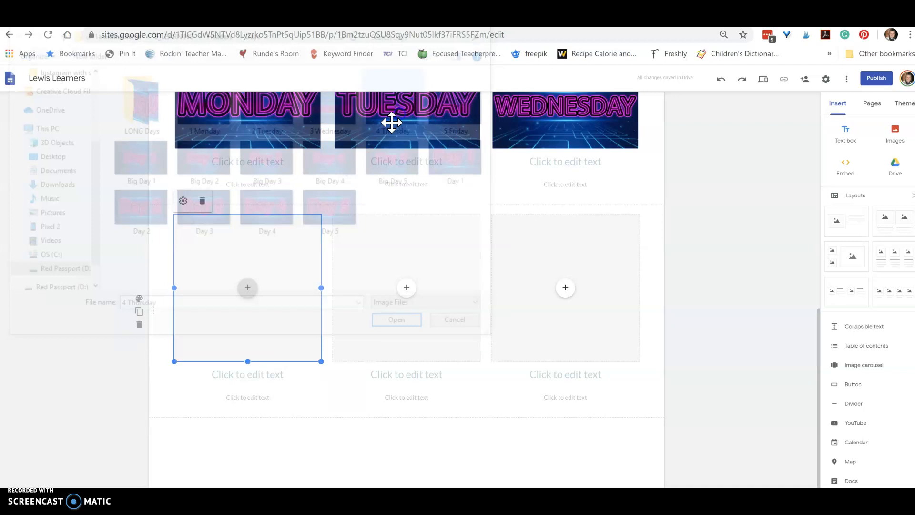
left_click(396, 319)
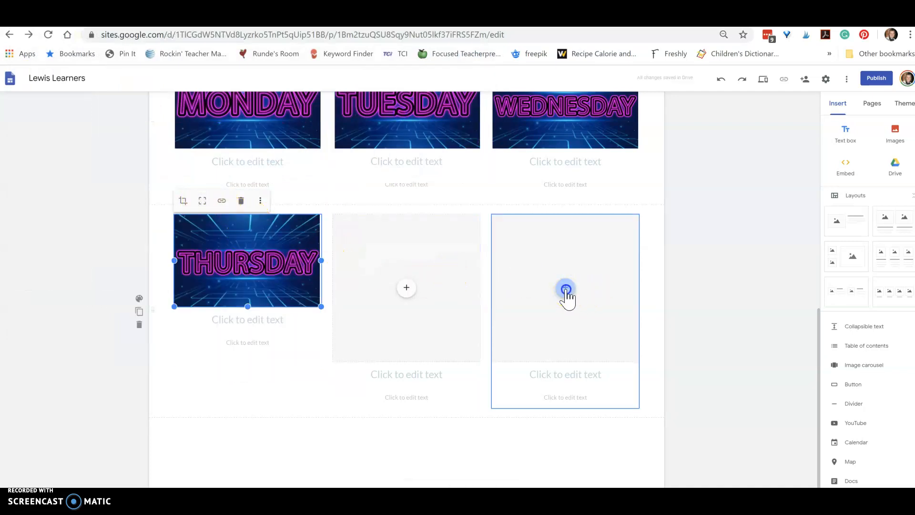
left_click(565, 289)
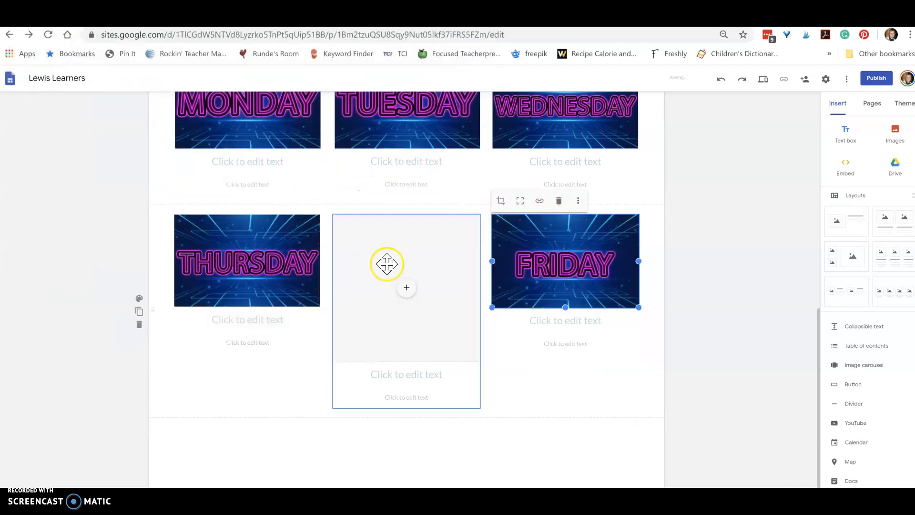
left_click(407, 288)
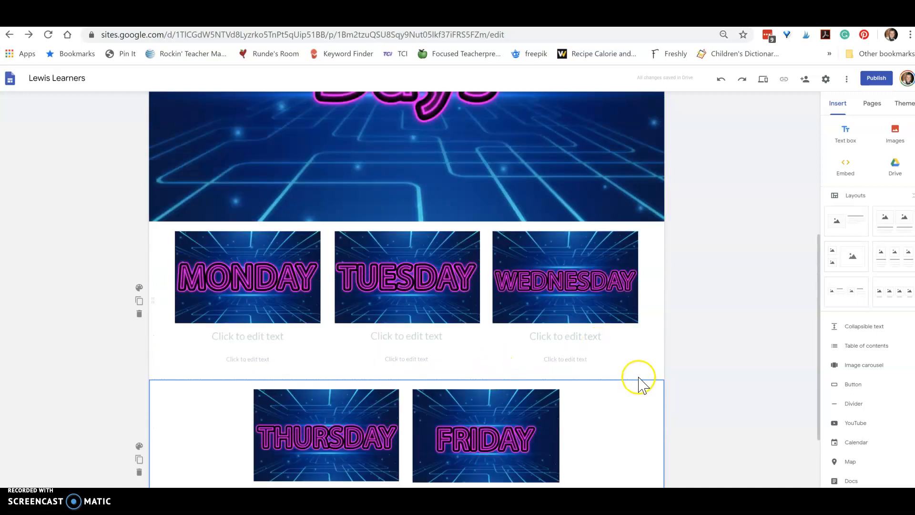
scroll("down", 3)
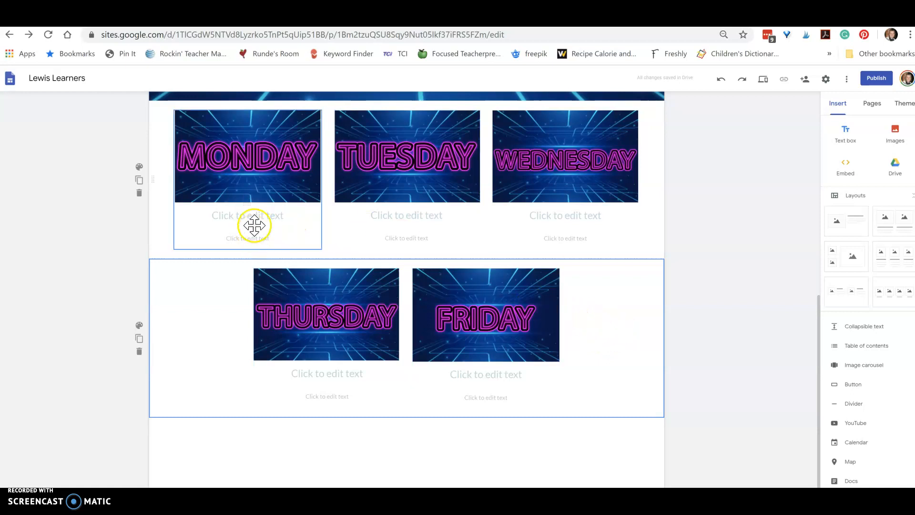
mouse_move(668, 336)
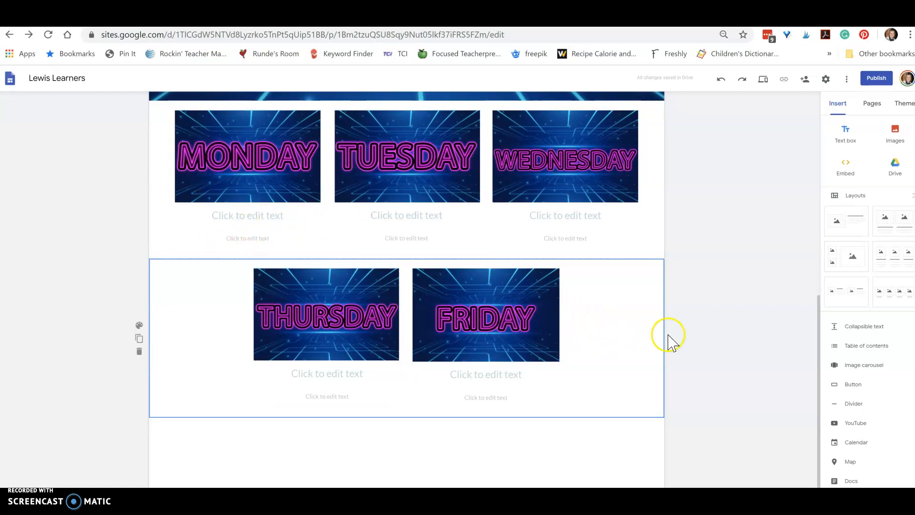
Delete the empty 'Click to edit text' boxes under the Monday, Tuesday and Wednesday pictures
scroll("up", 3)
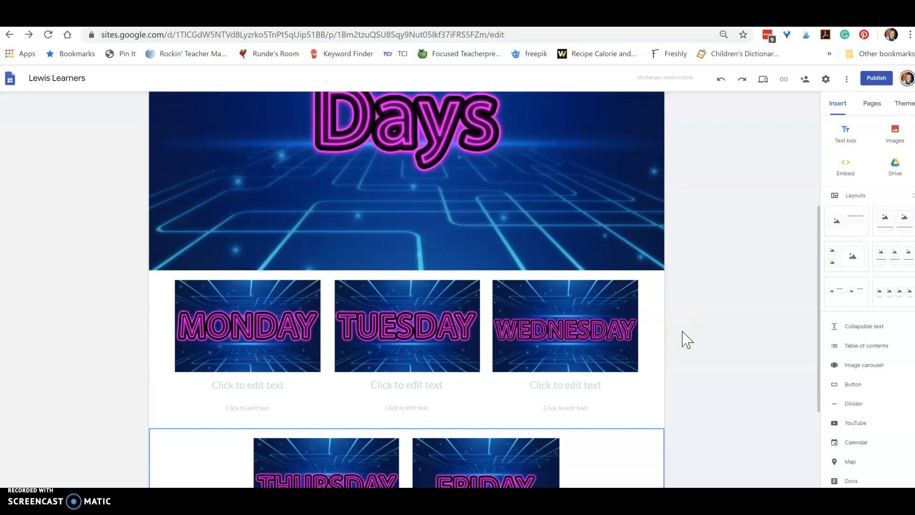
scroll("down", 3)
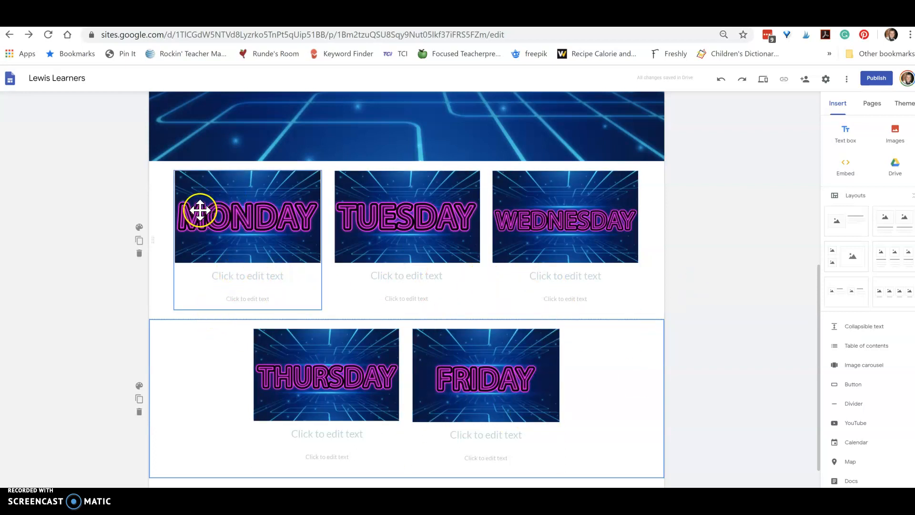
mouse_move(264, 224)
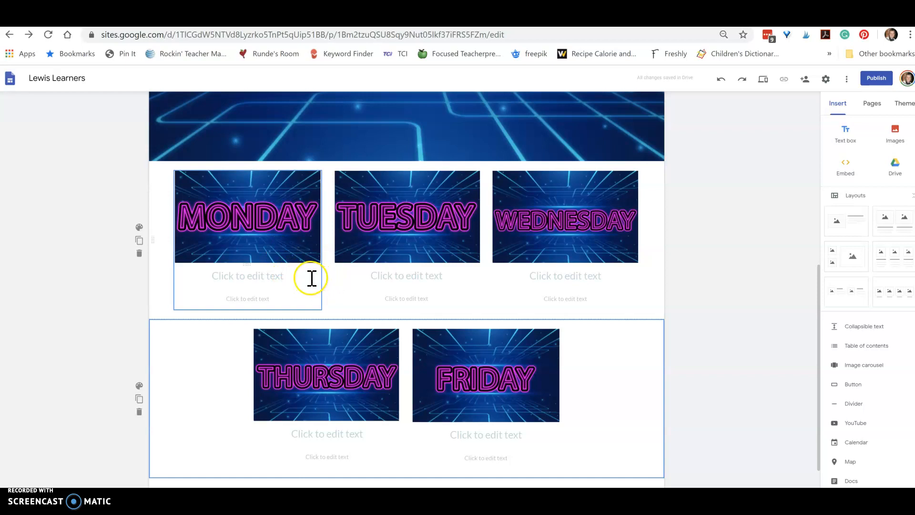
left_click(247, 276)
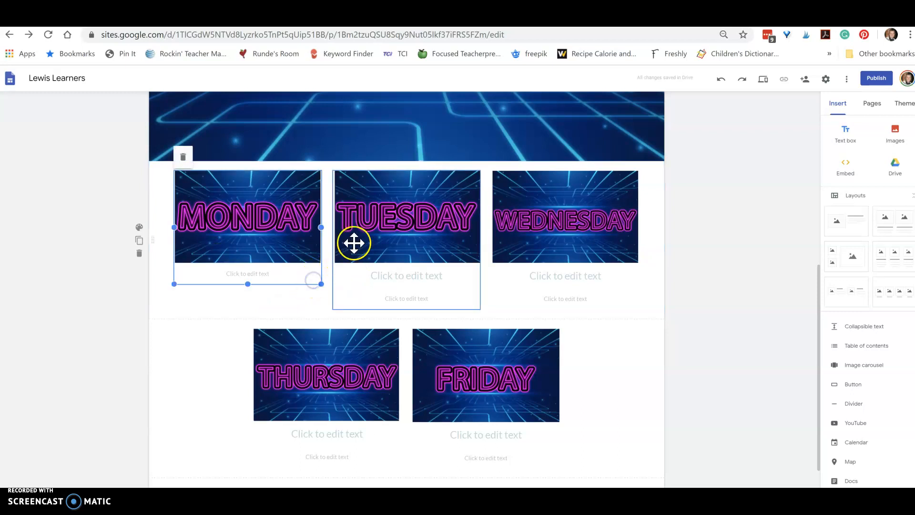
left_click(247, 275)
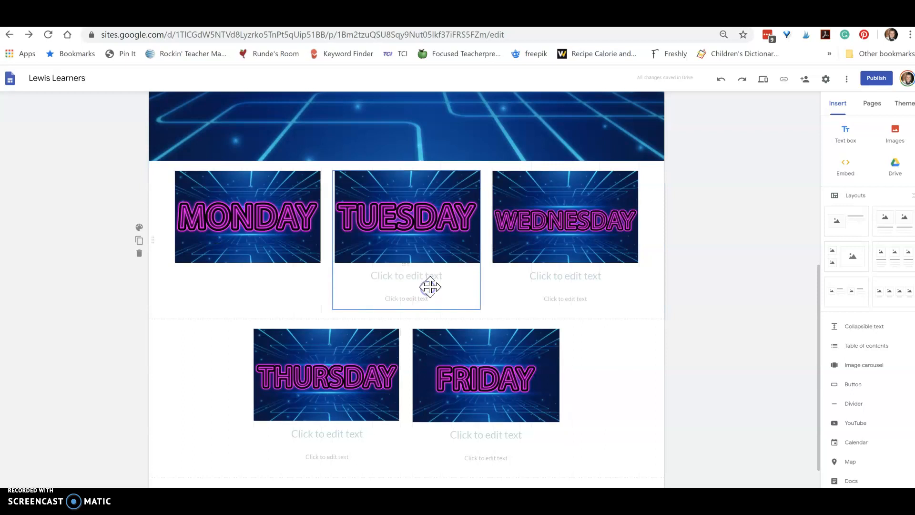
left_click(406, 275)
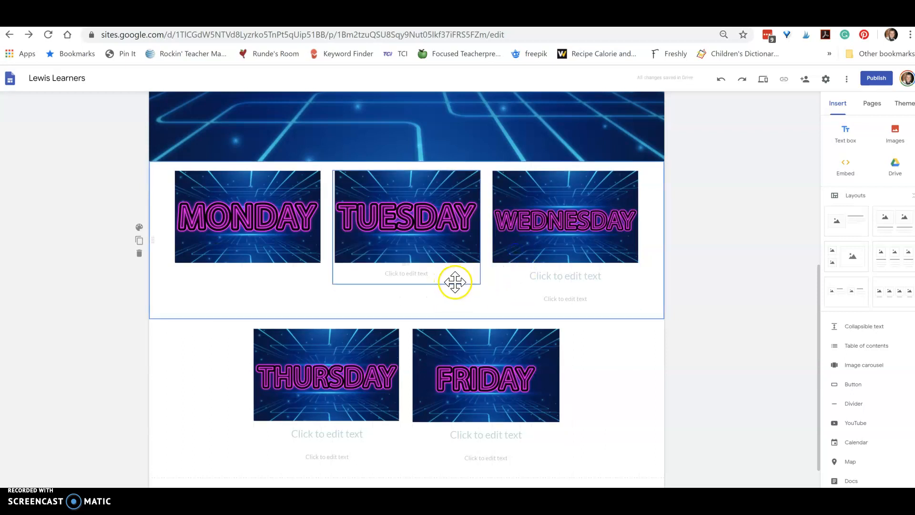
left_click(406, 273)
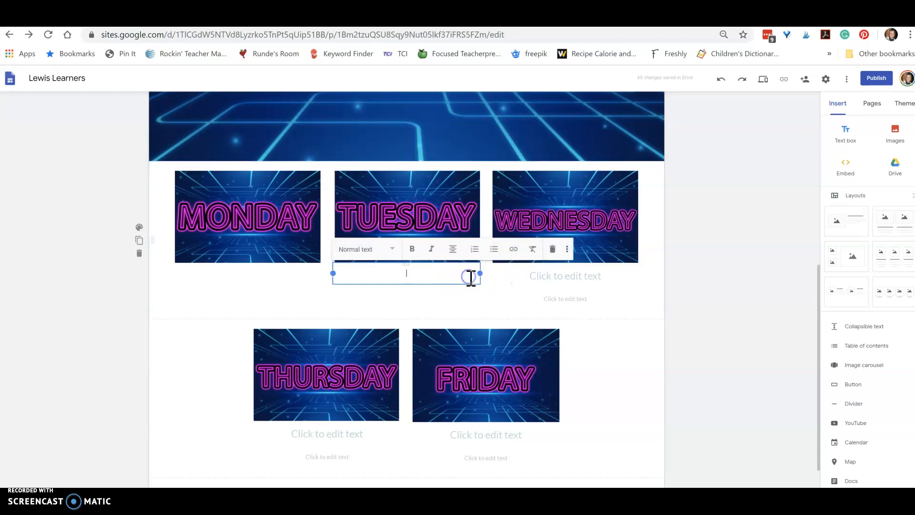
left_click(565, 255)
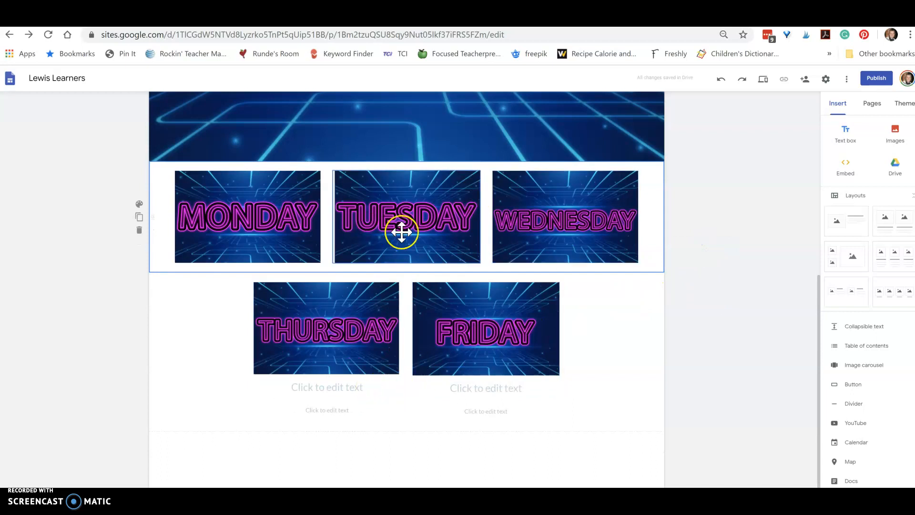
scroll("down", 3)
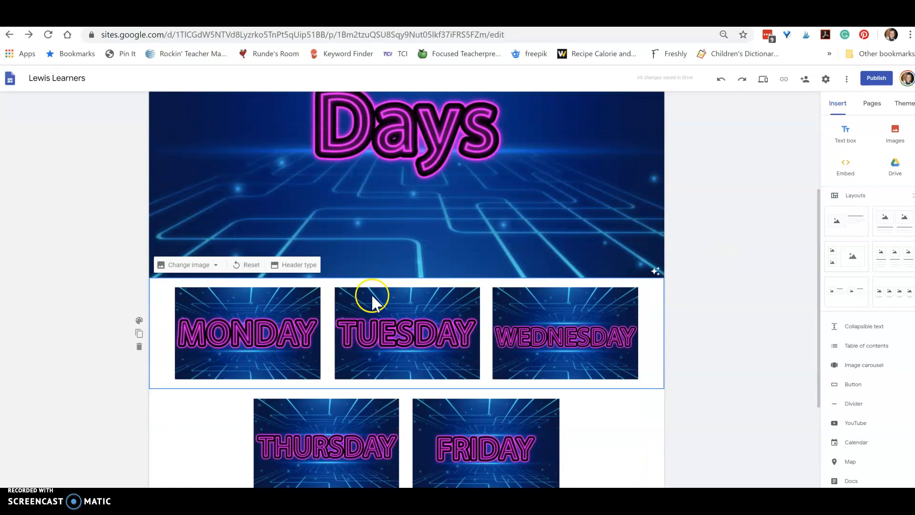
scroll("down", 3)
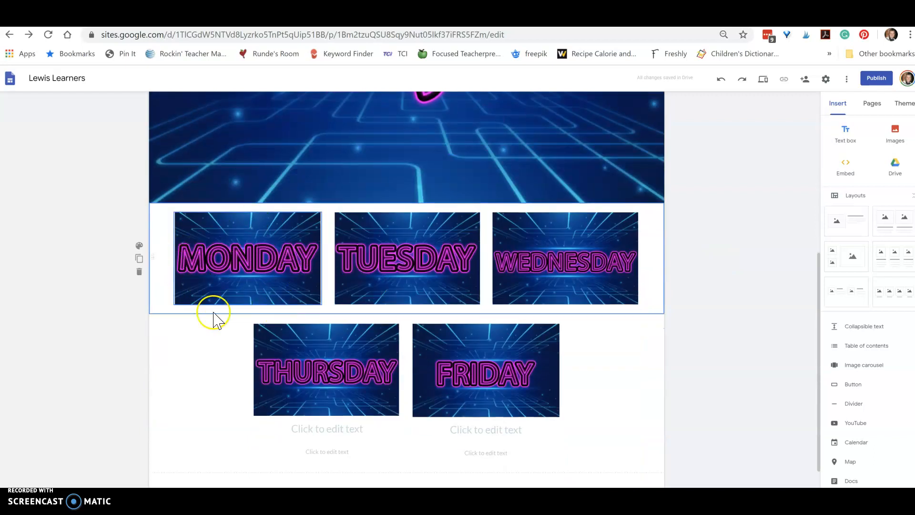
mouse_move(260, 330)
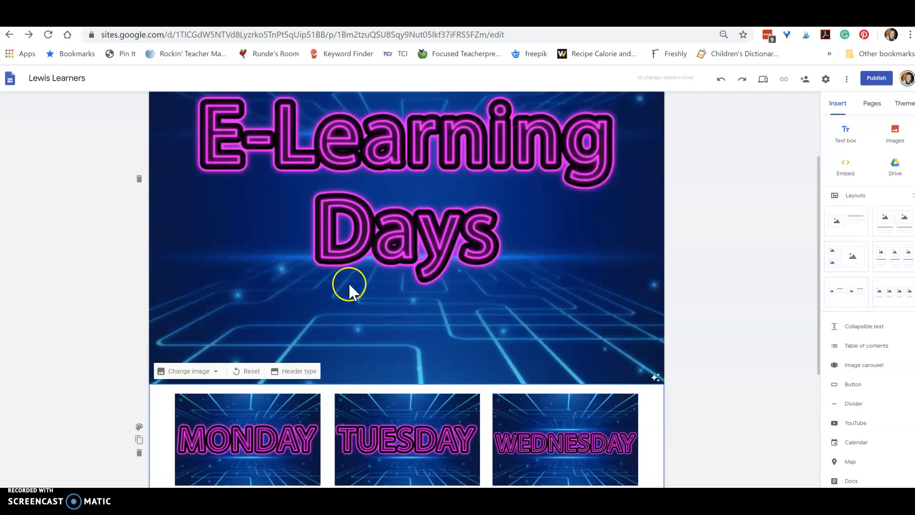
mouse_move(659, 350)
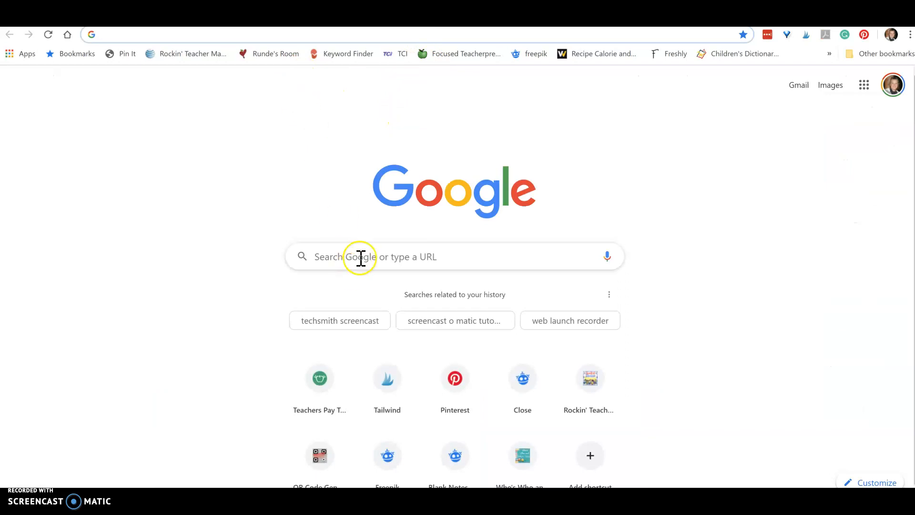
Search 'google sites' in Chrome and follow the Google Sites sign-in result
type("google sites")
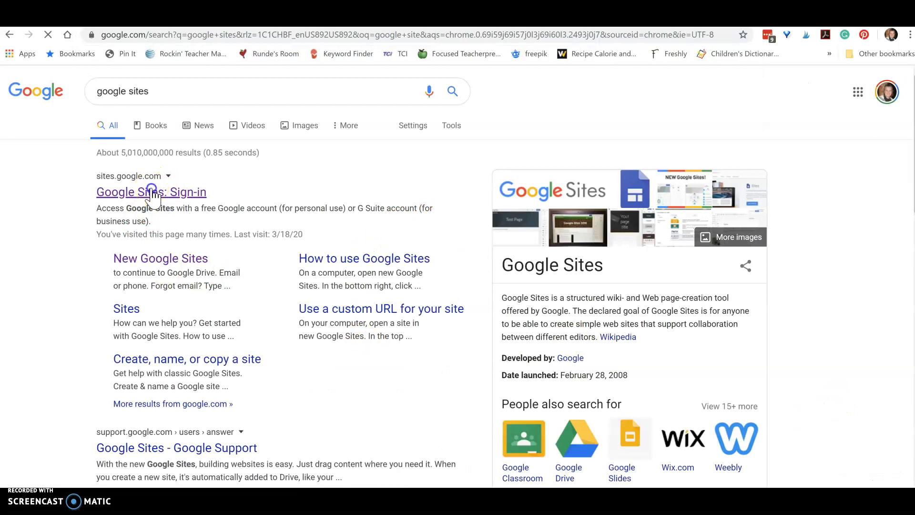
left_click(151, 192)
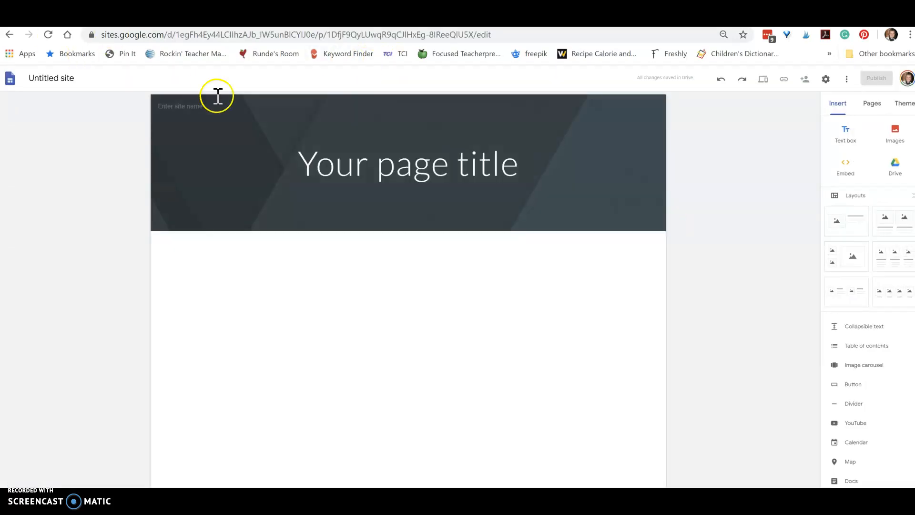
Delete the placeholder title, upload '1 Monday' as the header image, and change header type
left_click(407, 163)
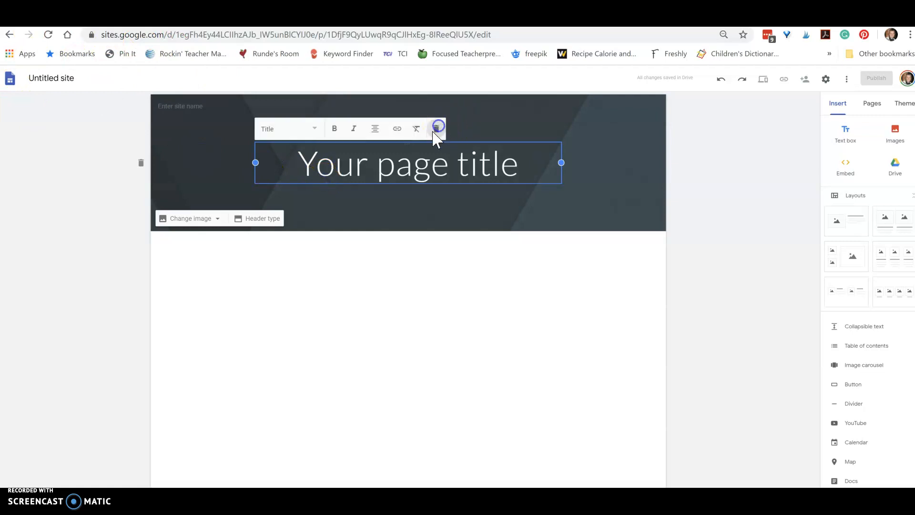
left_click(191, 218)
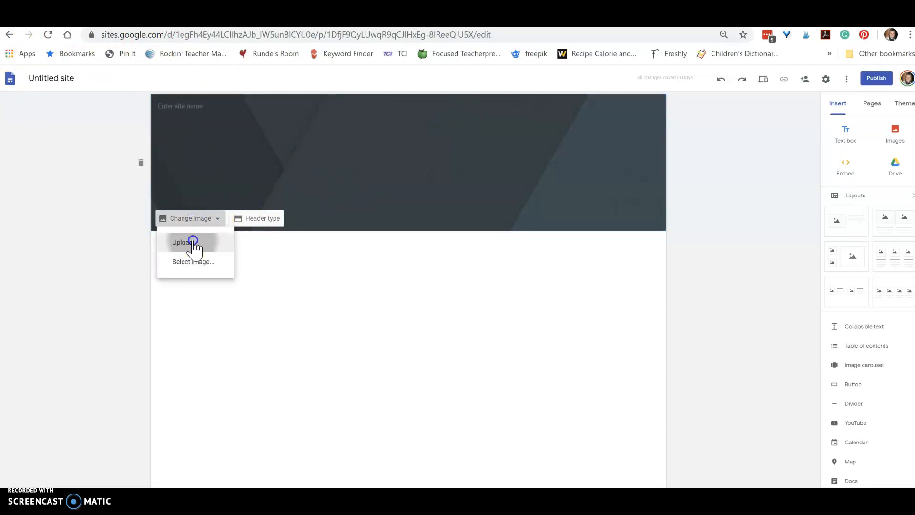
left_click(183, 242)
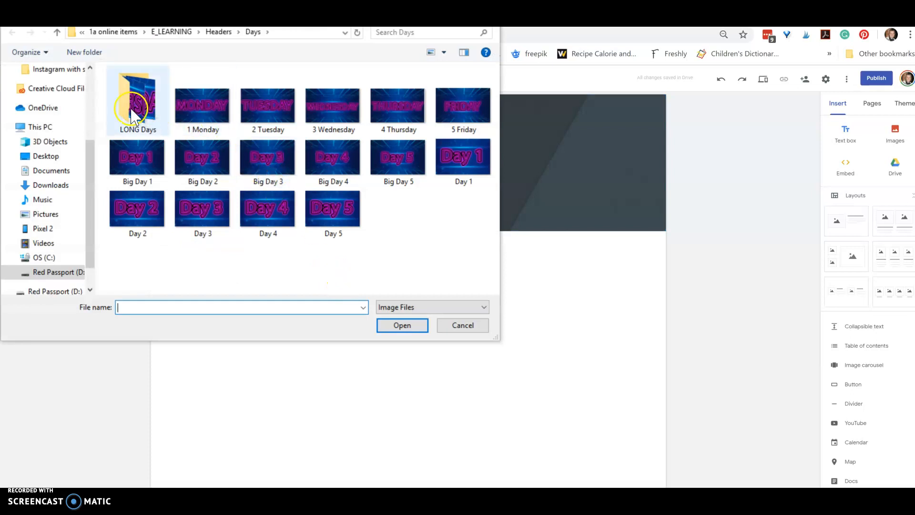
left_click(202, 106)
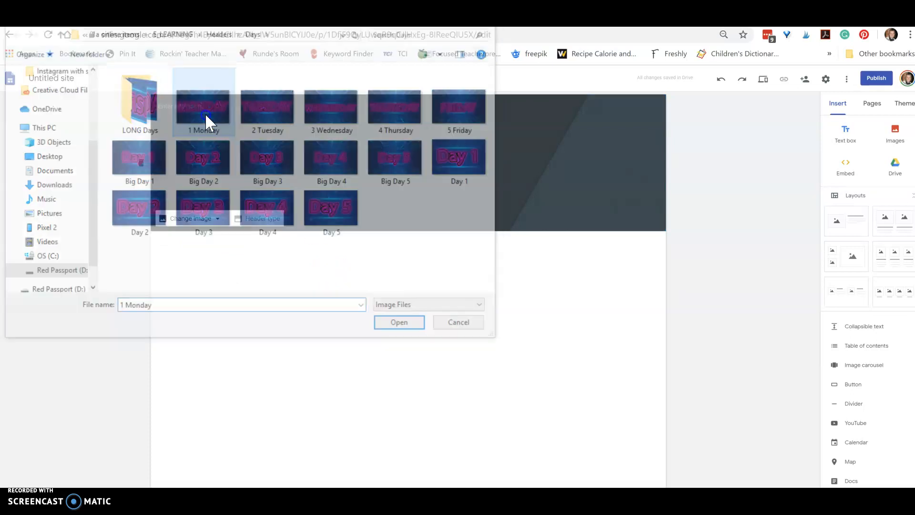
left_click(399, 323)
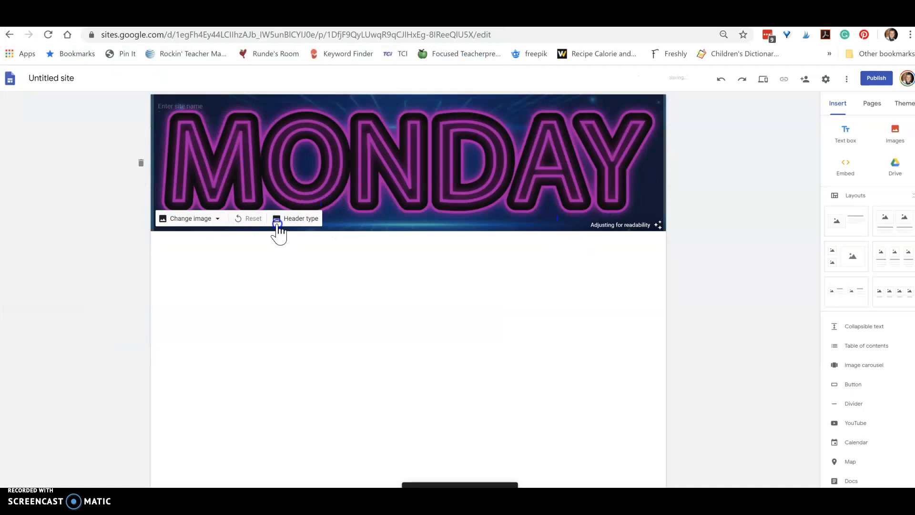
left_click(301, 219)
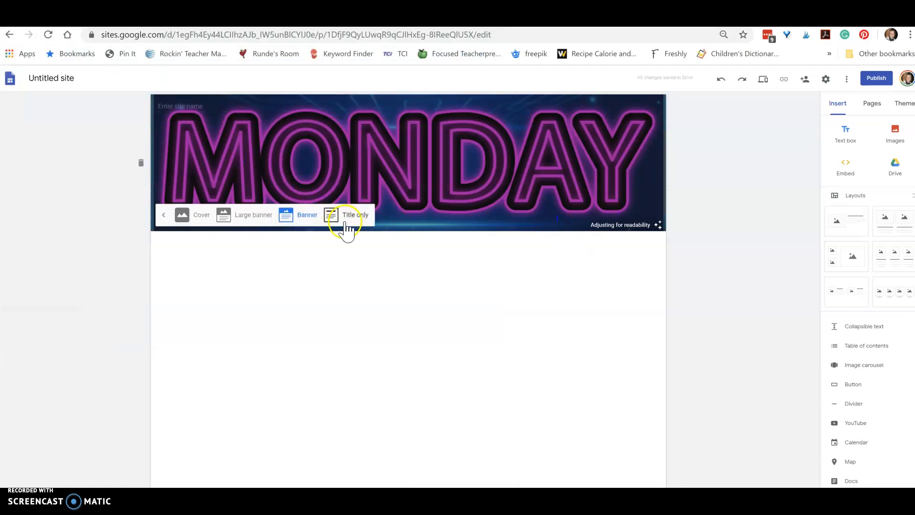
left_click(253, 214)
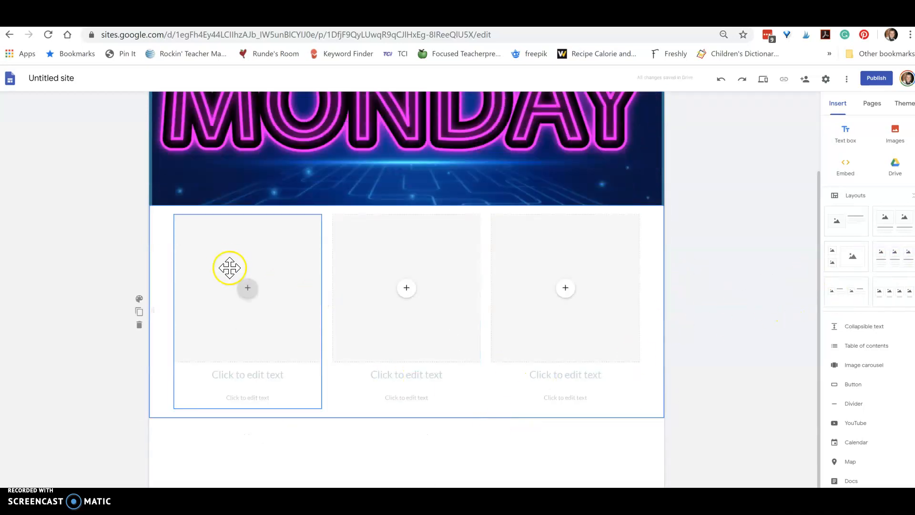
Upload the Reading graphic from the Subjects folder into the first tile
left_click(247, 287)
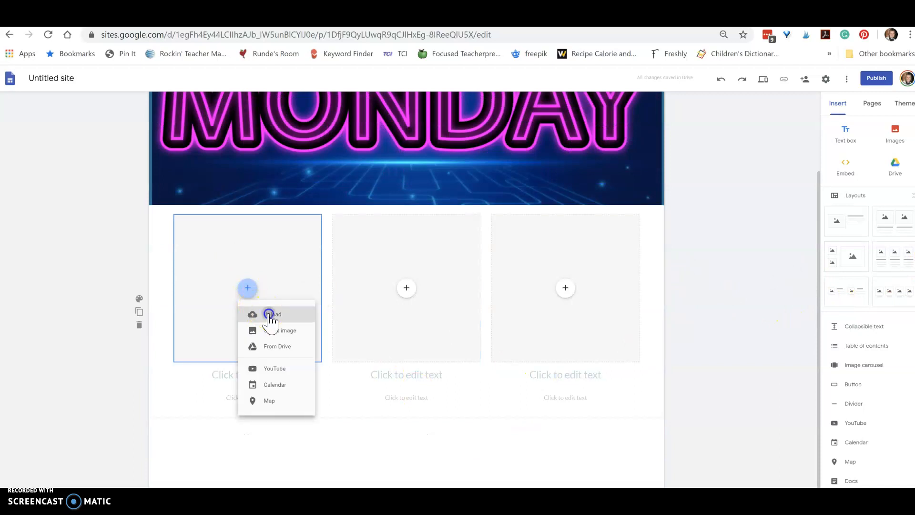
left_click(273, 315)
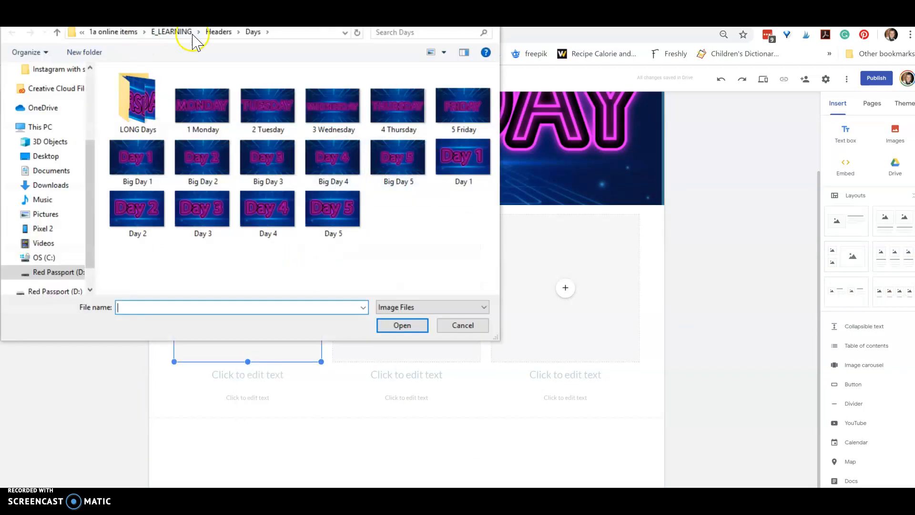
left_click(219, 31)
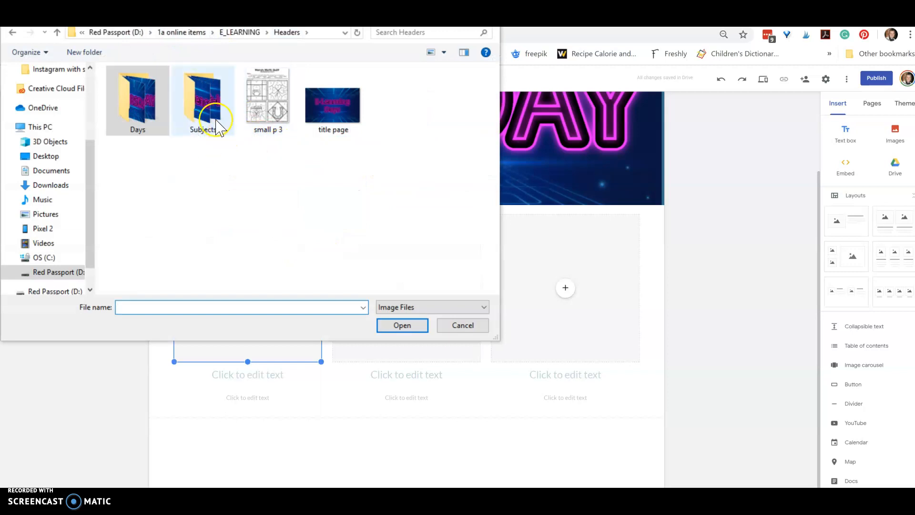
double_click(203, 101)
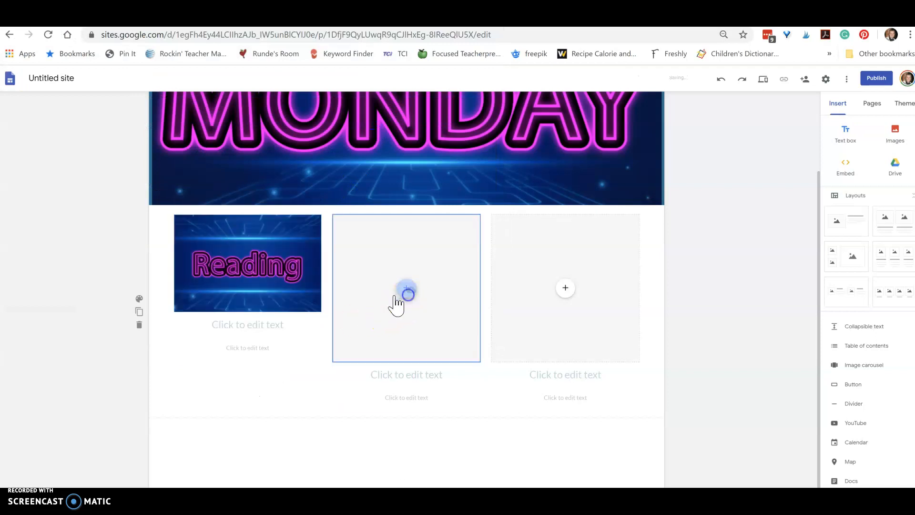
Fill the second and third tiles with the Check-In and Math graphics
left_click(406, 292)
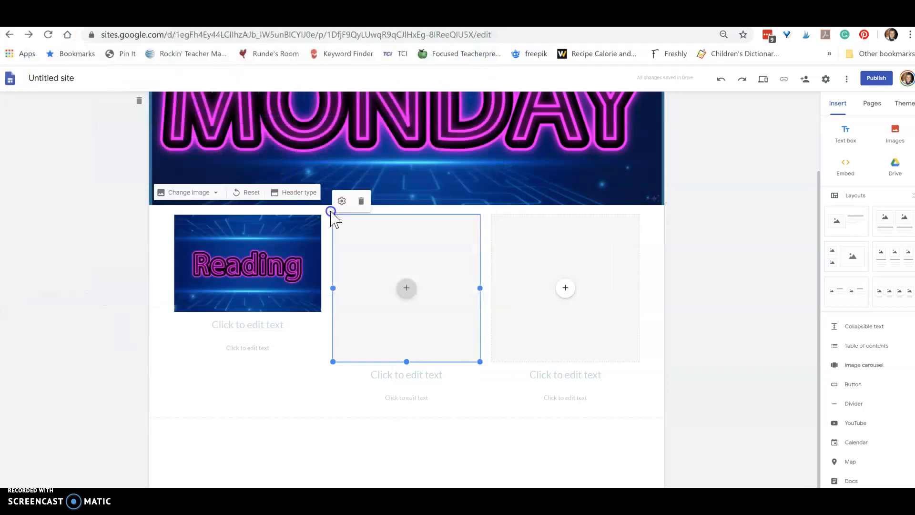
left_click(406, 288)
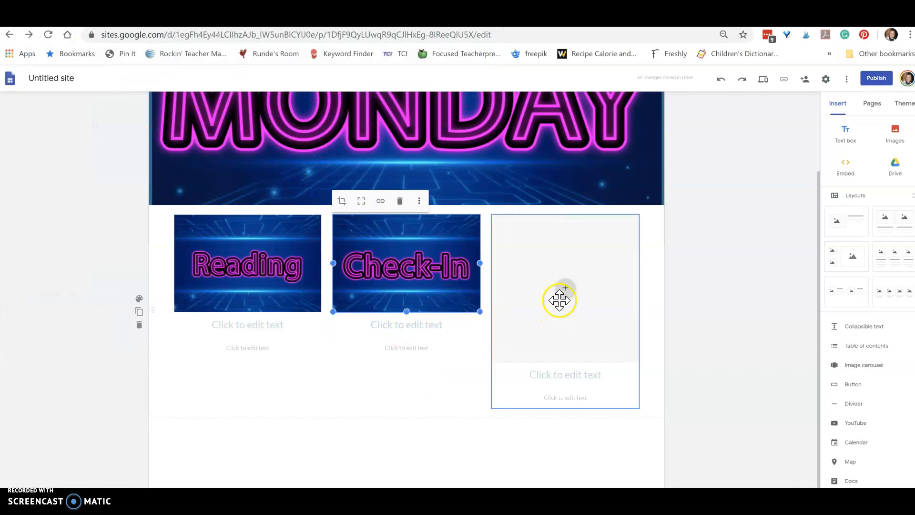
left_click(565, 288)
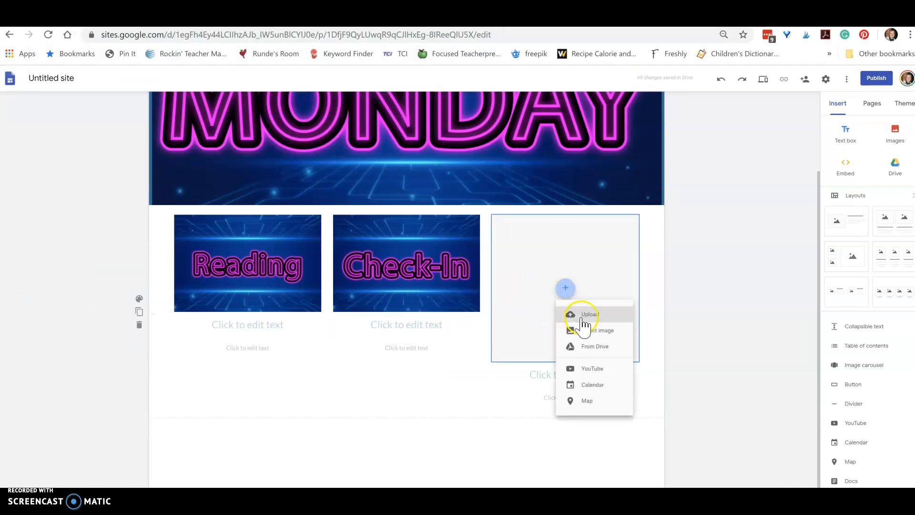
left_click(590, 314)
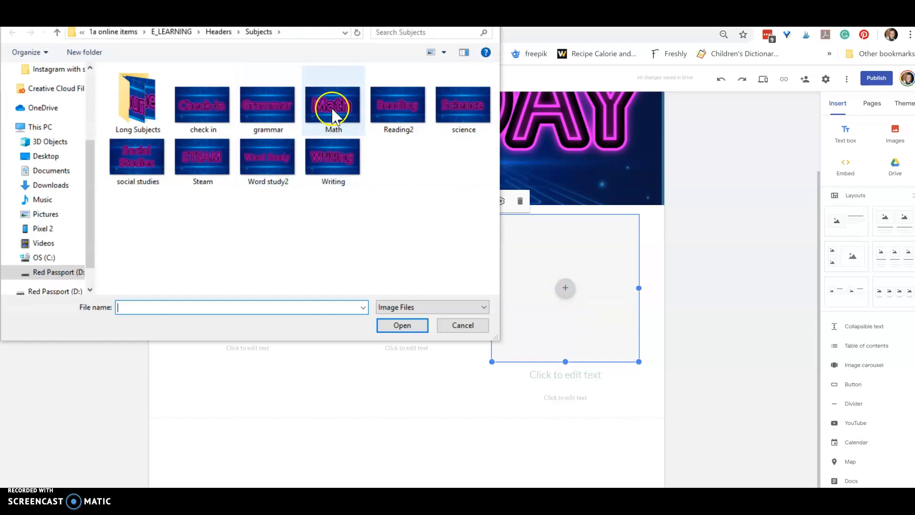
left_click(402, 325)
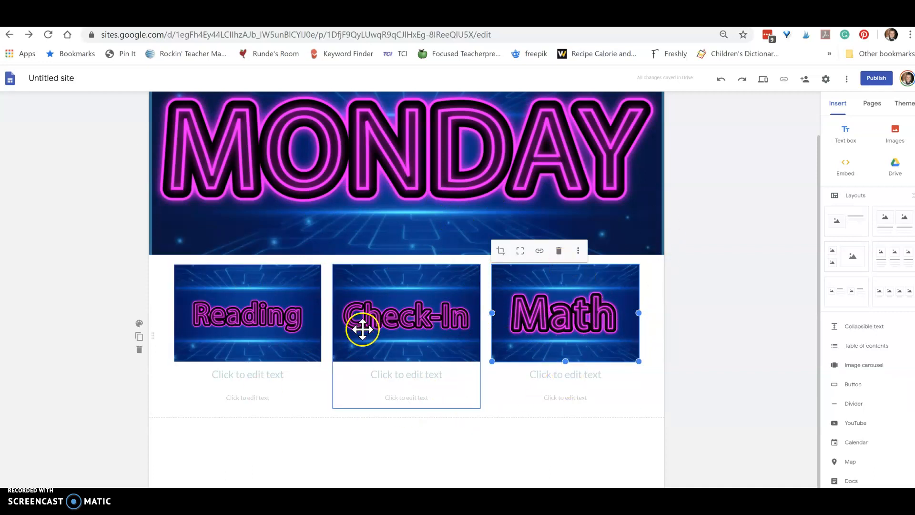
left_click(247, 375)
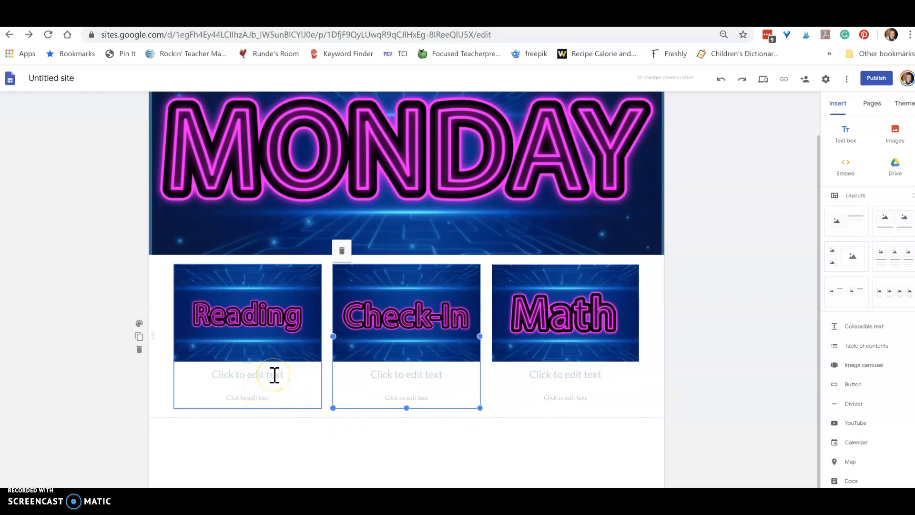
Format the Reading caption as left-aligned normal text in a bulleted list
left_click(247, 374)
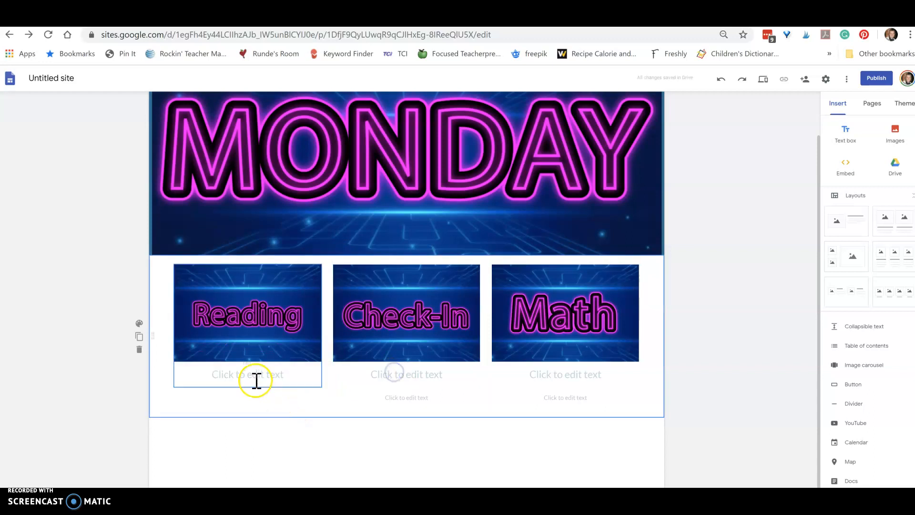
left_click(247, 374)
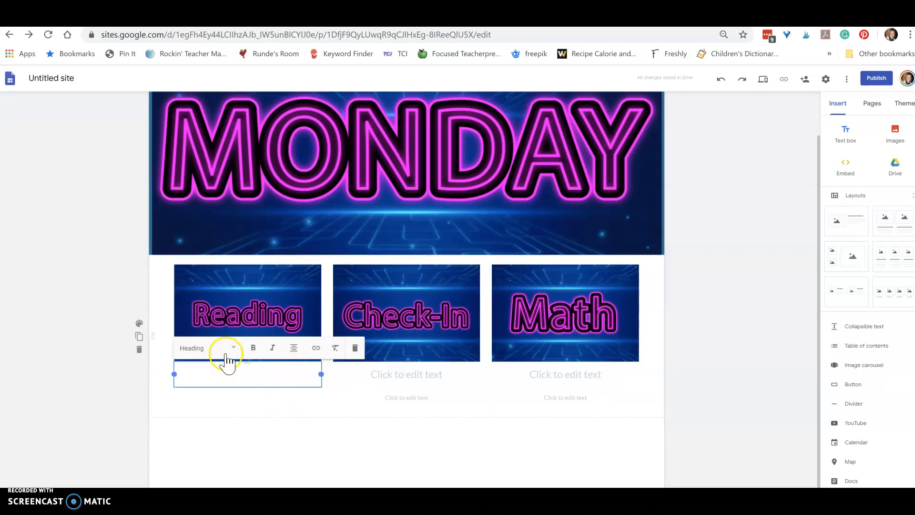
left_click(232, 348)
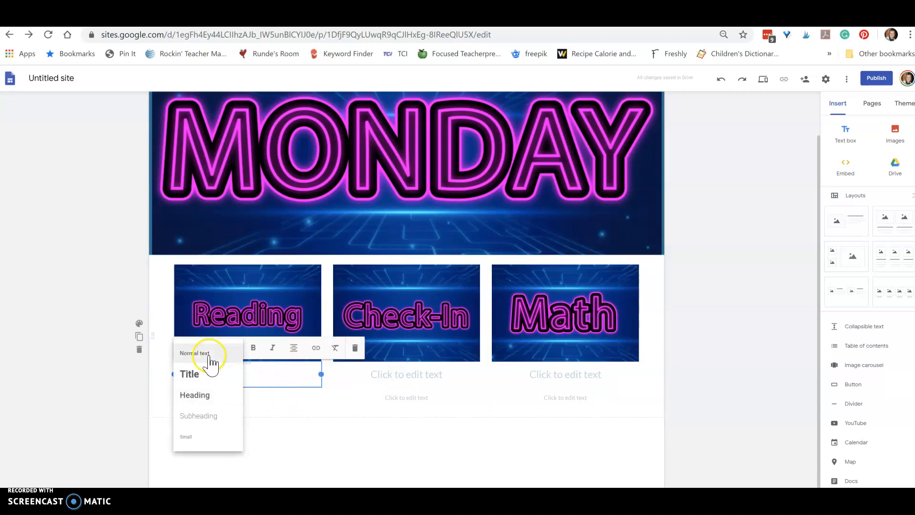
left_click(193, 353)
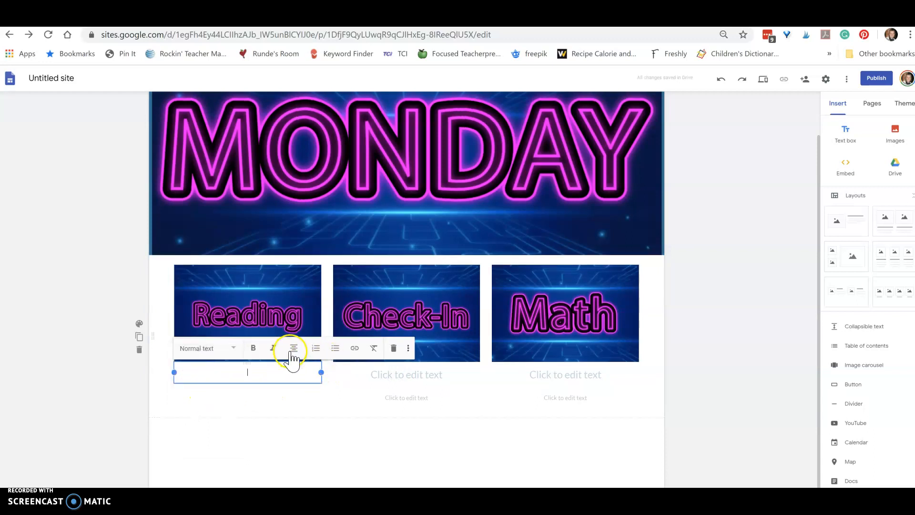
left_click(294, 349)
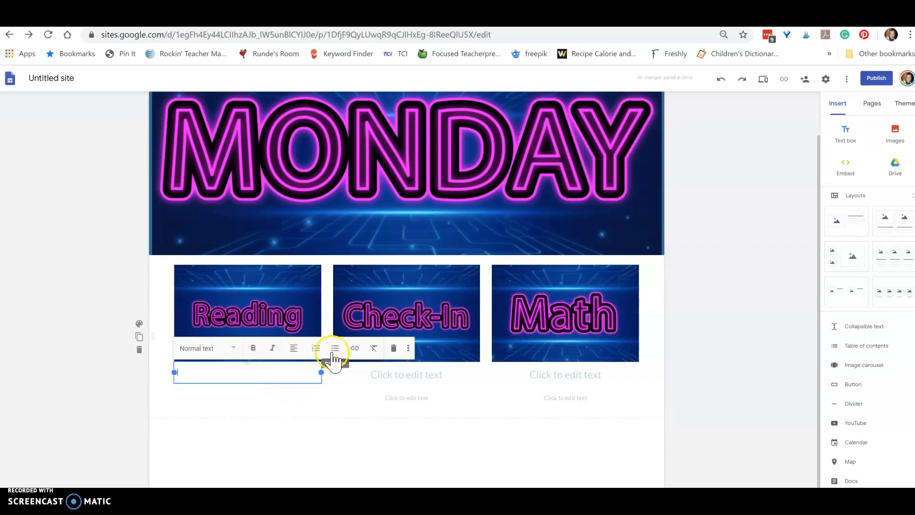
left_click(335, 348)
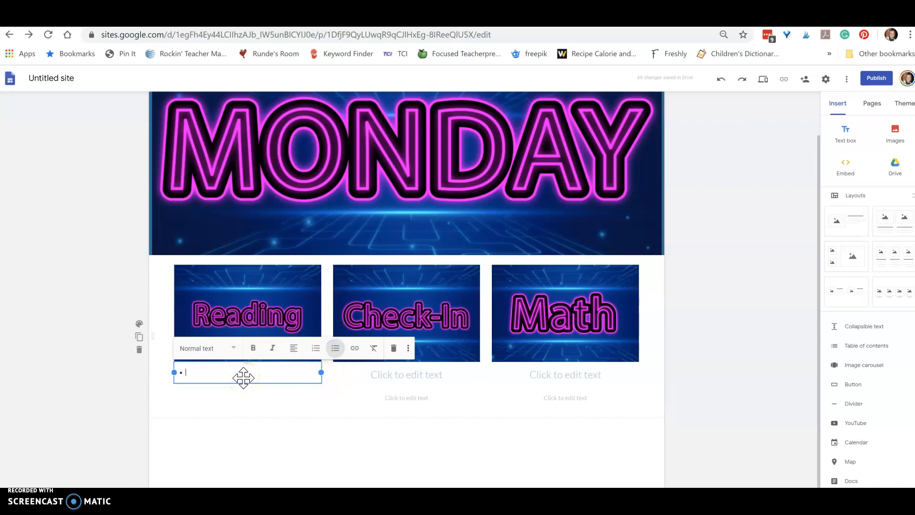
Type the bullet 'Read a book for at least 20 minutes.' and make it a subheading
type("Read")
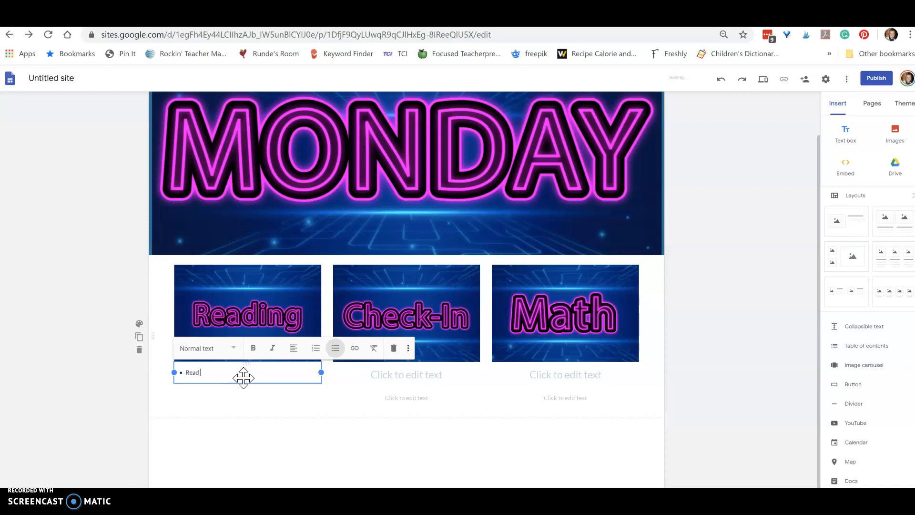
type("your o")
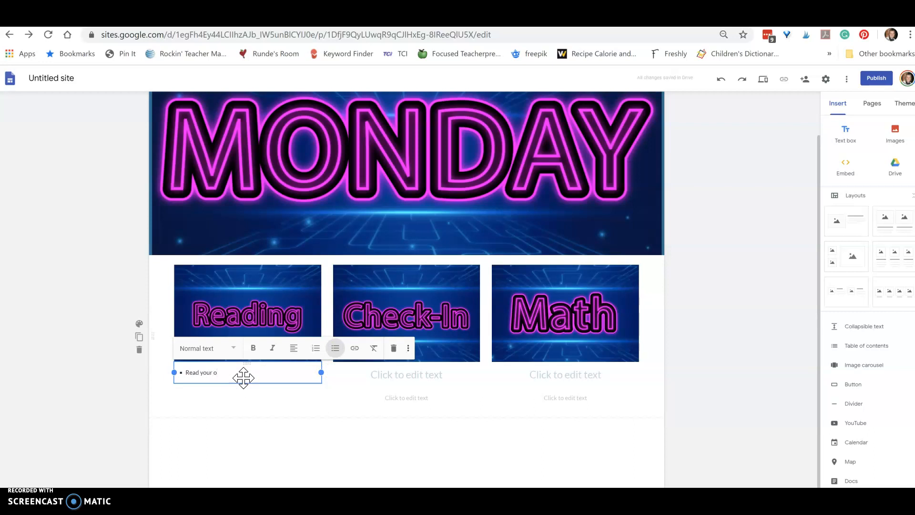
type("wn book")
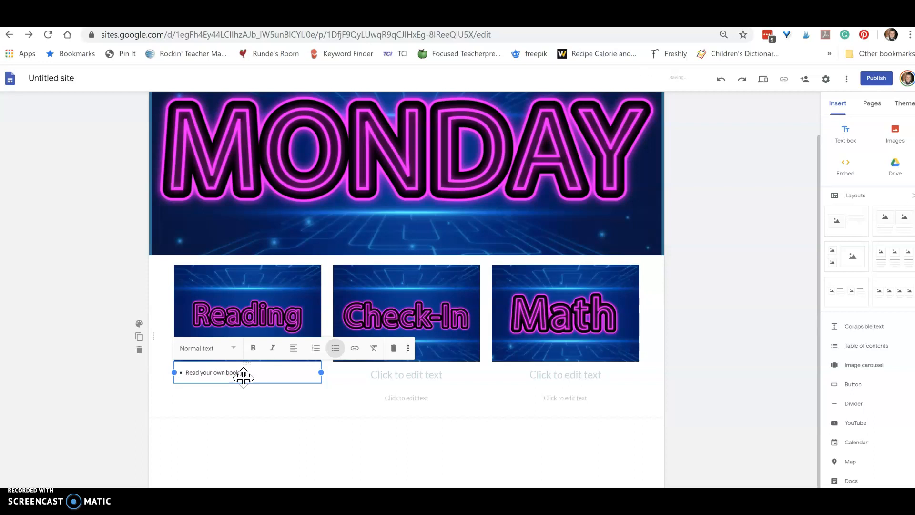
type("at least")
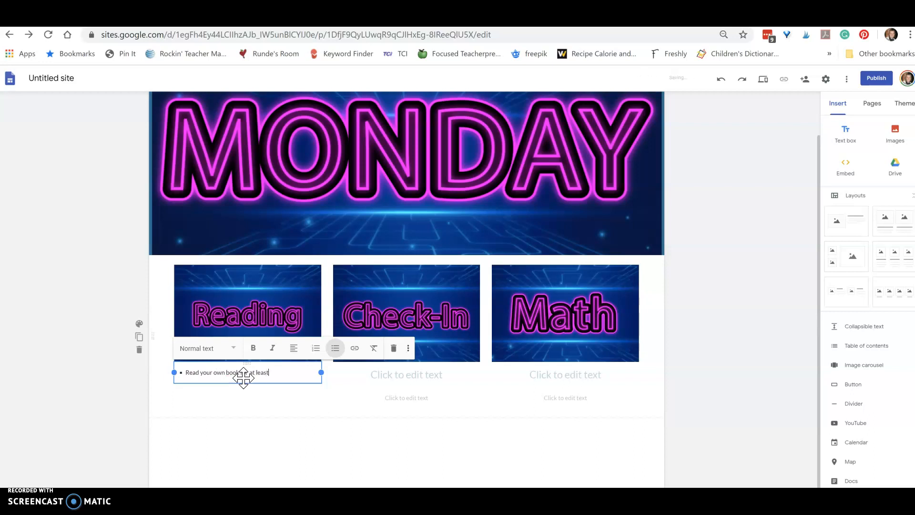
type("20 min")
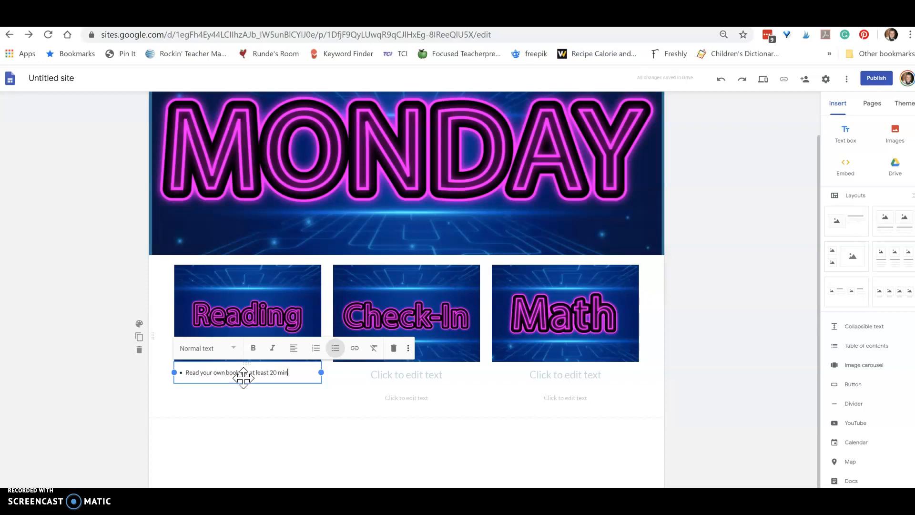
type("utes.")
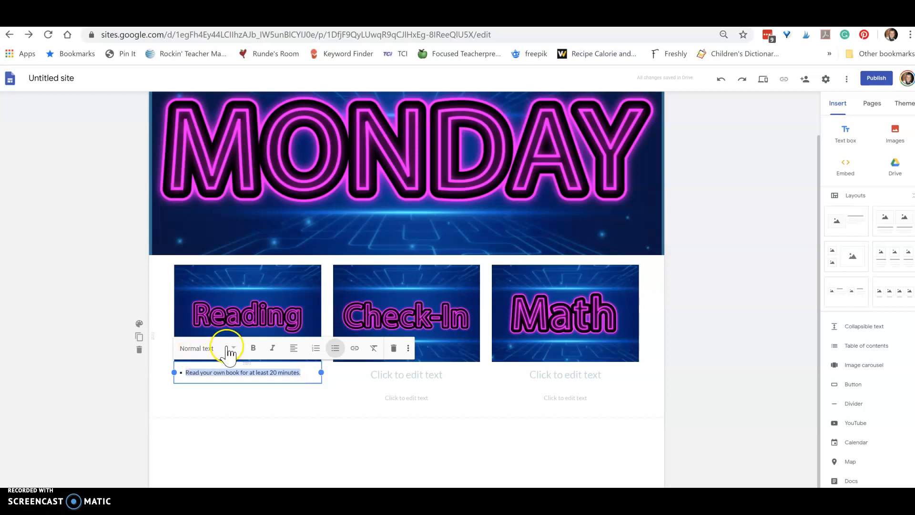
left_click(233, 349)
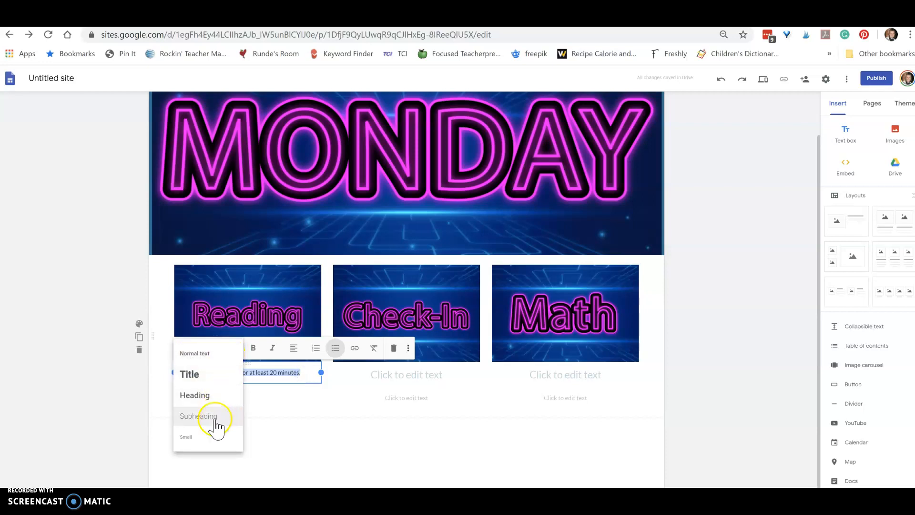
left_click(198, 416)
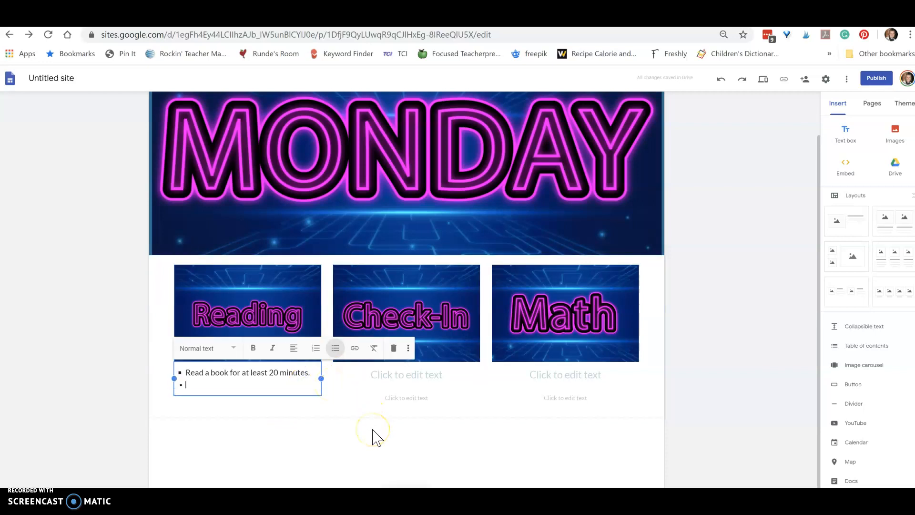
mouse_move(277, 361)
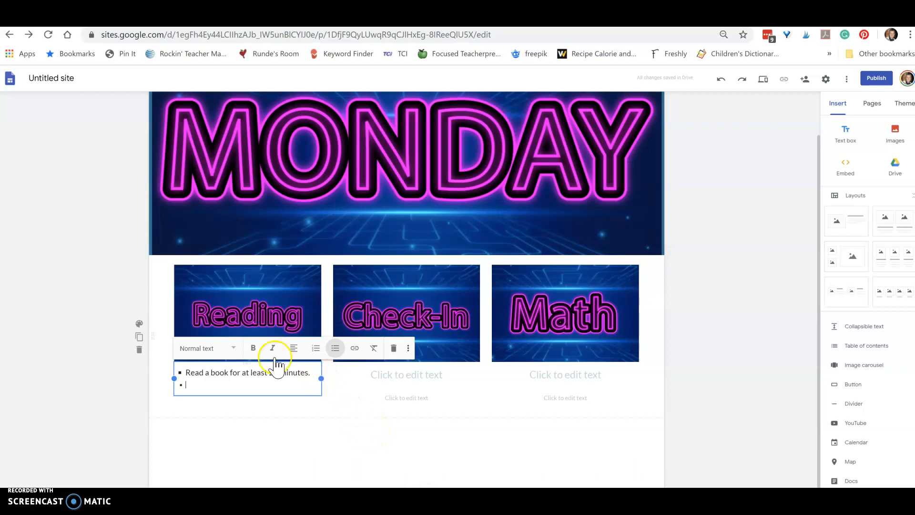
Add the subheading bullet 'Click here for Context Clues Activity.' and select the word 'here'
left_click(207, 348)
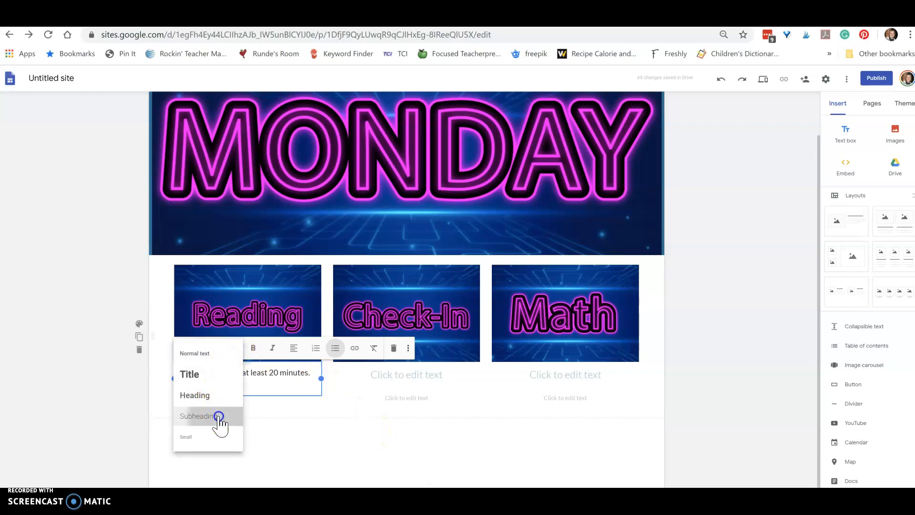
left_click(197, 416)
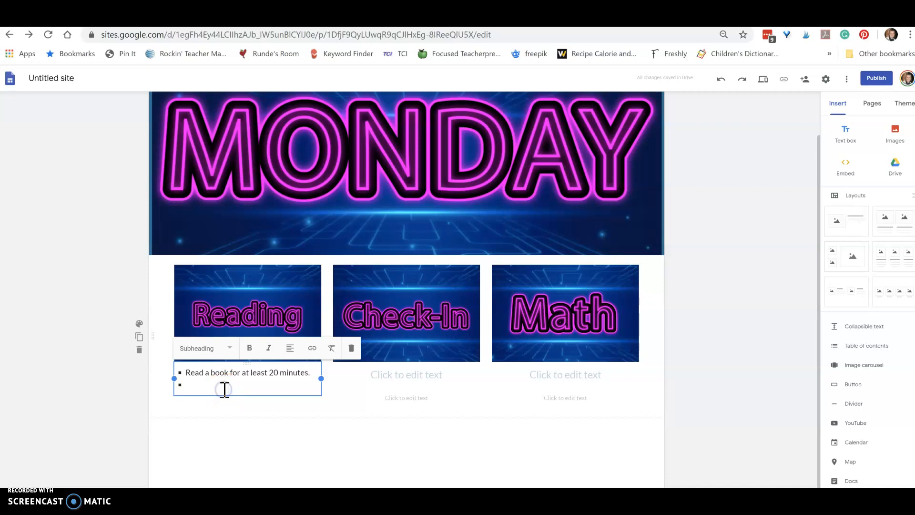
type("Do")
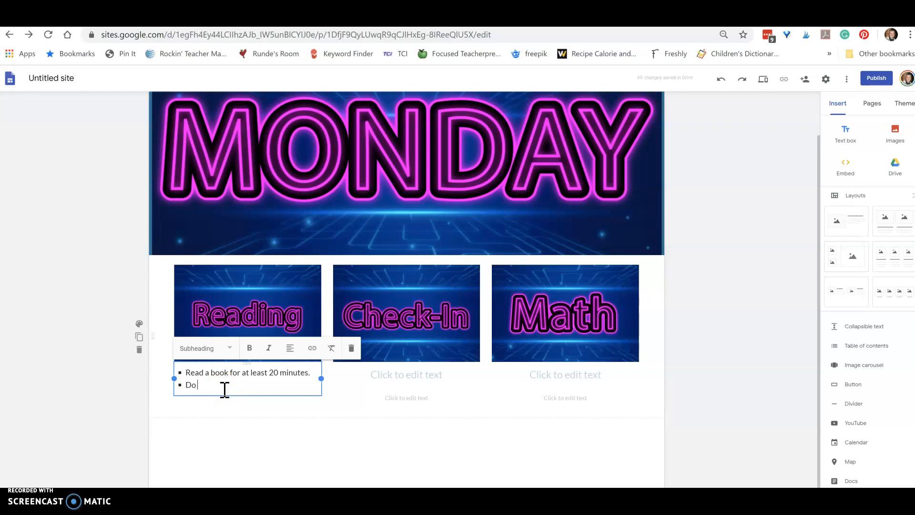
type("the")
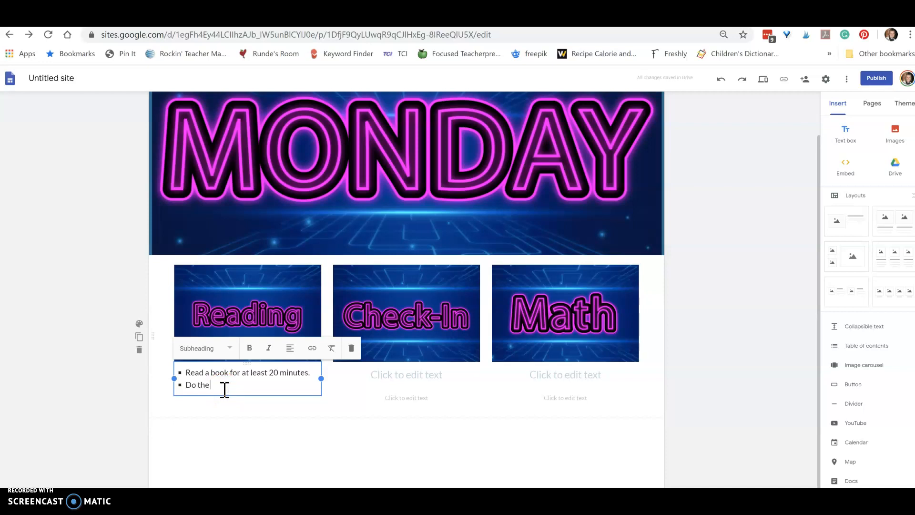
type("Context Clue")
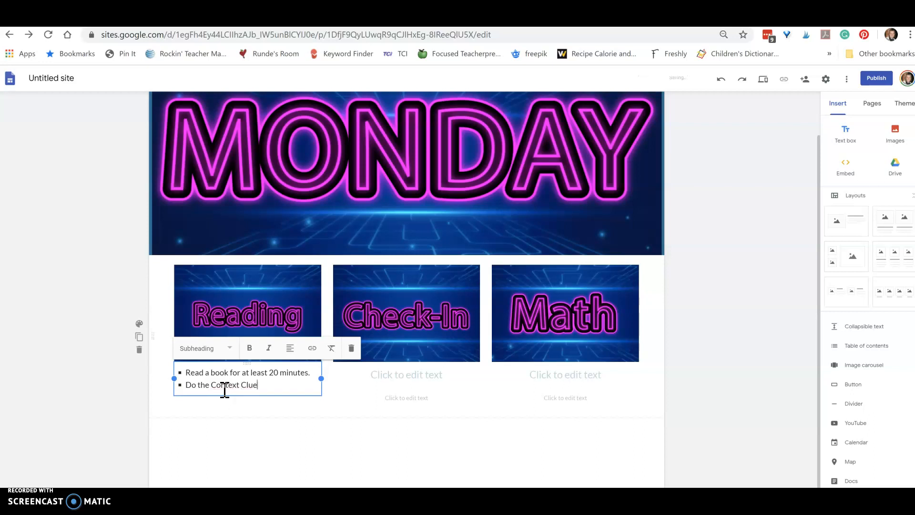
type("Activity")
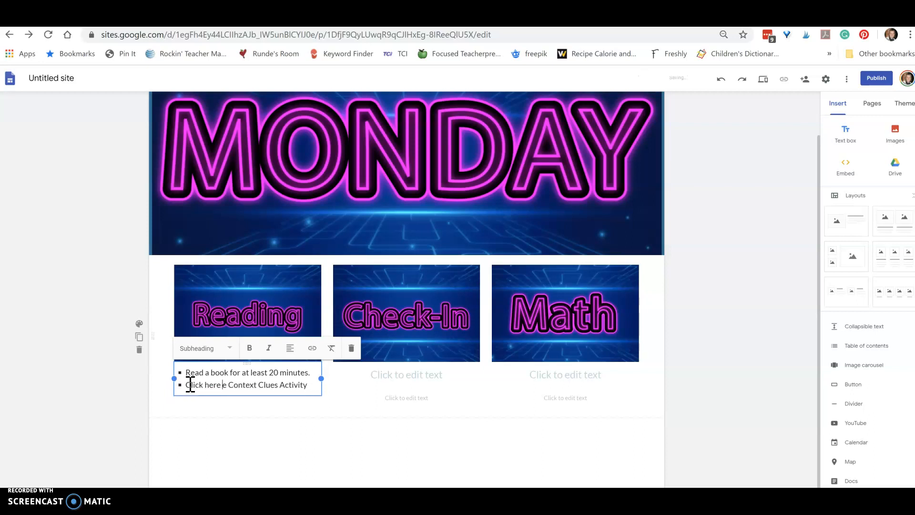
type("for")
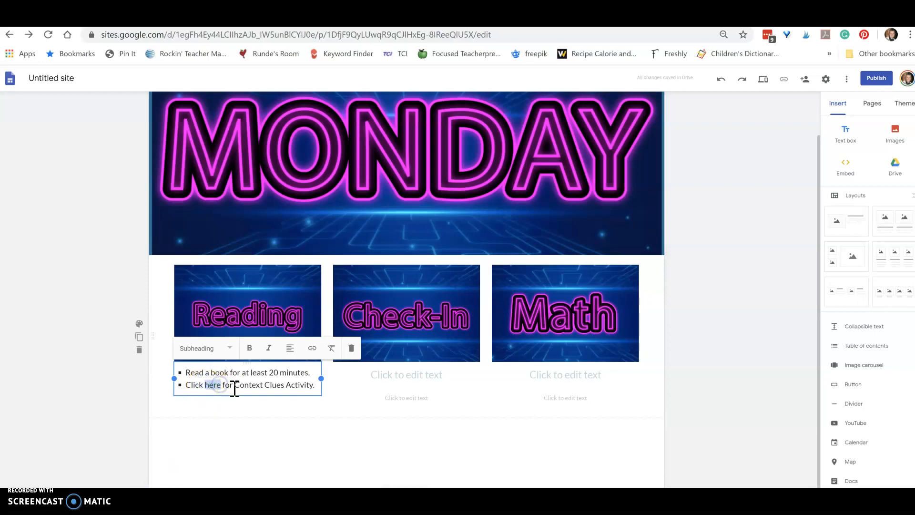
double_click(212, 384)
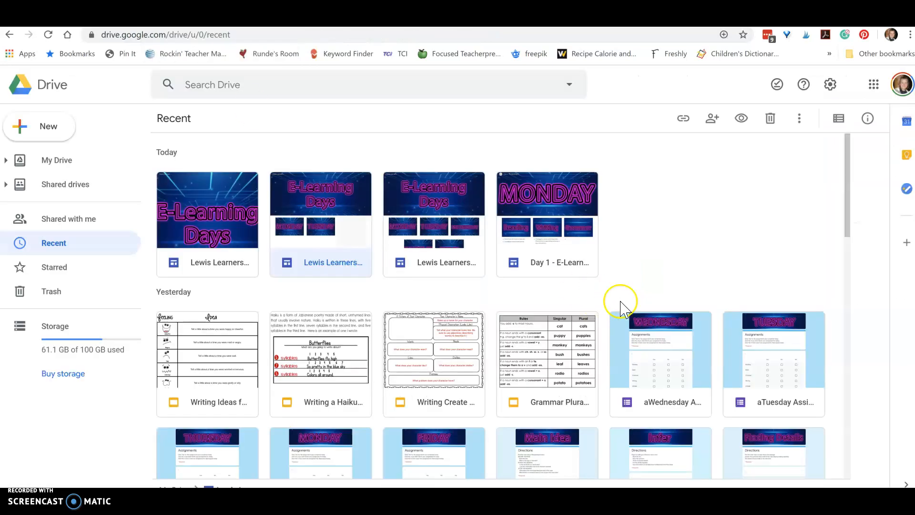
Scroll Drive's recent files down to find the Reading Context Clues form
scroll("down", 3)
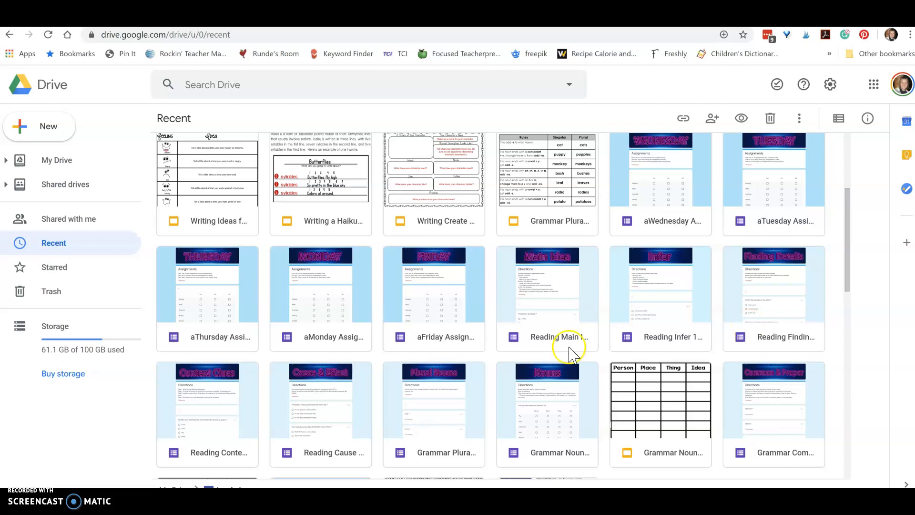
mouse_move(447, 439)
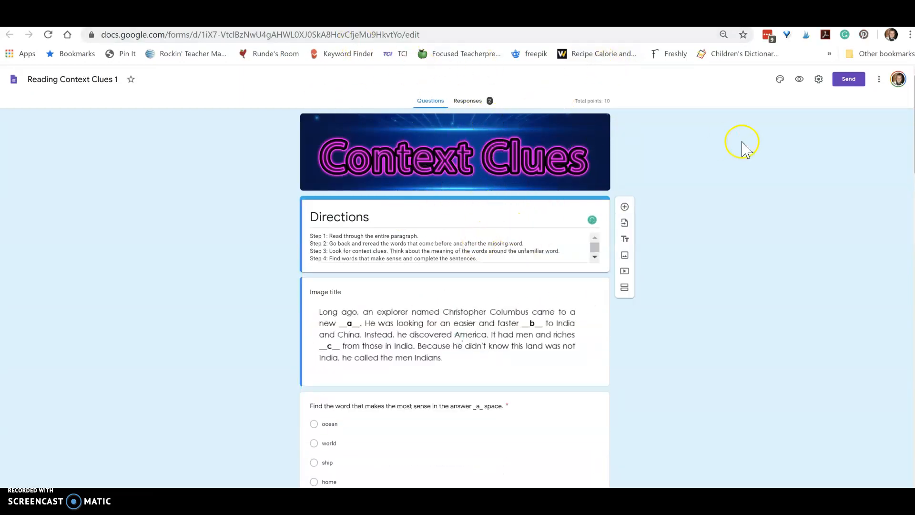
Copy the Reading Context Clues 1 form's link from its Send dialog
left_click(848, 79)
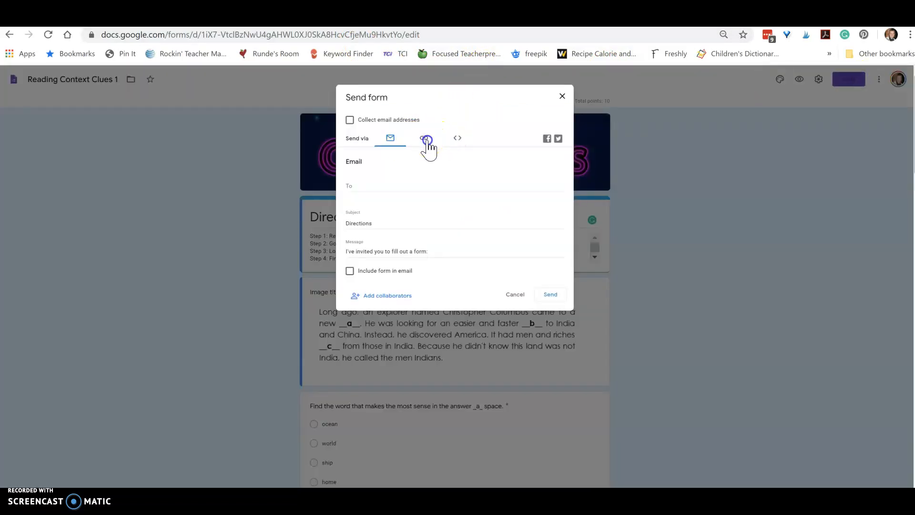
left_click(423, 138)
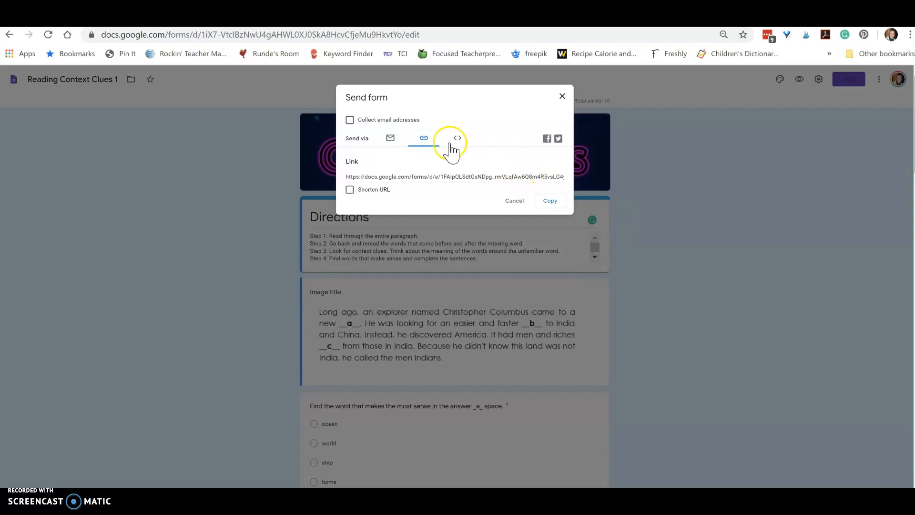
left_click(549, 201)
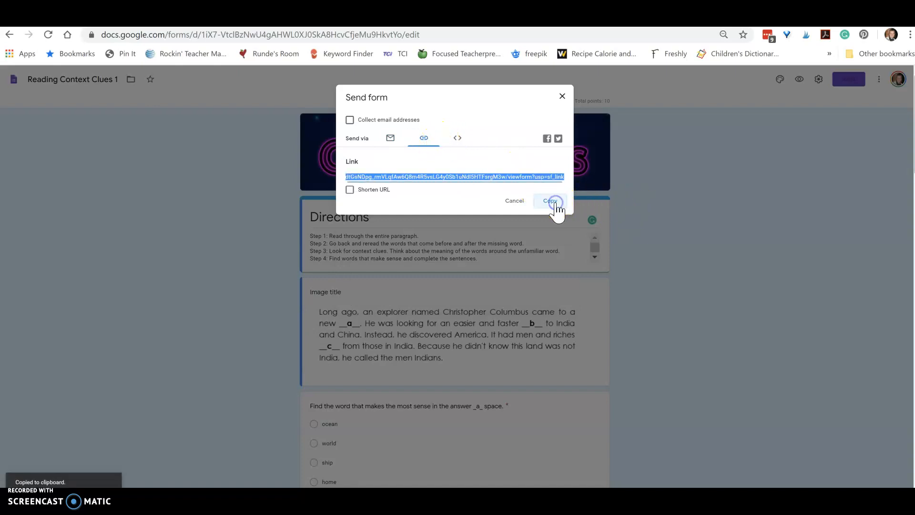
left_click(549, 201)
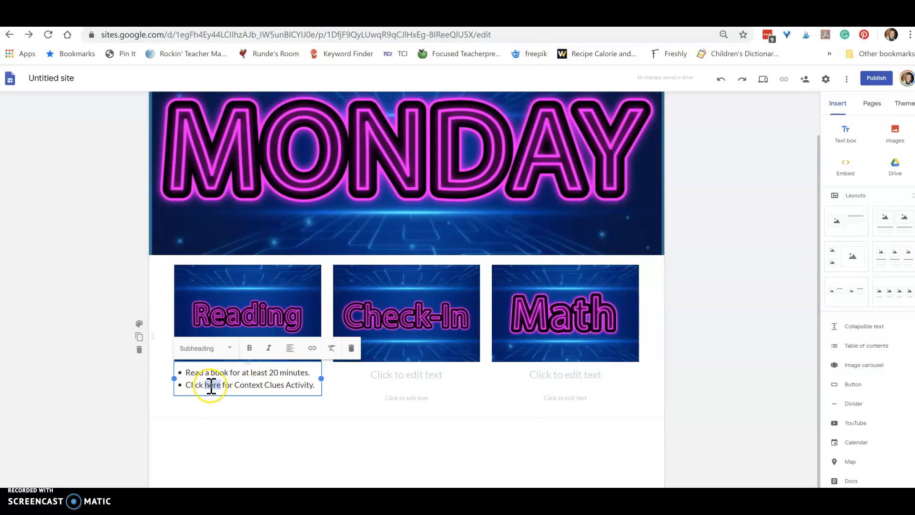
Apply the pasted form URL (…5HTFsrgM3w/viewform?usp=sf_link) as the link on 'here'
left_click(312, 348)
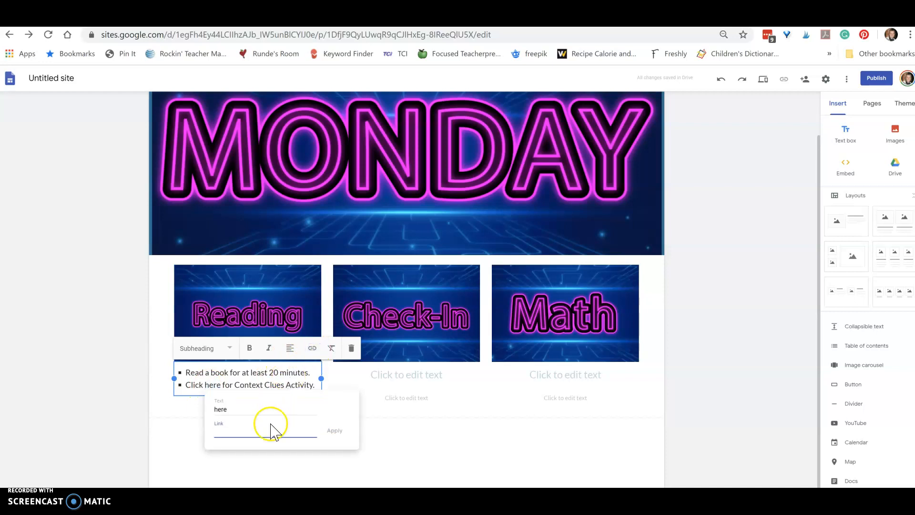
type("5HTFsrgM3w/viewform?usp=sf_link")
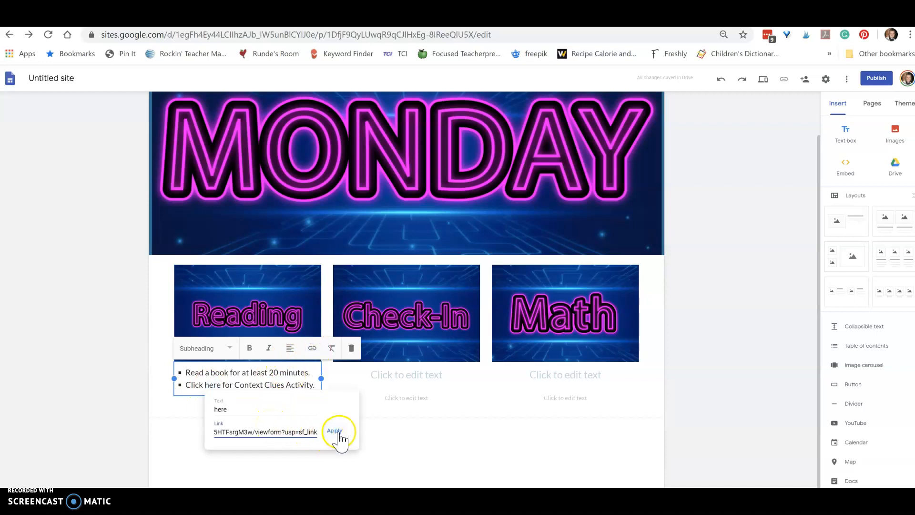
left_click(334, 431)
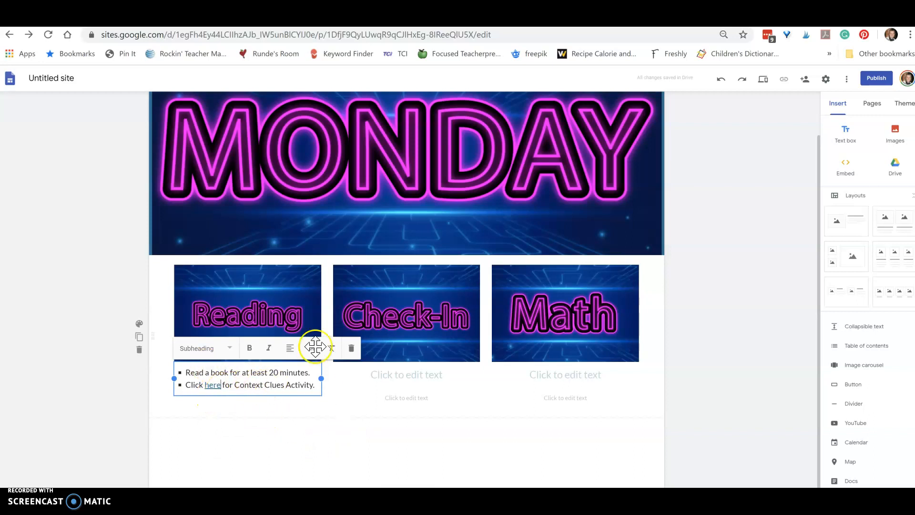
left_click(406, 388)
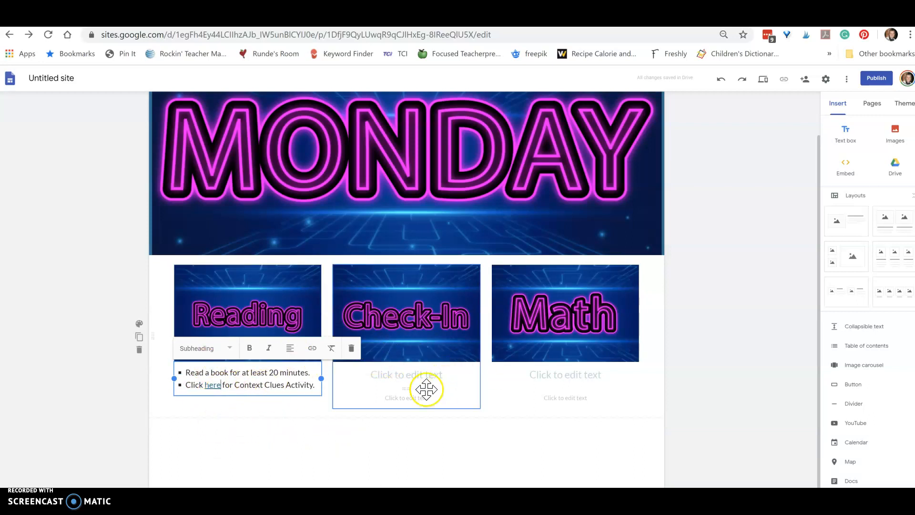
Start a left-aligned bulleted subheading under the Math tile beginning 'Do', then select 'Do'
left_click(406, 374)
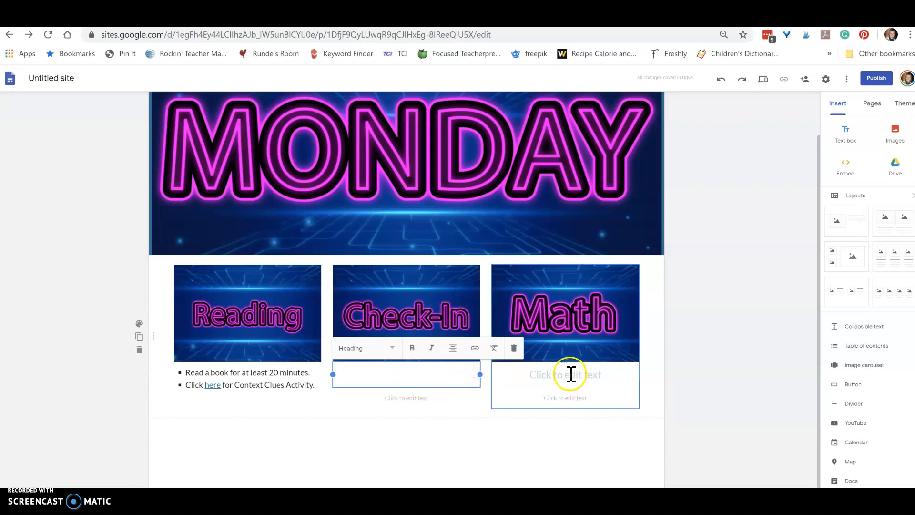
left_click(564, 374)
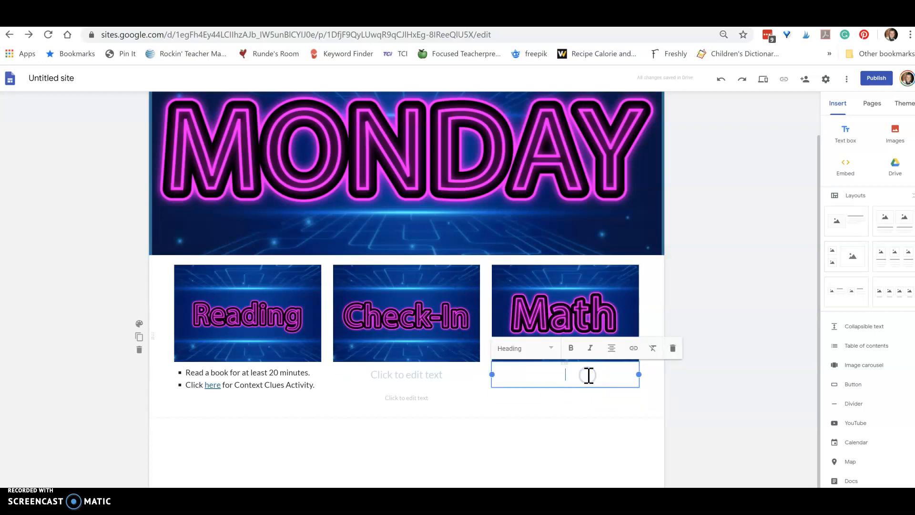
left_click(523, 348)
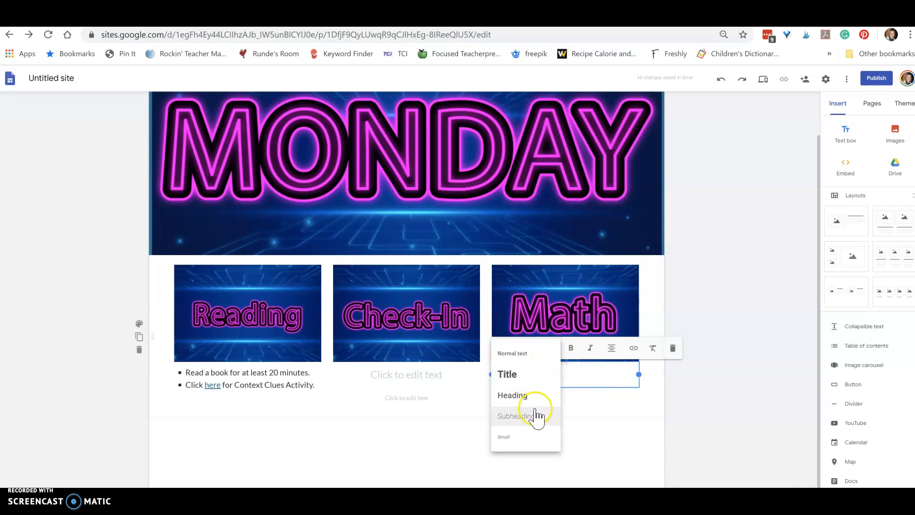
left_click(516, 416)
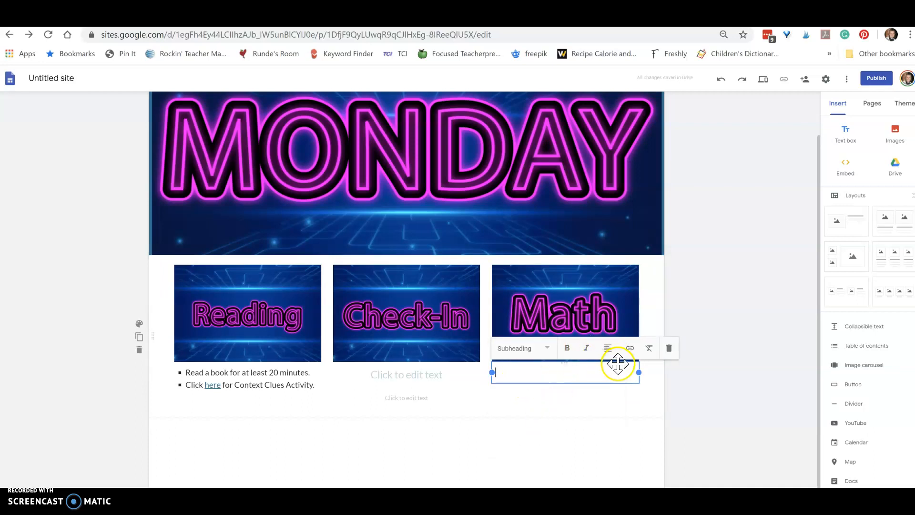
left_click(608, 348)
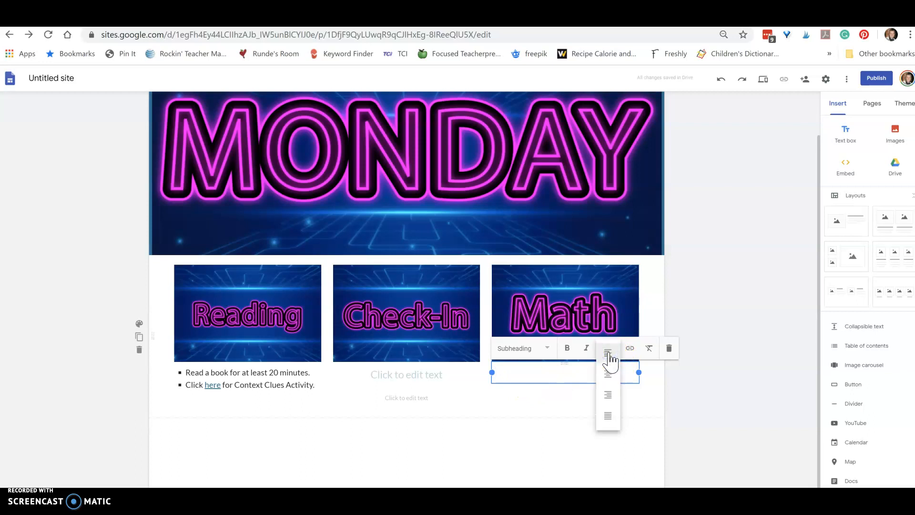
left_click(520, 349)
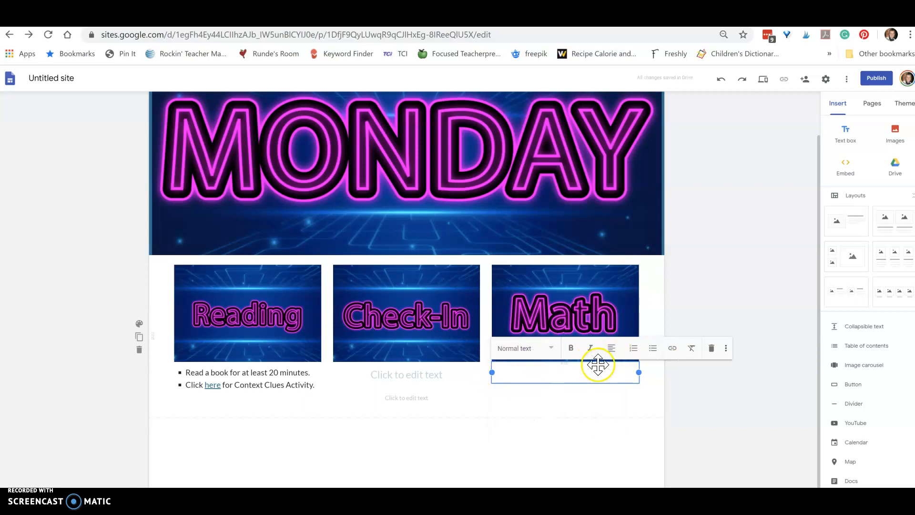
left_click(653, 348)
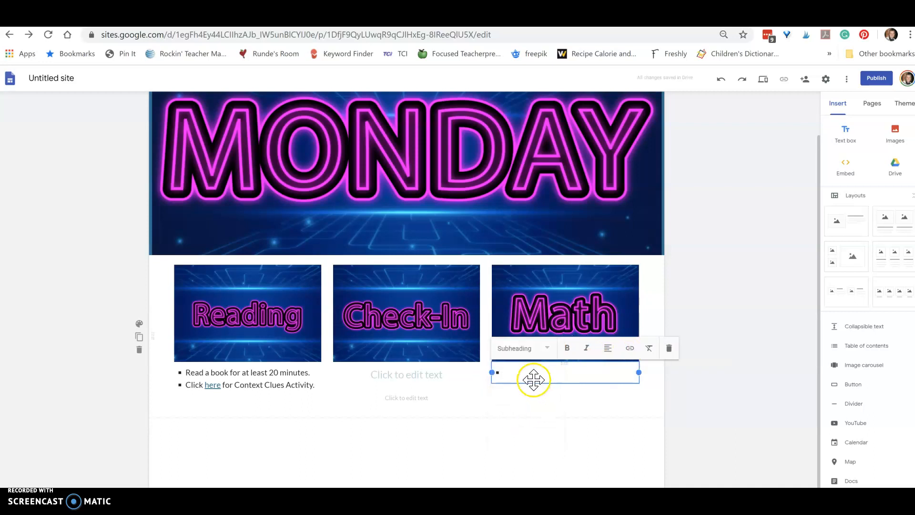
type("Do the math coloring page.")
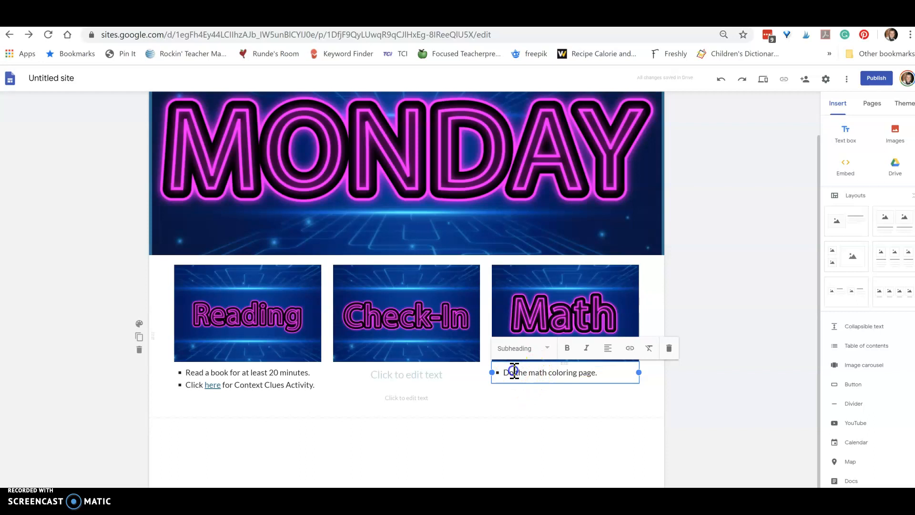
double_click(514, 372)
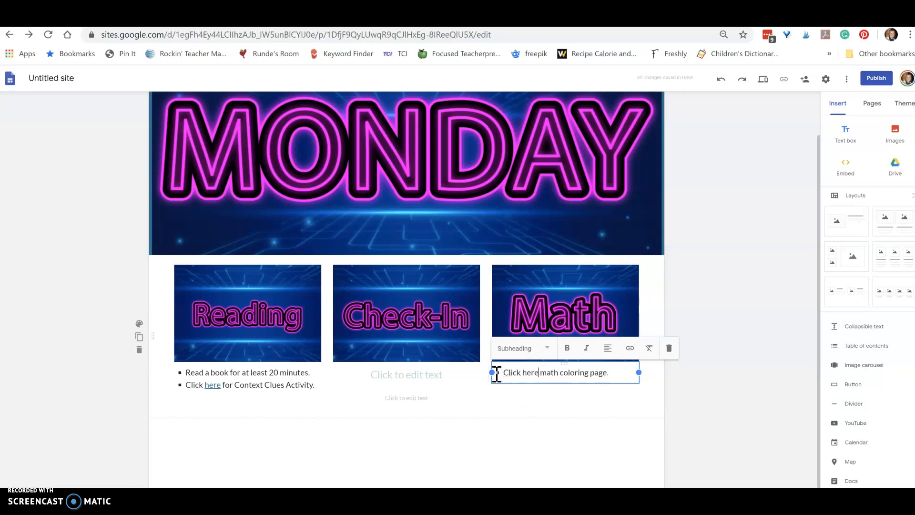
Replace 'Do' with 'Click here for' and select the word 'here'
type("for")
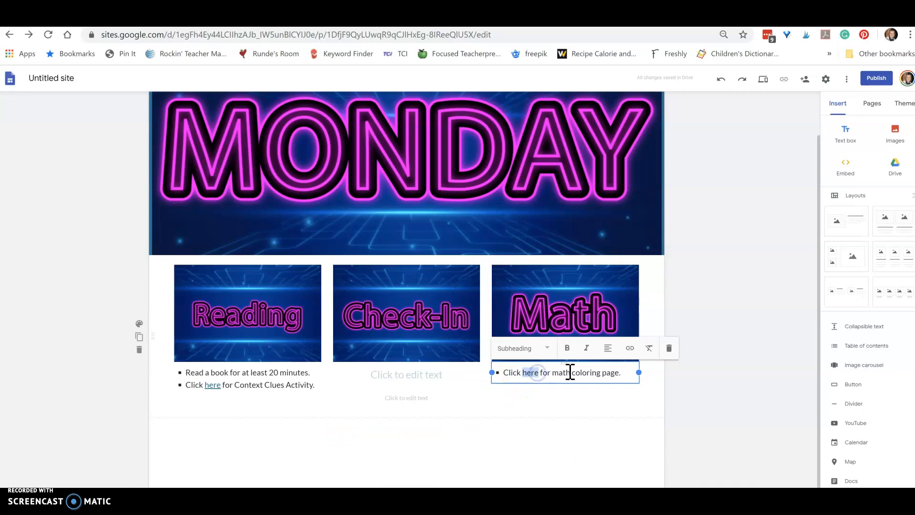
double_click(530, 372)
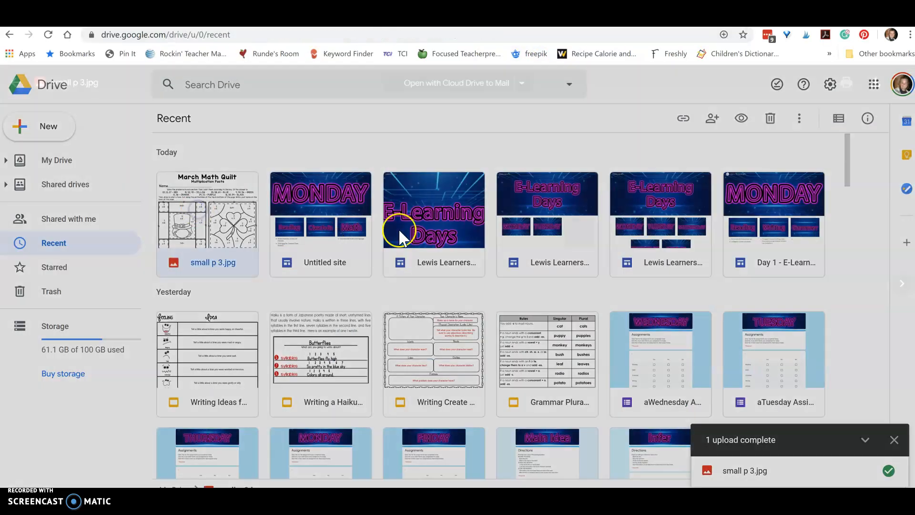
Copy a shareable link for the small p 3.jpg March Math Quilt image
double_click(206, 211)
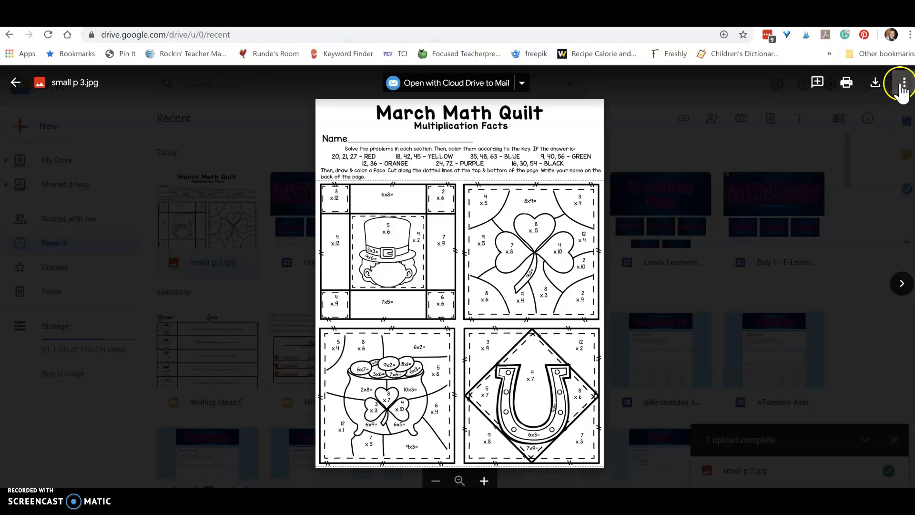
left_click(903, 82)
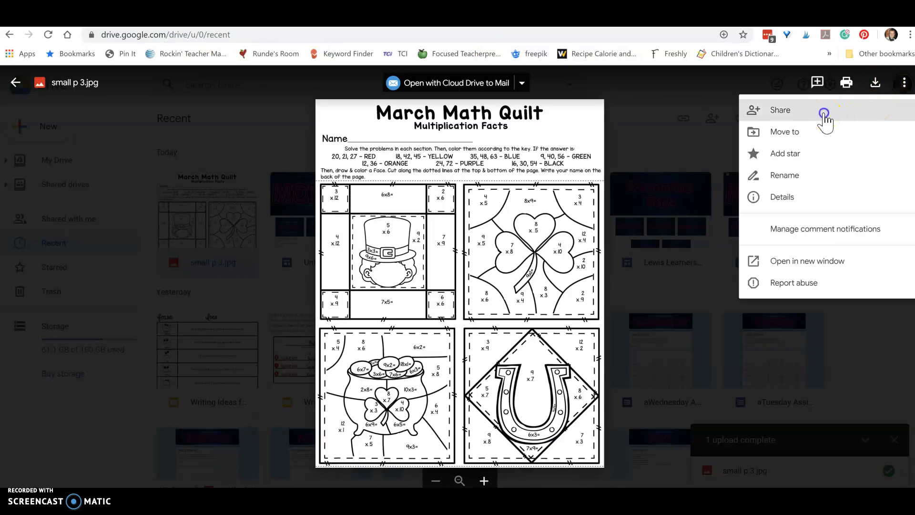
left_click(780, 109)
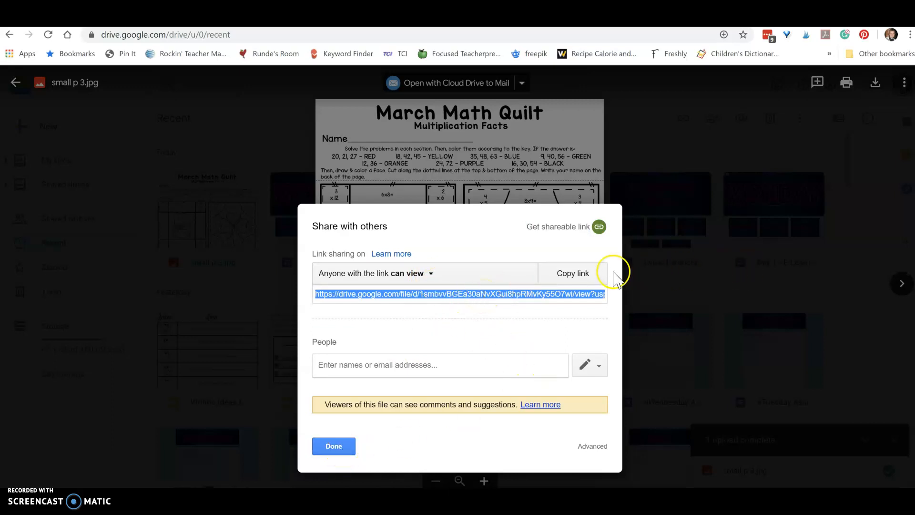
left_click(572, 273)
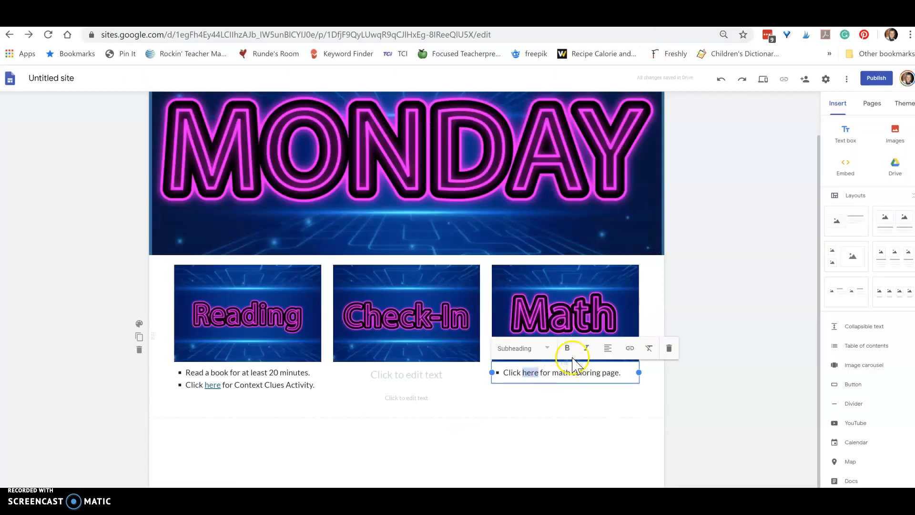
Link 'here' in the Math caption to the copied Drive image link
left_click(630, 348)
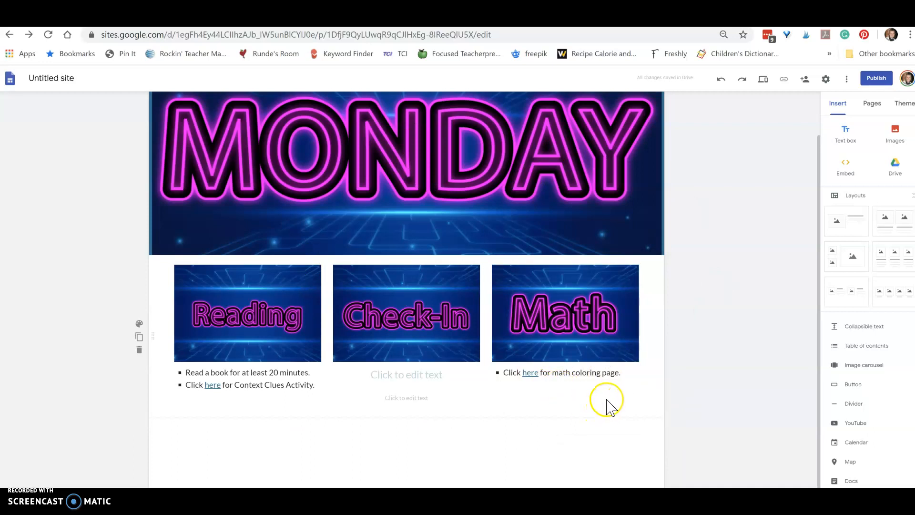
mouse_move(686, 289)
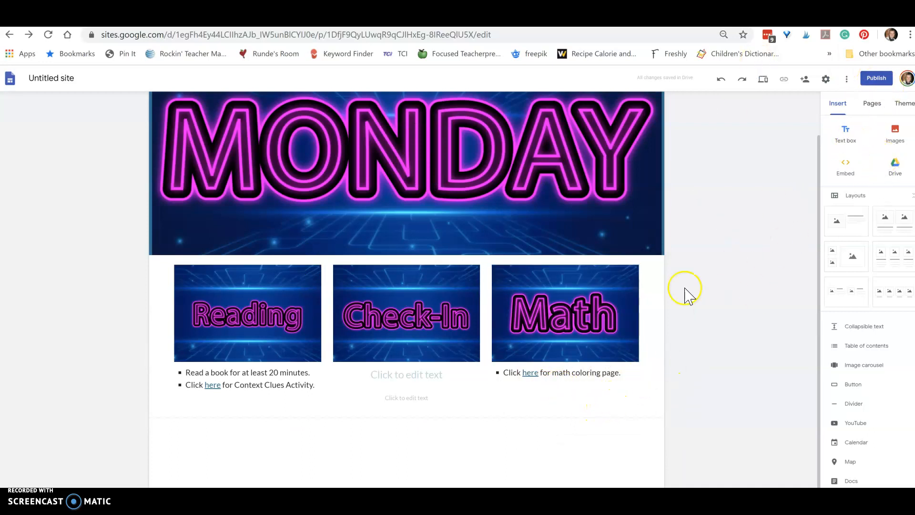
Publish the Lewis Learners hub site at the web address 'elearning-test'
scroll("up", 3)
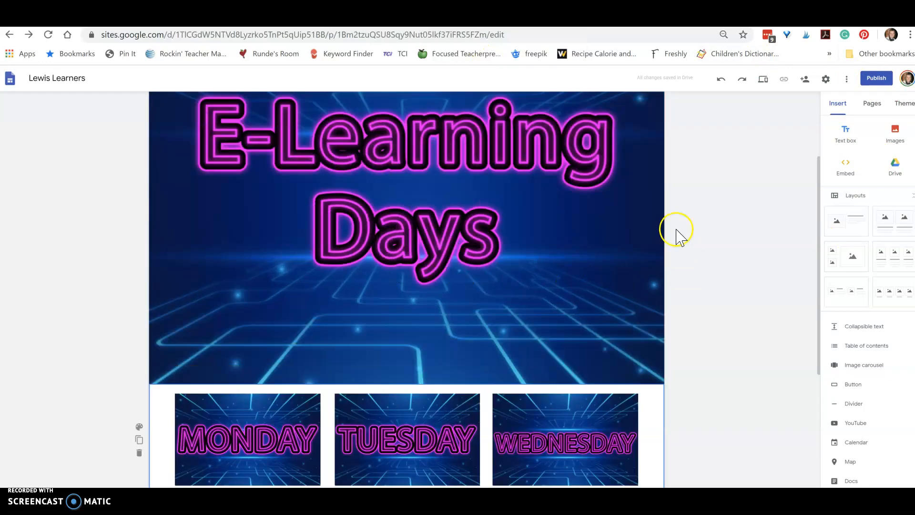
mouse_move(876, 78)
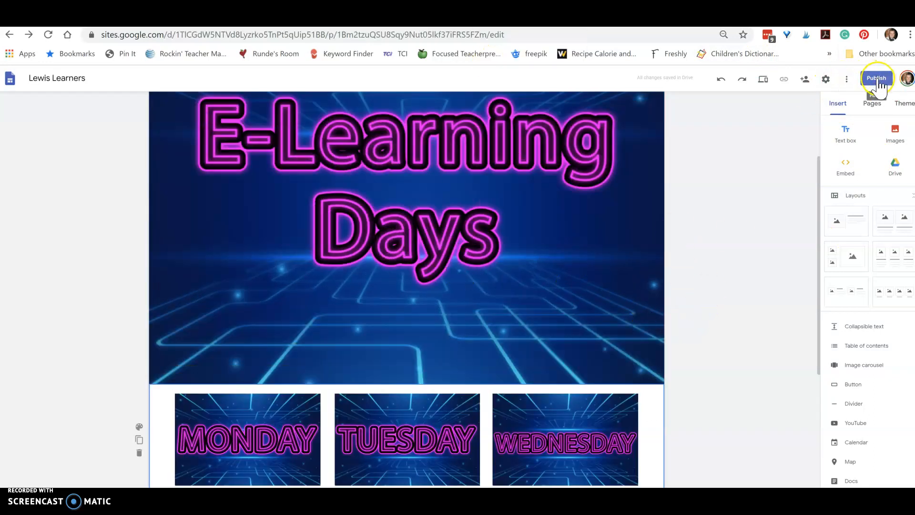
left_click(877, 78)
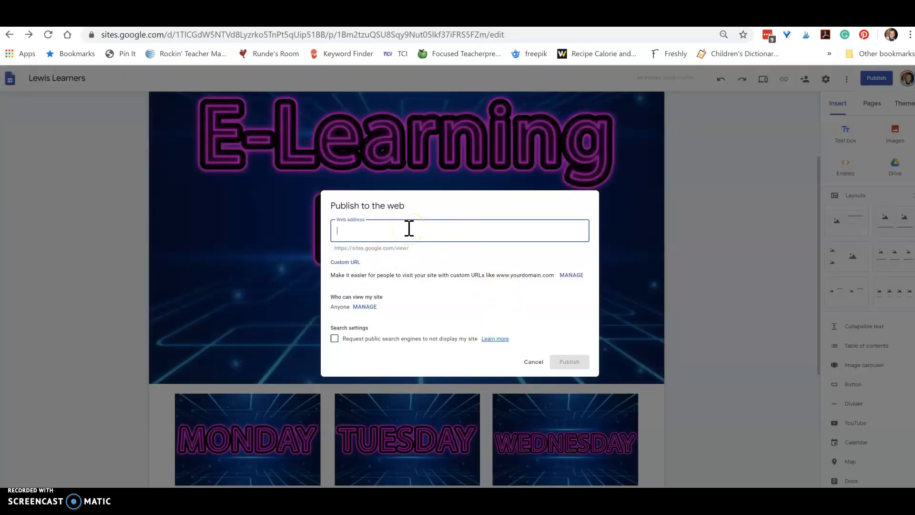
type("elearning-")
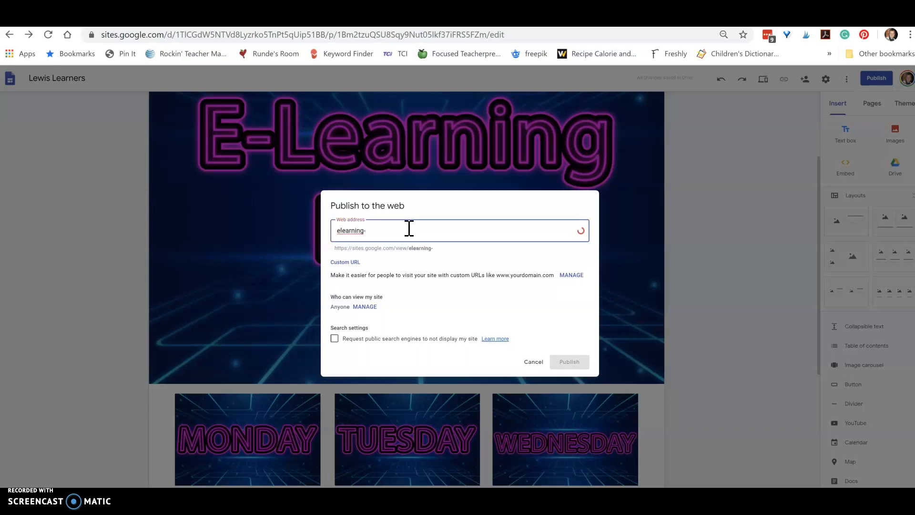
type("test")
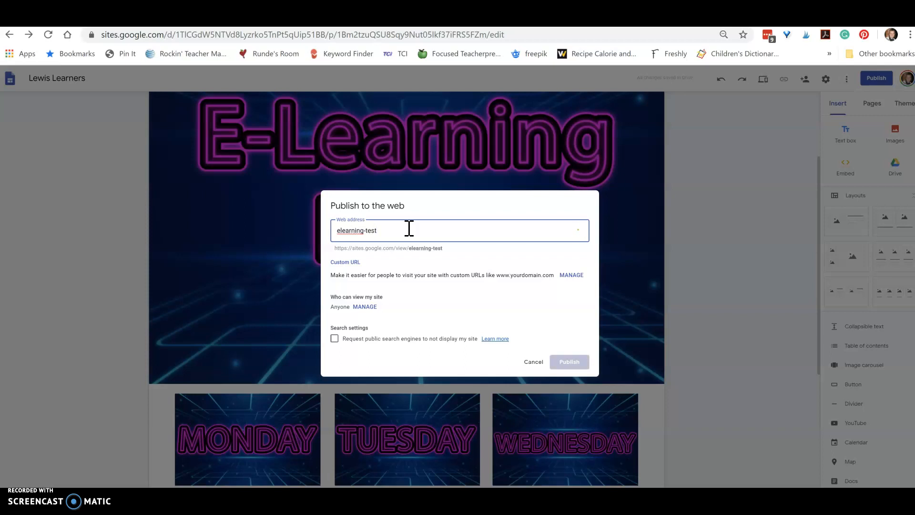
left_click(569, 361)
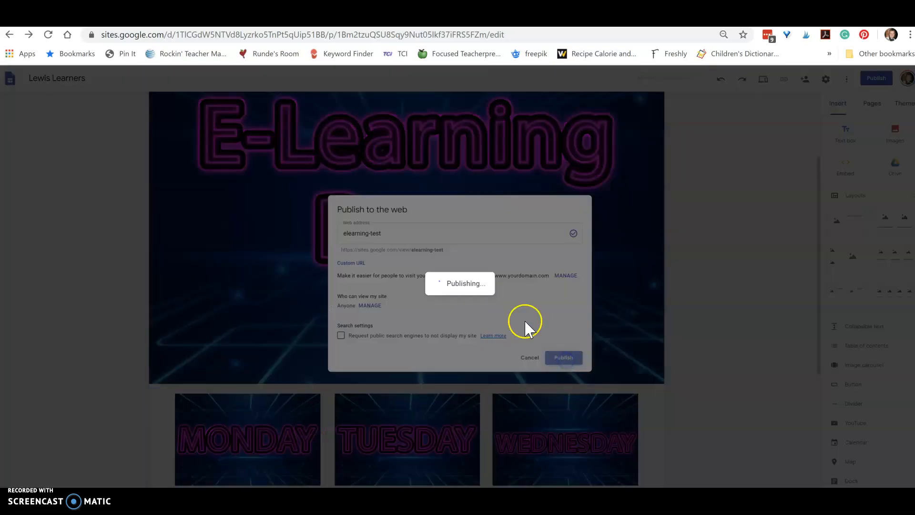
left_click(562, 357)
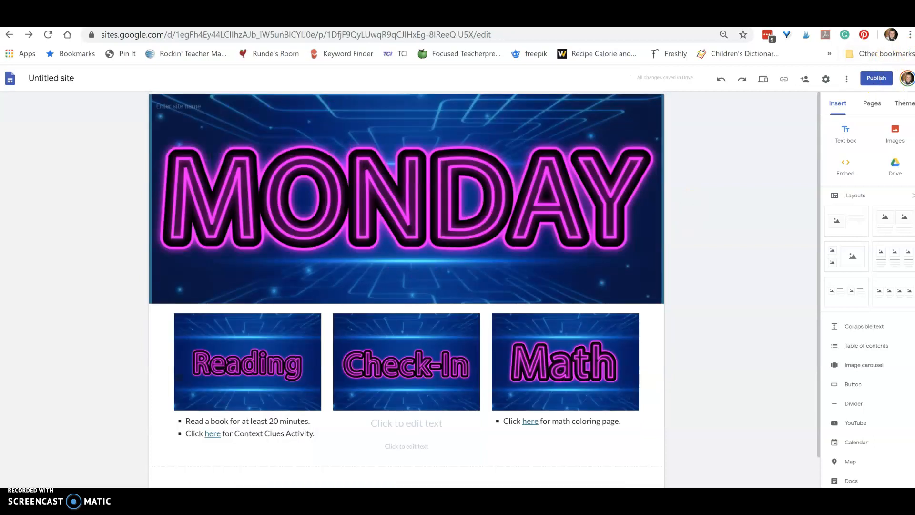
Publish the Untitled Monday site at the web address 'monday-surprise'
left_click(876, 78)
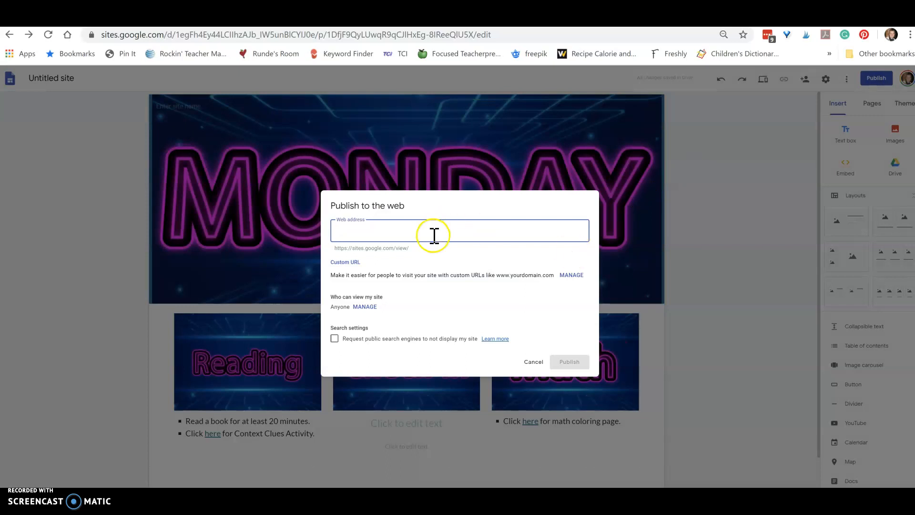
type("m")
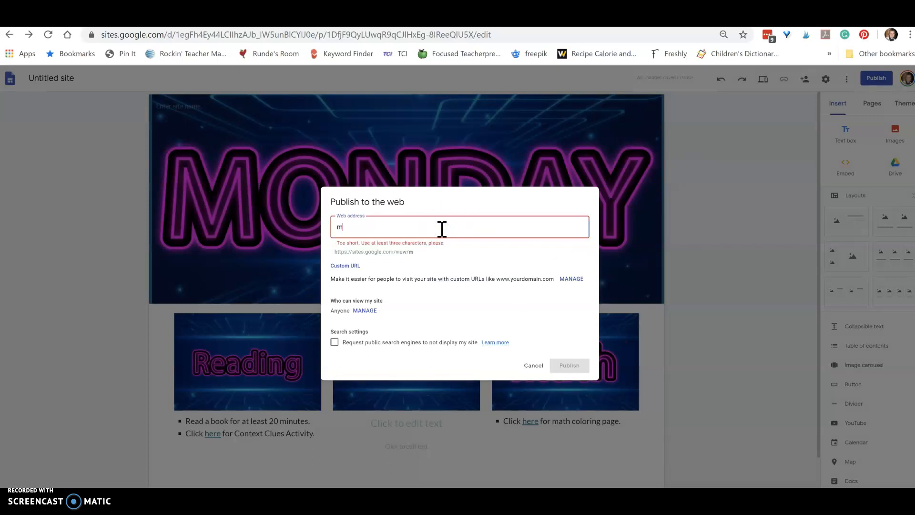
type("onday-")
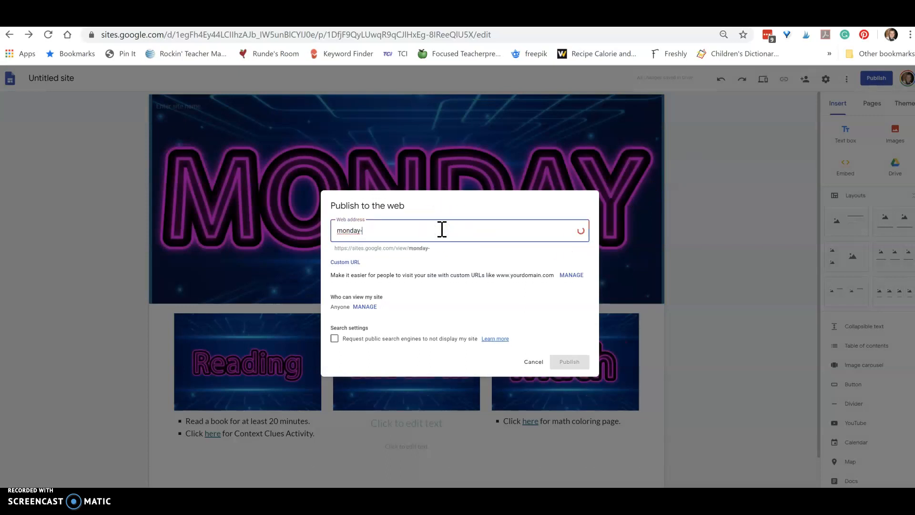
type("surprise")
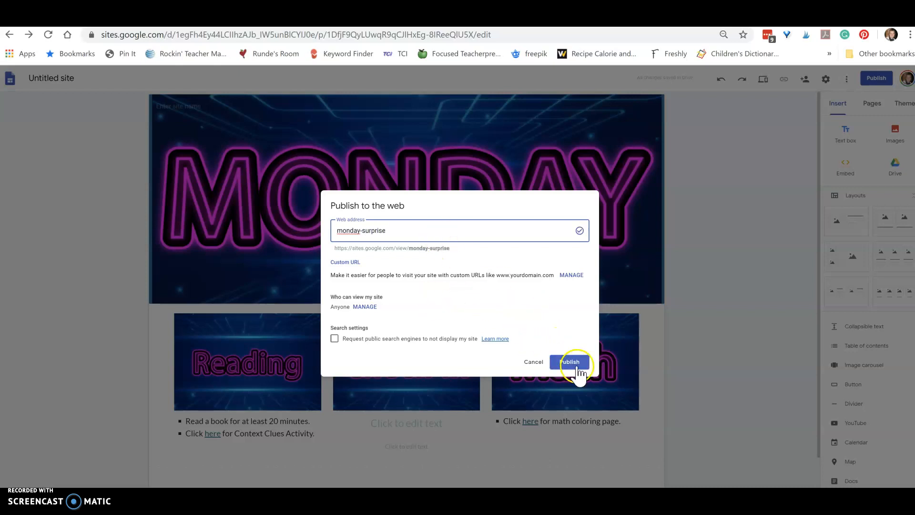
left_click(569, 362)
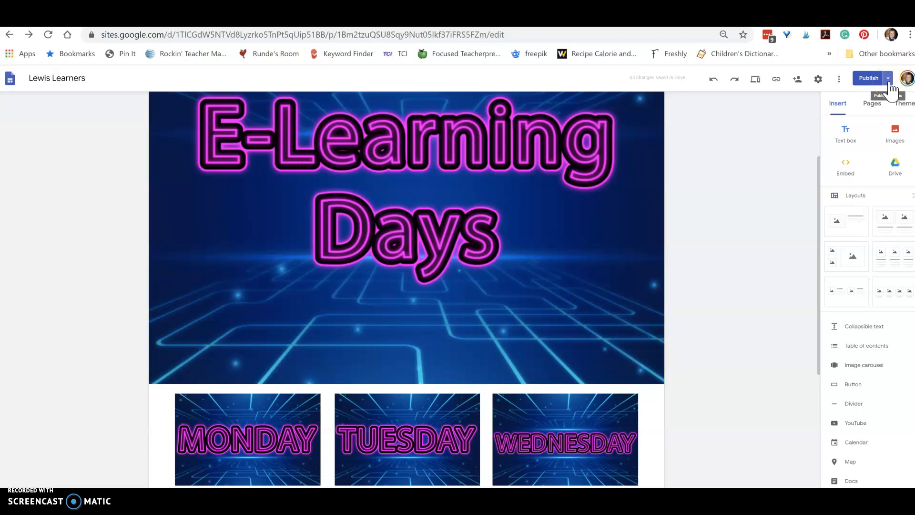
left_click(890, 78)
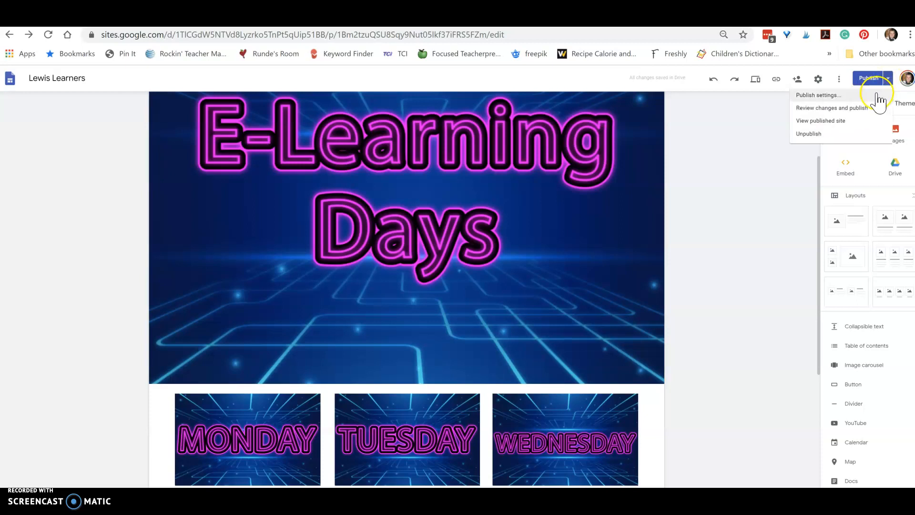
left_click(821, 121)
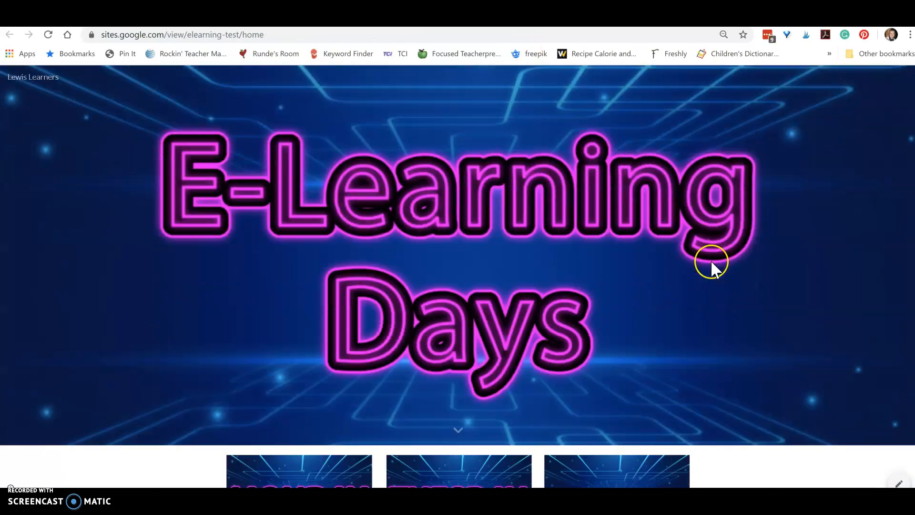
scroll("down", 3)
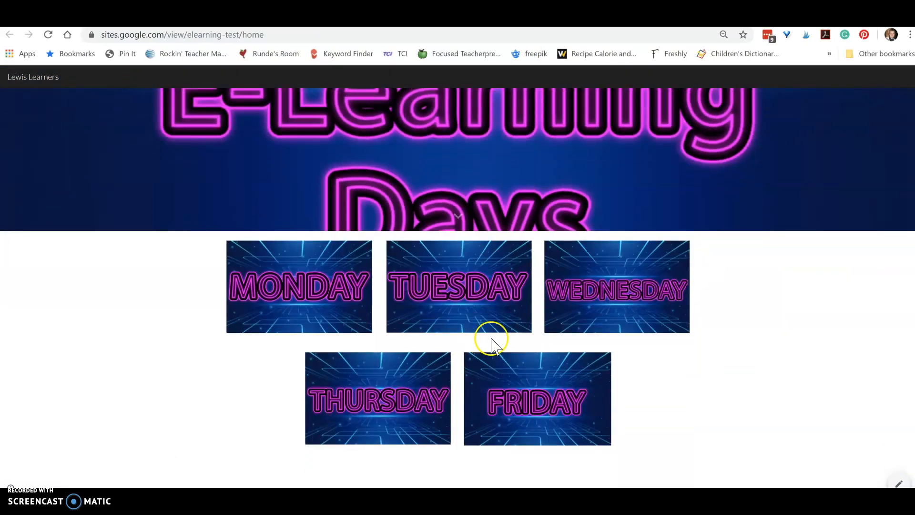
mouse_move(394, 450)
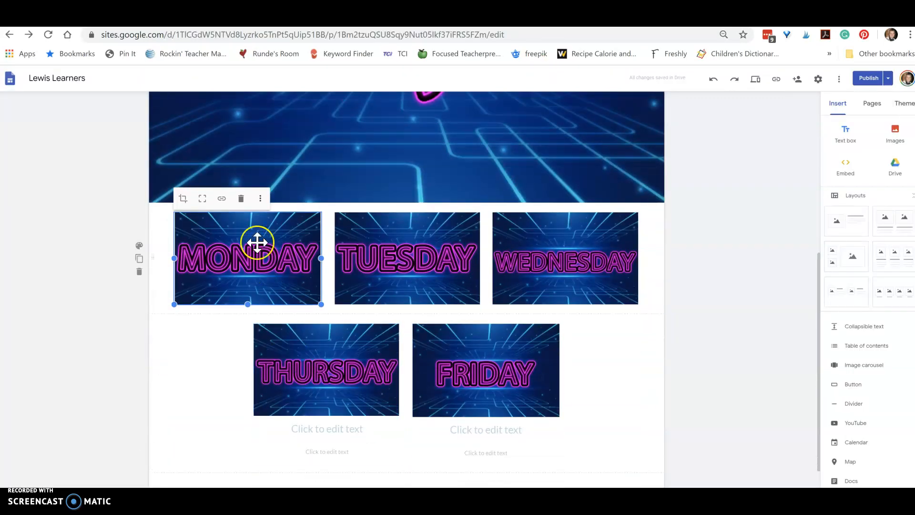
left_click(222, 198)
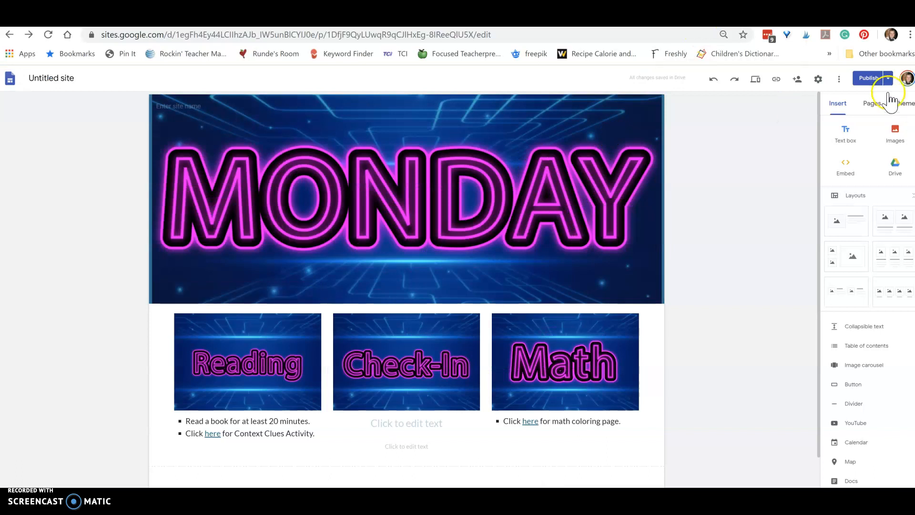
Check Monday's Publish dialog for changes, then view the published hub site
left_click(870, 77)
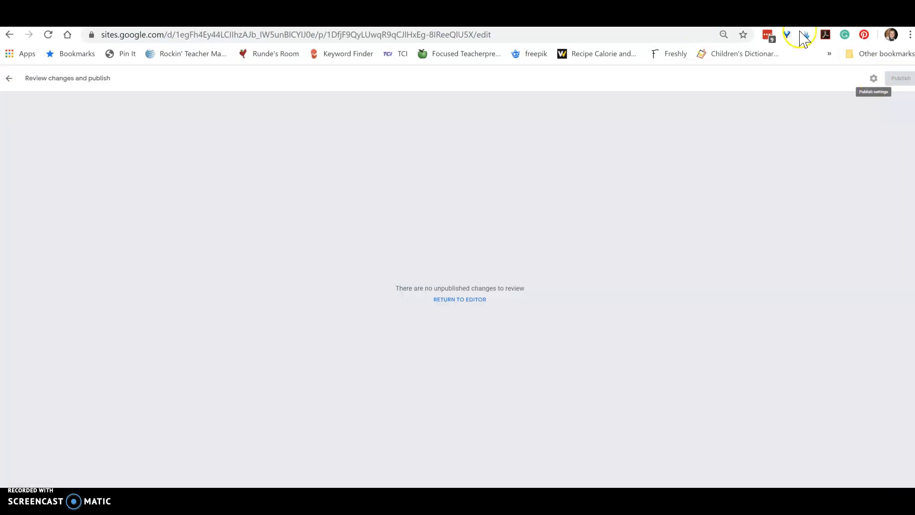
mouse_move(470, 341)
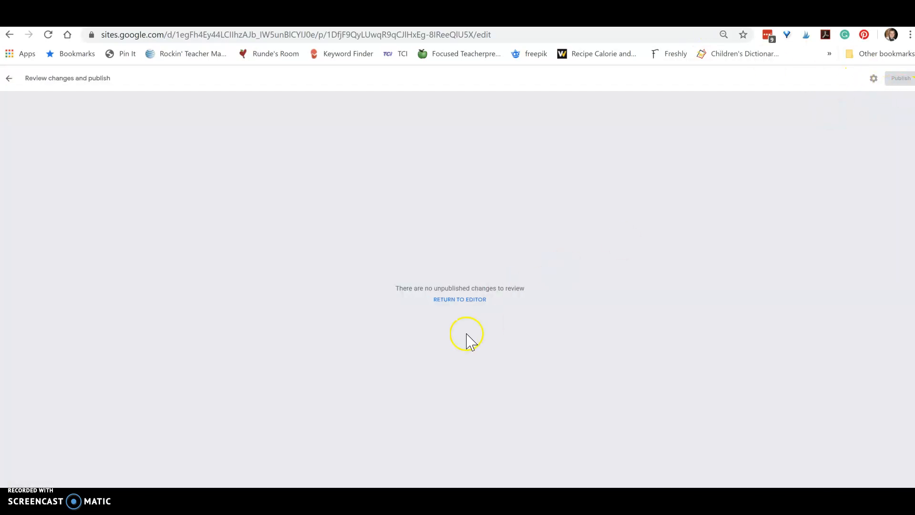
left_click(460, 299)
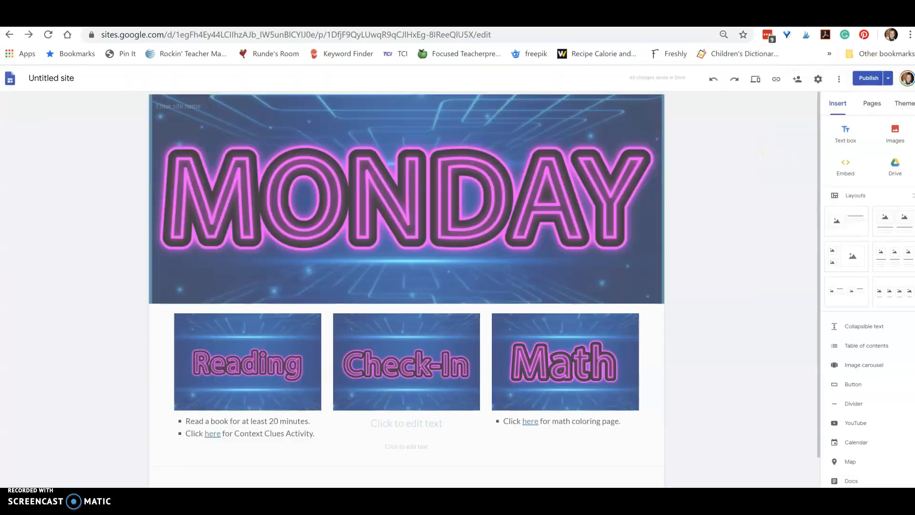
left_click(888, 77)
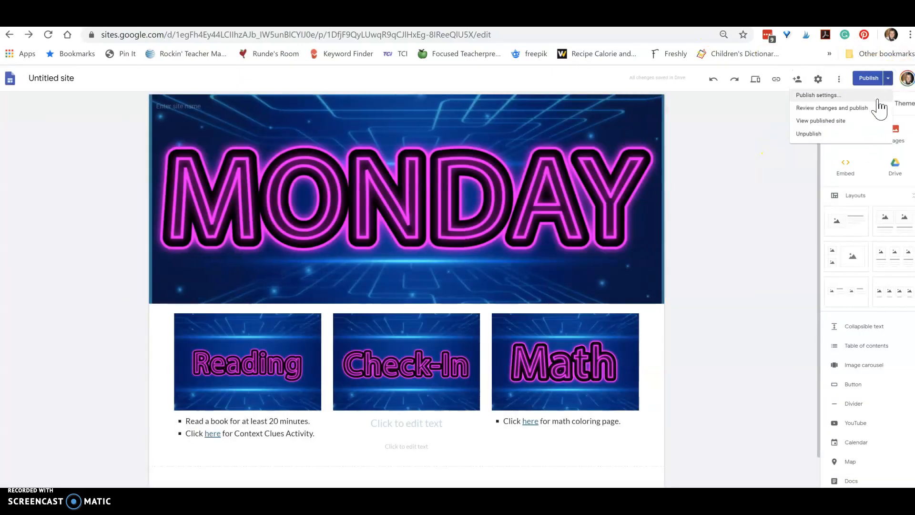
left_click(821, 120)
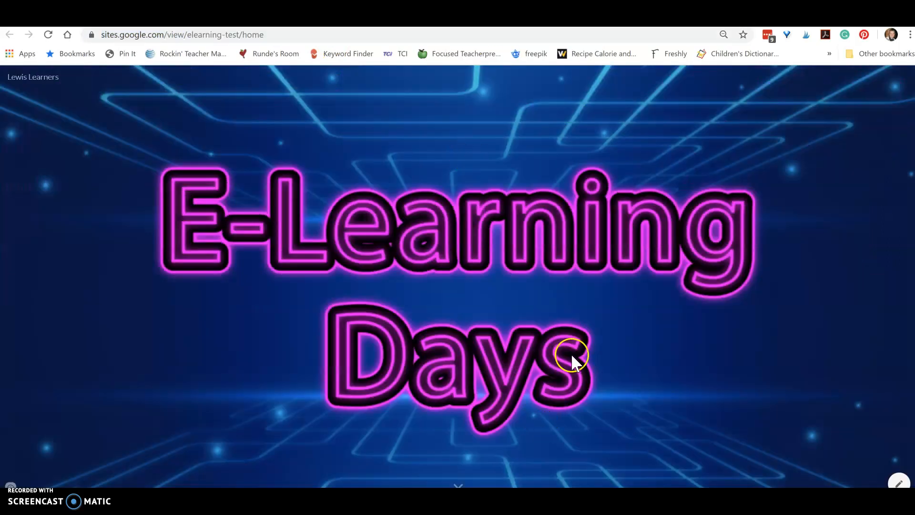
scroll("down", 3)
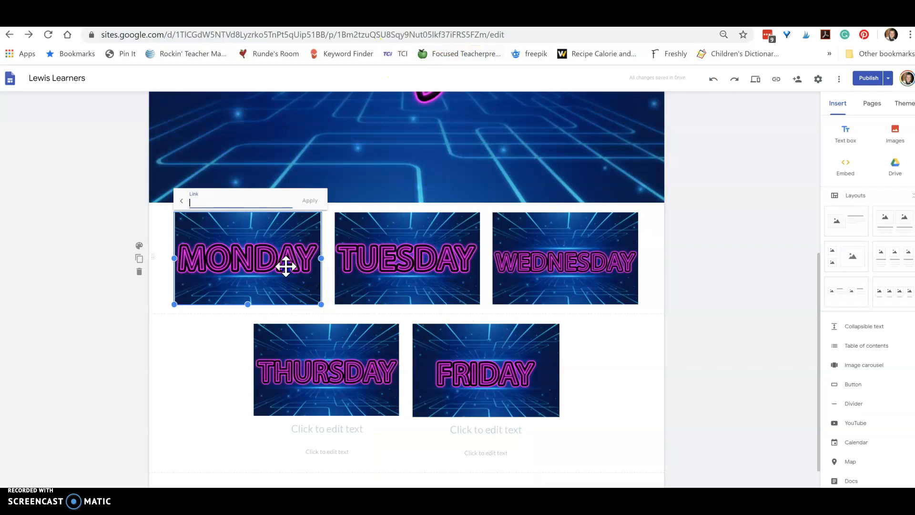
mouse_move(230, 202)
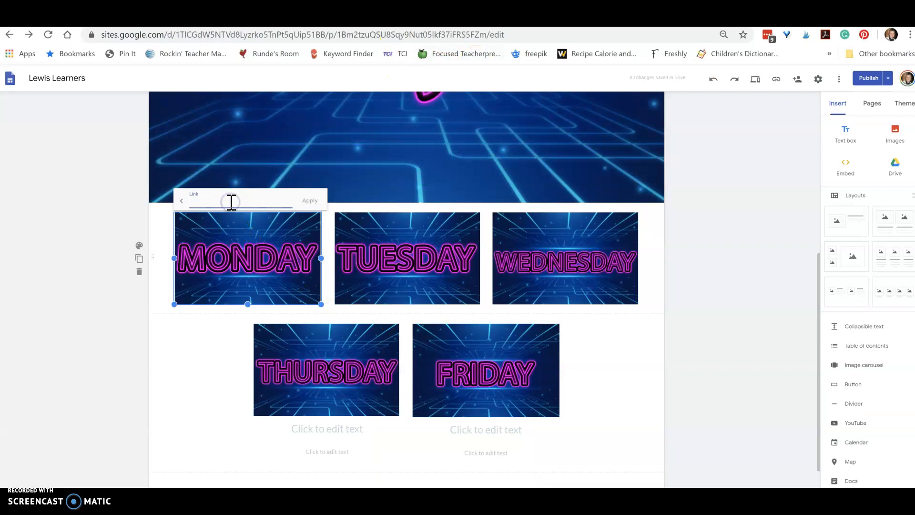
Link the MONDAY tile to the Monday site, republish the hub, and view it live
left_click(310, 200)
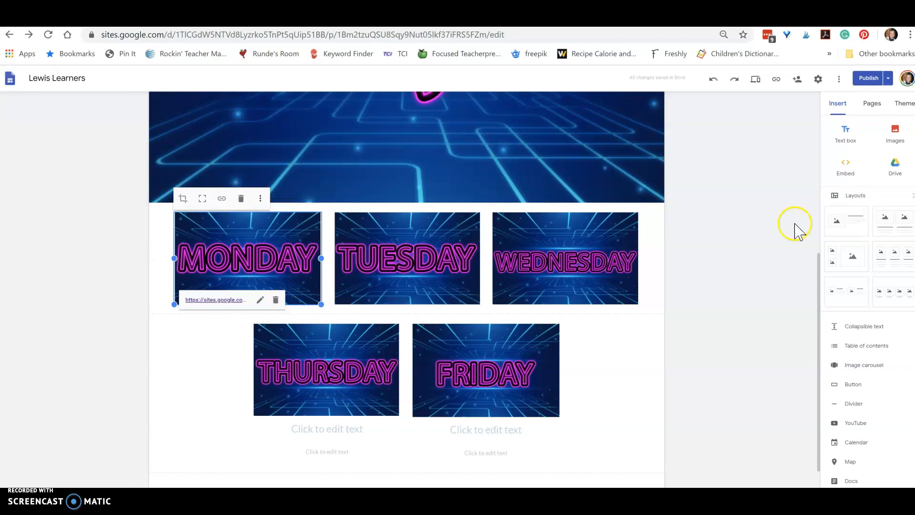
left_click(887, 78)
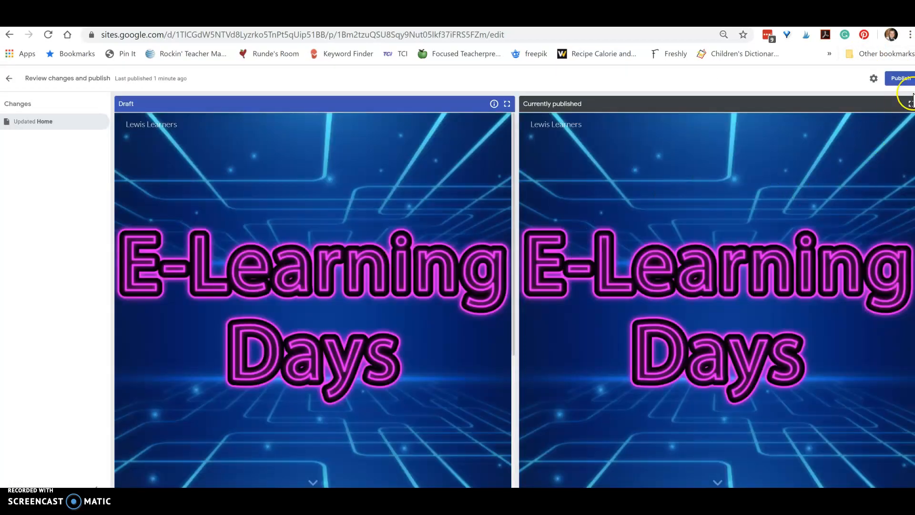
left_click(900, 78)
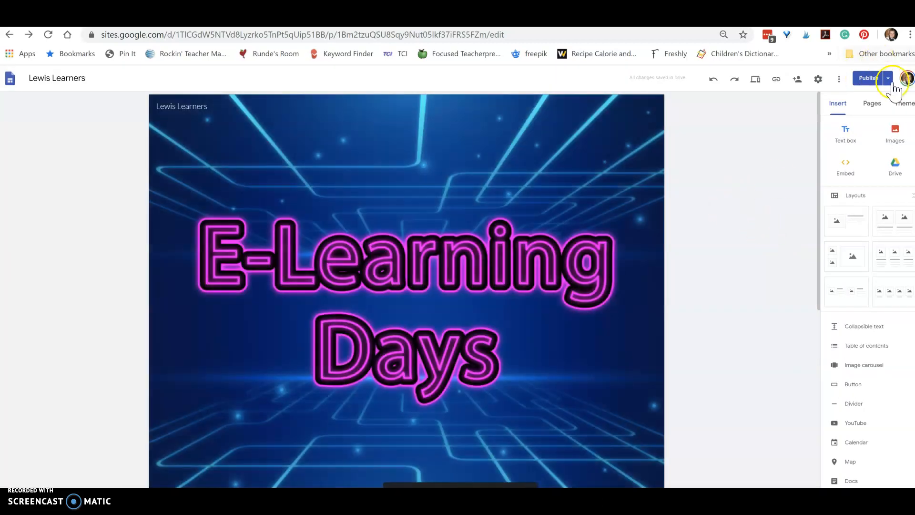
left_click(889, 77)
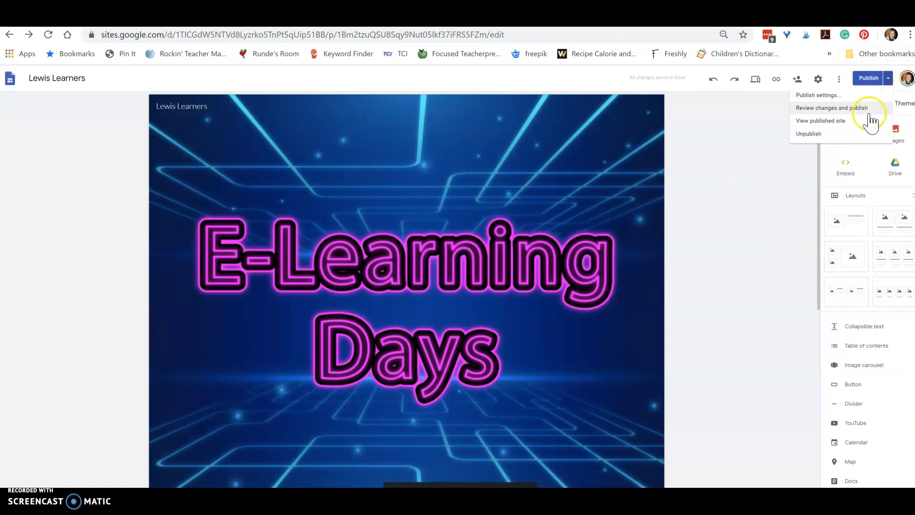
left_click(821, 120)
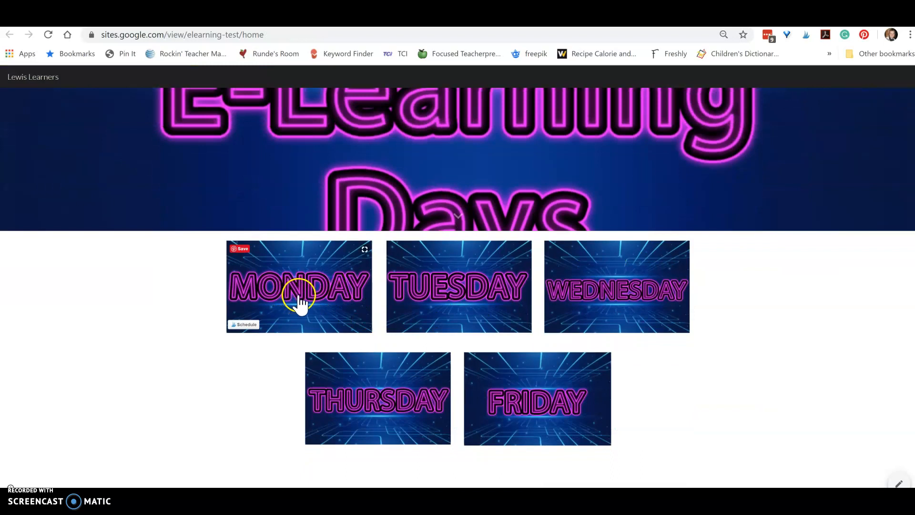
Click the MONDAY tile on the live hub to reach the published monday-surprise page
left_click(299, 286)
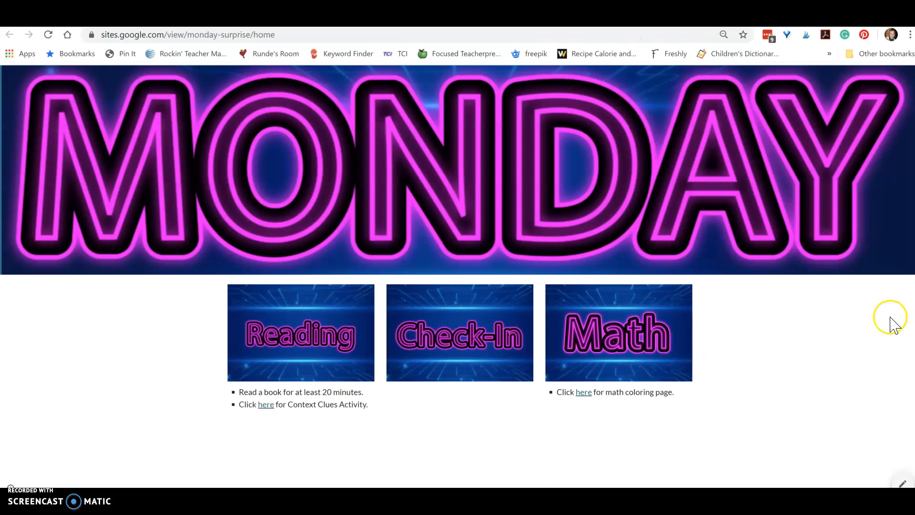
mouse_move(406, 335)
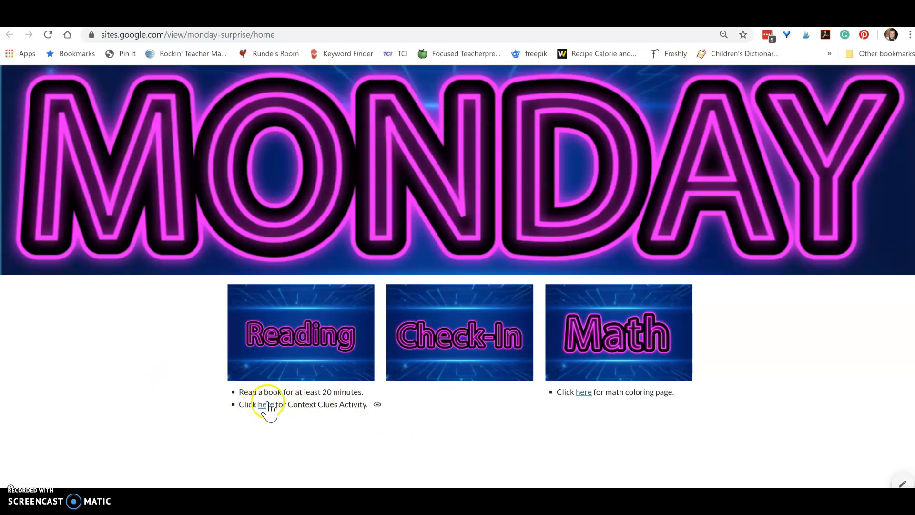
Follow the Reading 'here' link to the Context Clues Google Form
left_click(267, 404)
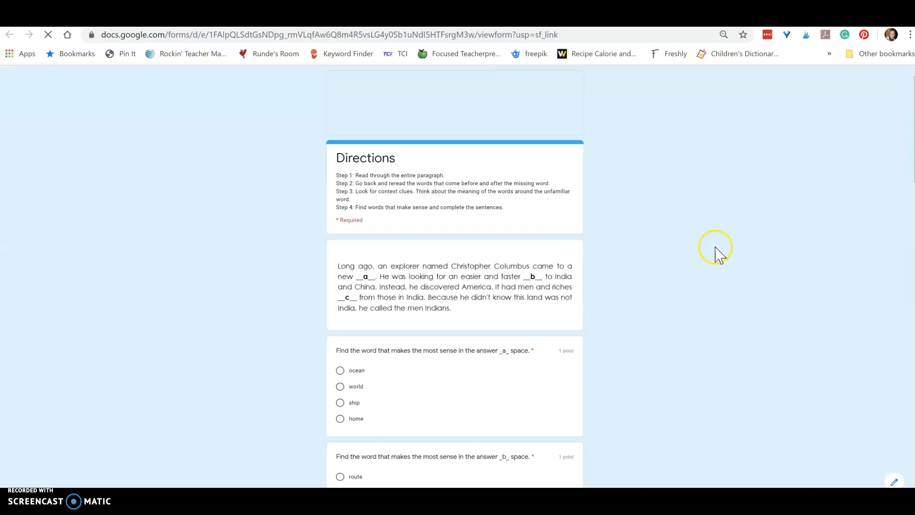
scroll("down", 3)
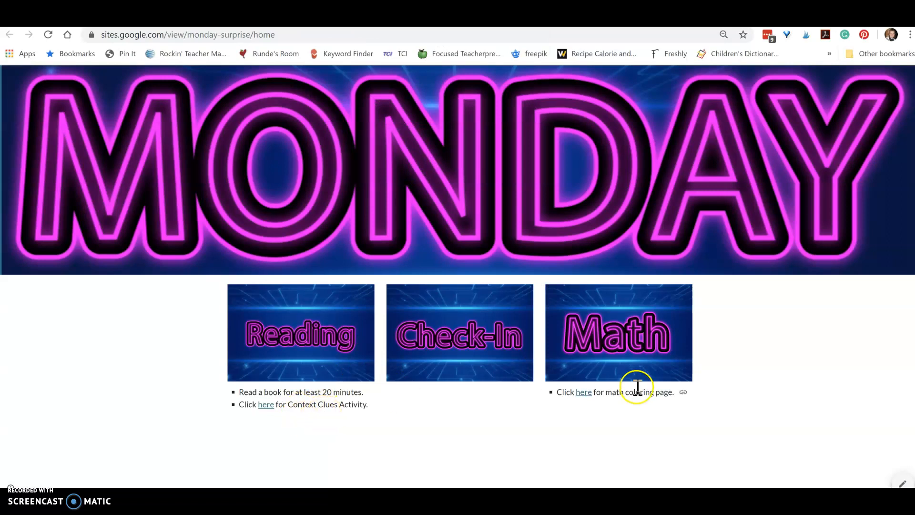
Return to the Lewis Learners editor and scroll to the five day tiles
left_click(583, 392)
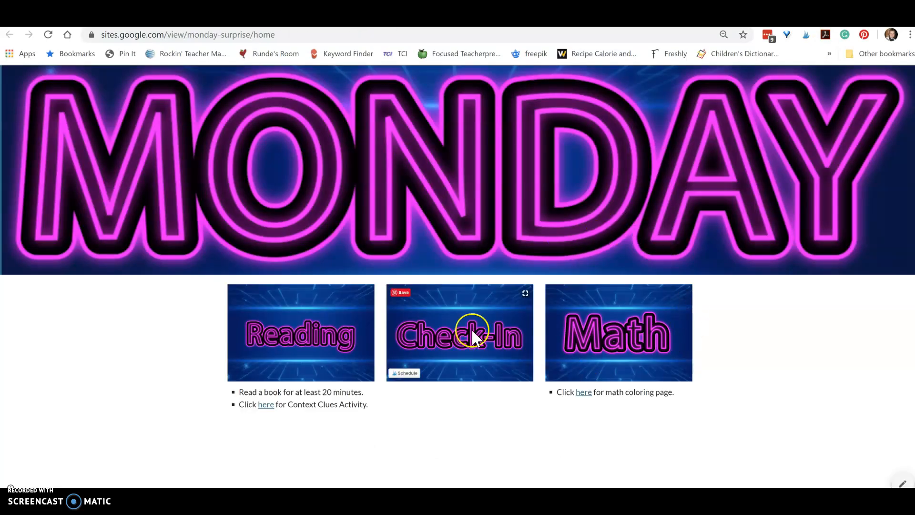
mouse_move(721, 340)
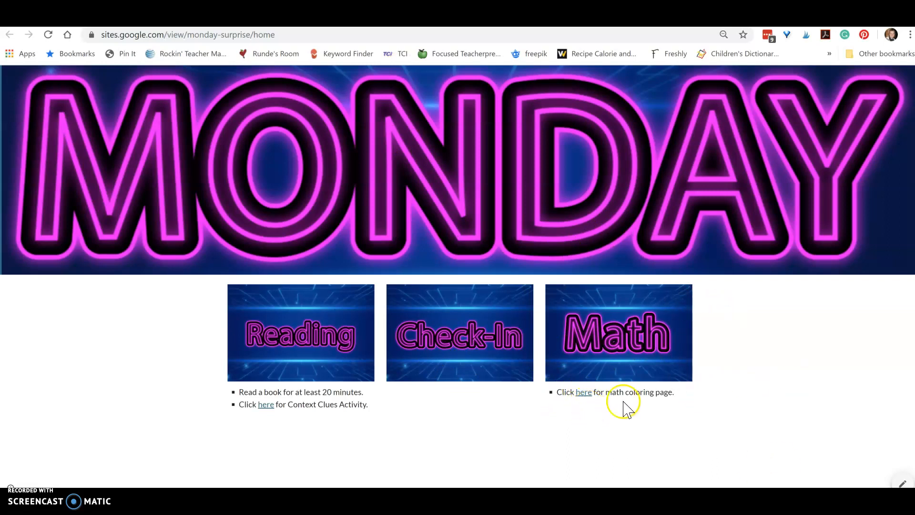
mouse_move(538, 111)
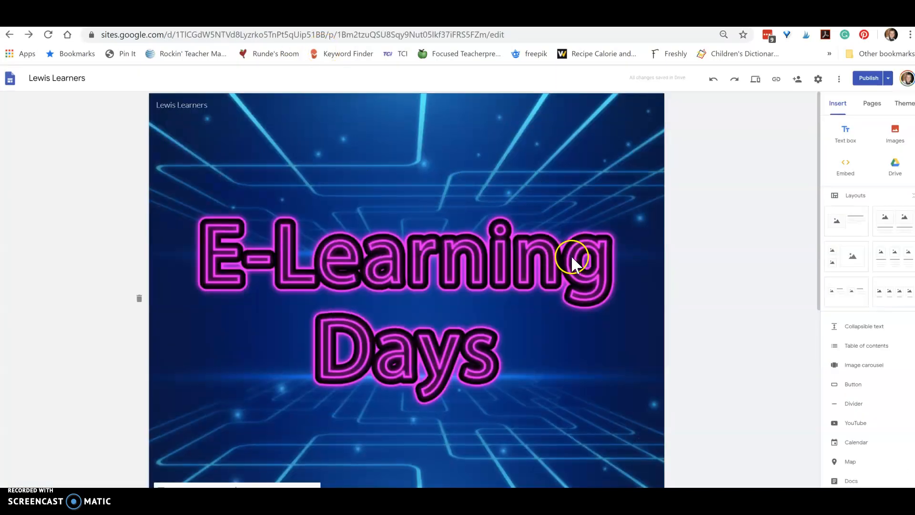
scroll("down", 3)
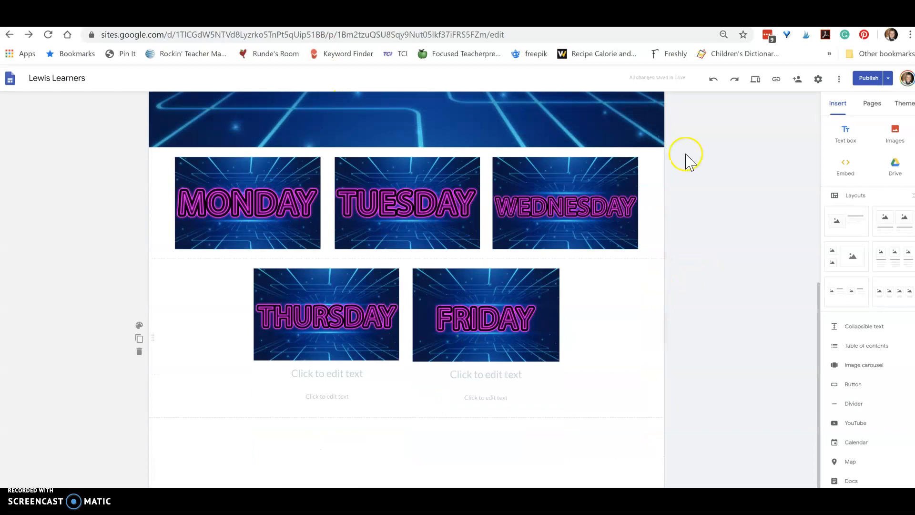